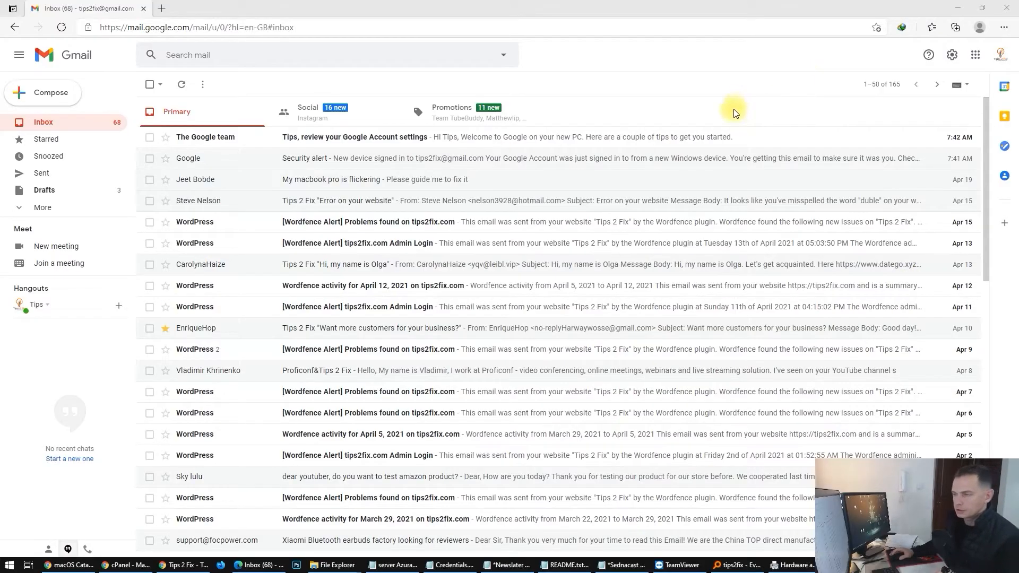
{"action": "mouse_move", "coordinate": [370, 136]}
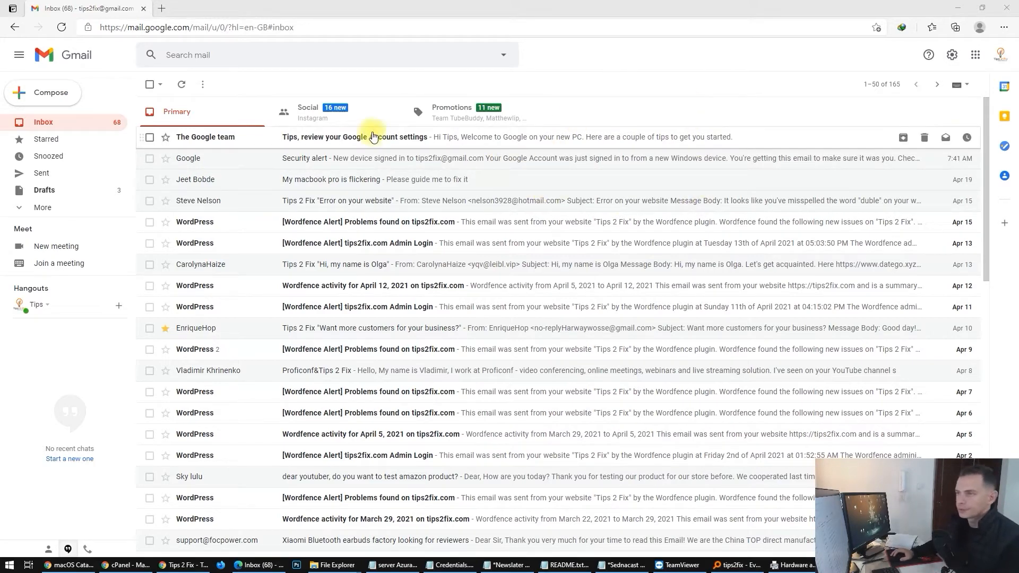
{"action": "mouse_move", "coordinate": [287, 179]}
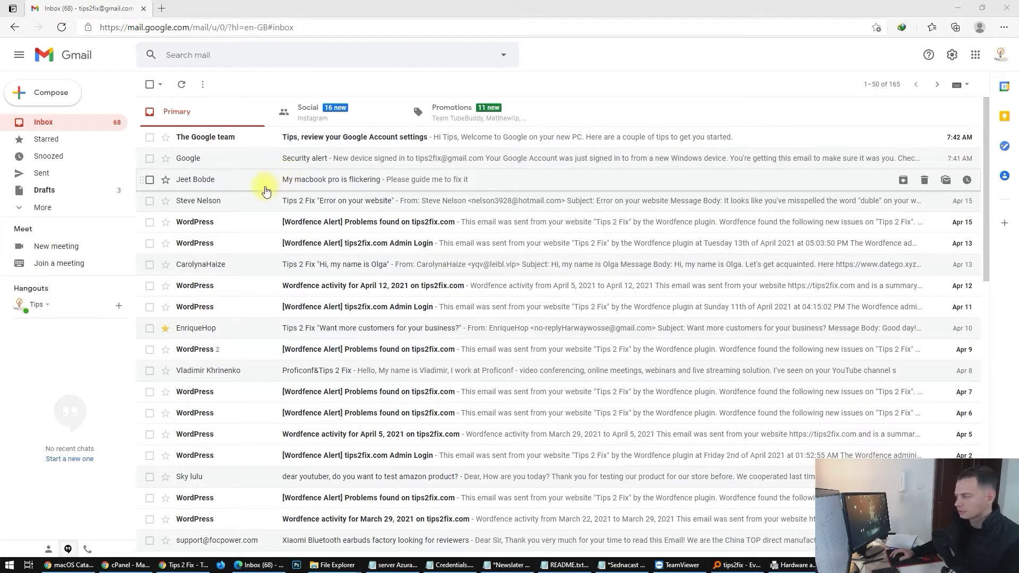
{"action": "mouse_move", "coordinate": [654, 81]}
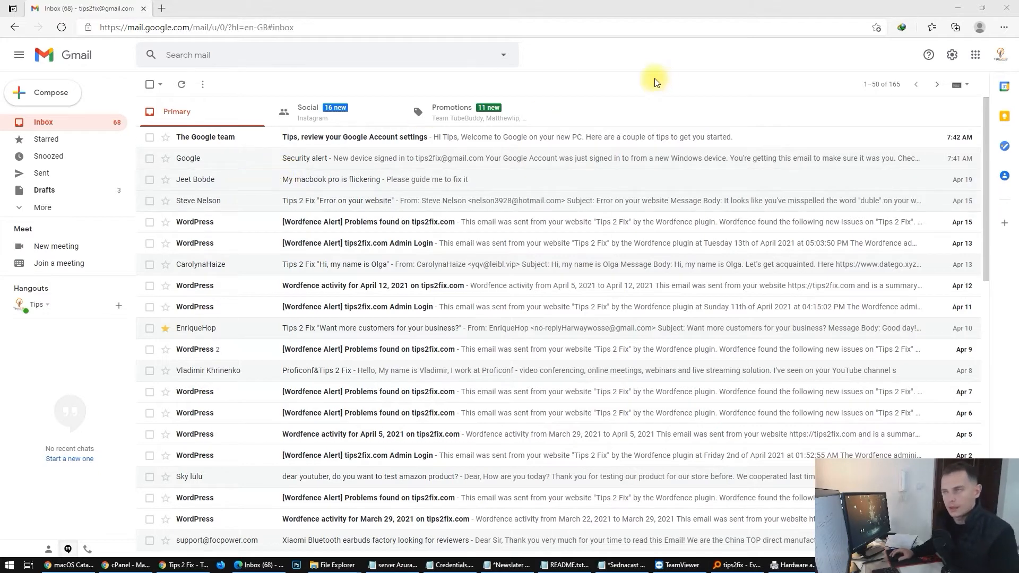
{"action": "mouse_move", "coordinate": [591, 72]}
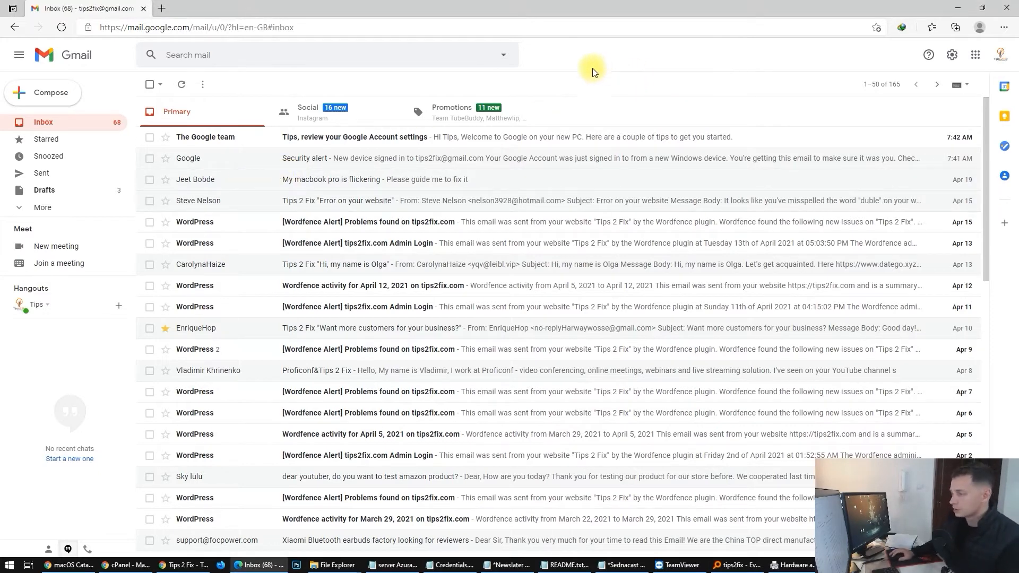
{"action": "mouse_move", "coordinate": [962, 73]}
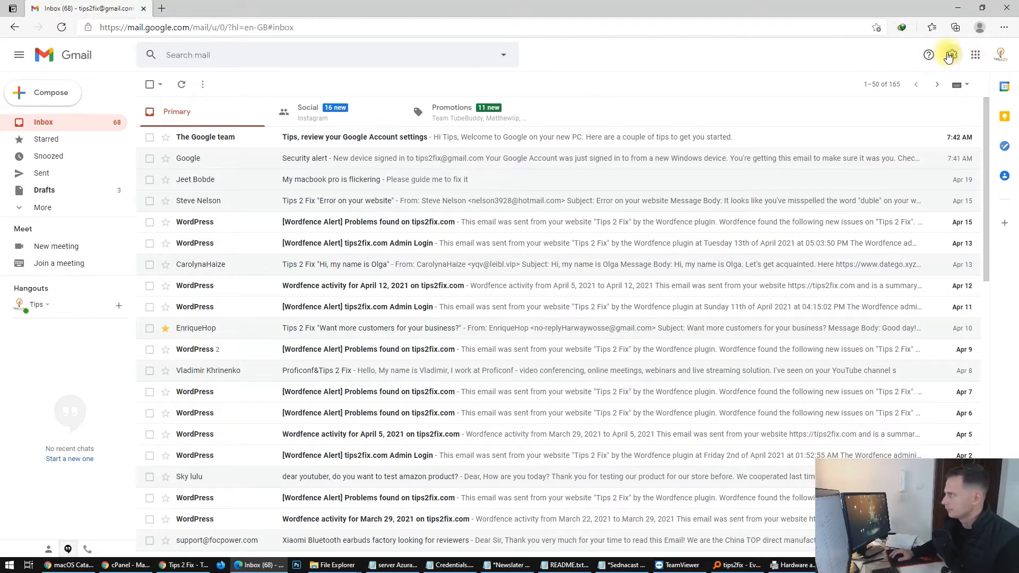
Open Gmail's full settings on Accounts and Import, at 'Check mail from other accounts'.
{"action": "left_click", "coordinate": [951, 55]}
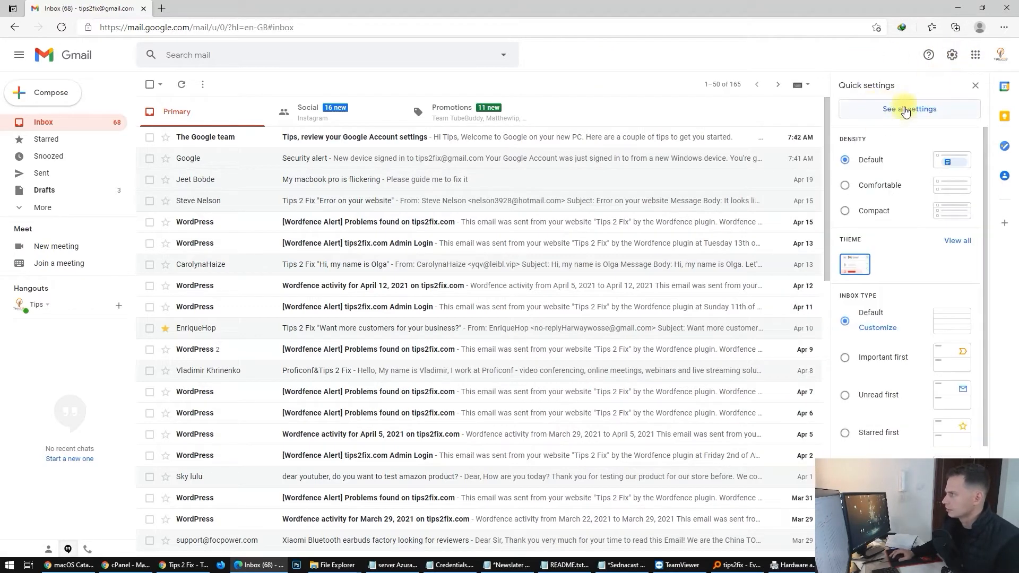
{"action": "left_click", "coordinate": [908, 108]}
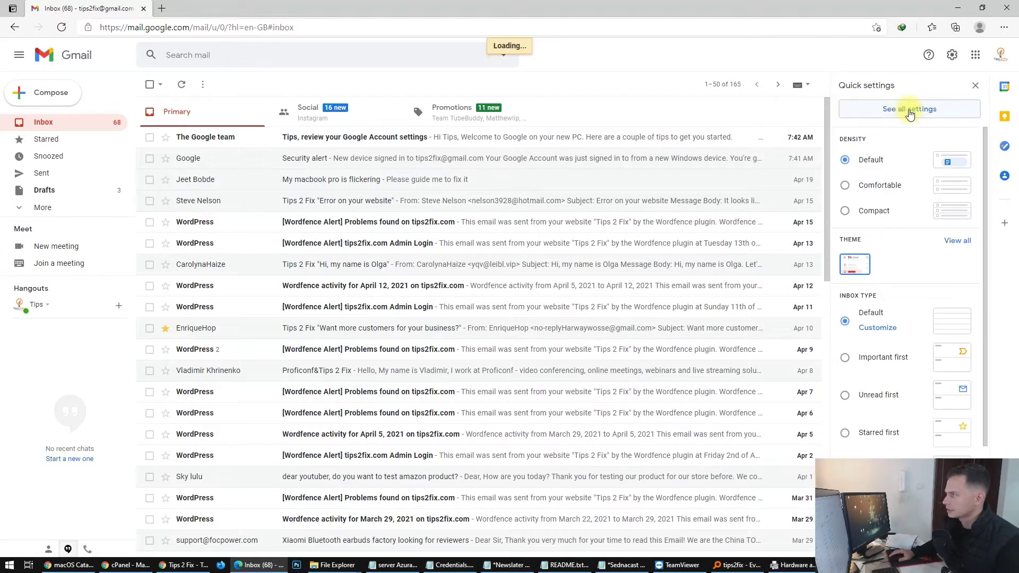
{"action": "left_click", "coordinate": [909, 108]}
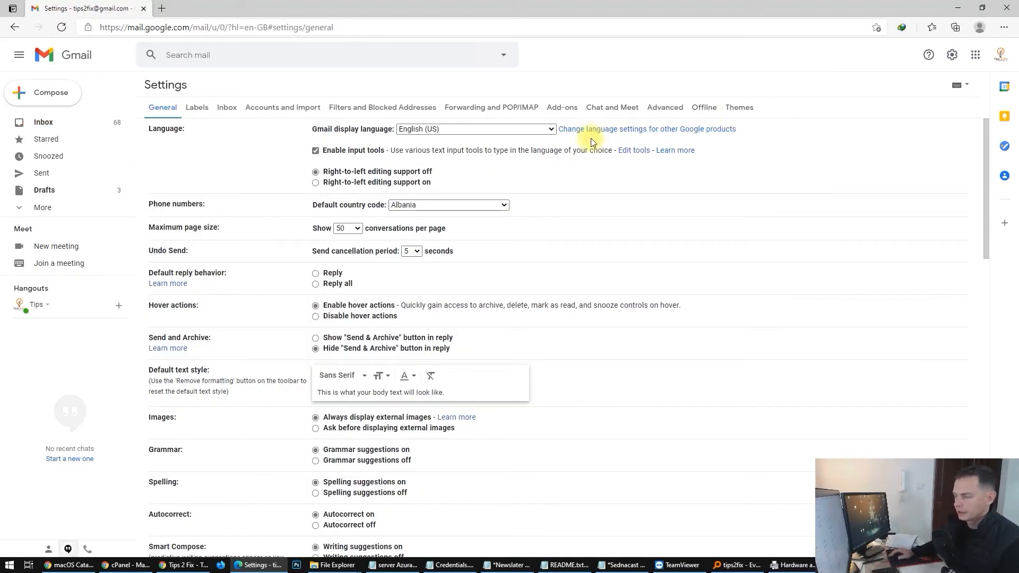
{"action": "mouse_move", "coordinate": [591, 207]}
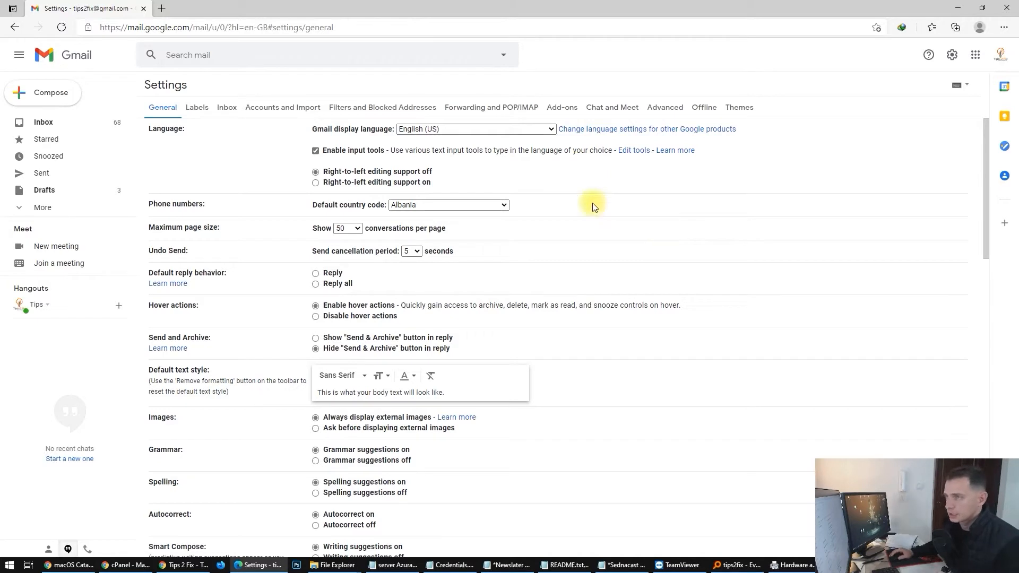
{"action": "mouse_move", "coordinate": [264, 111]}
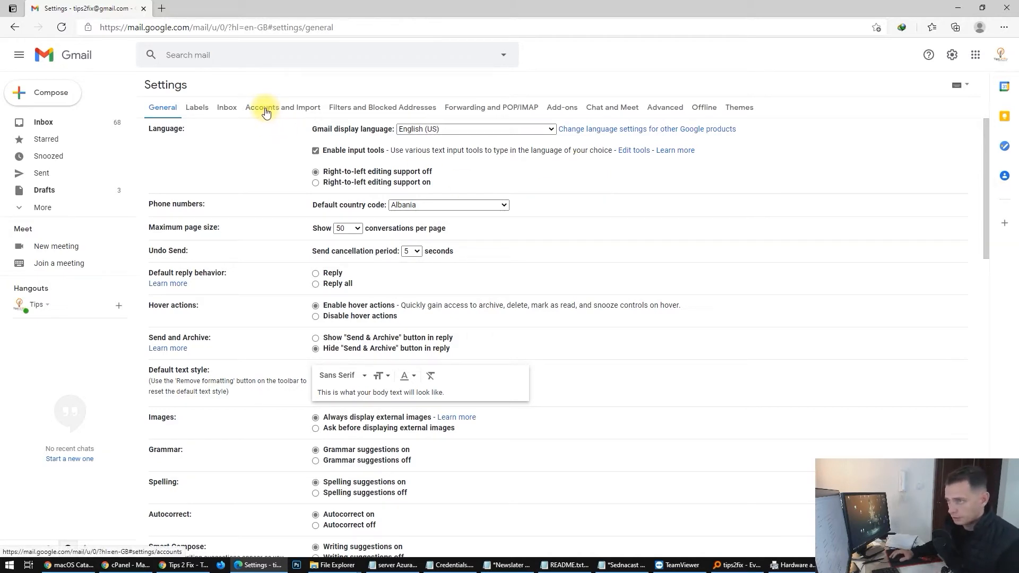
{"action": "mouse_move", "coordinate": [266, 112]}
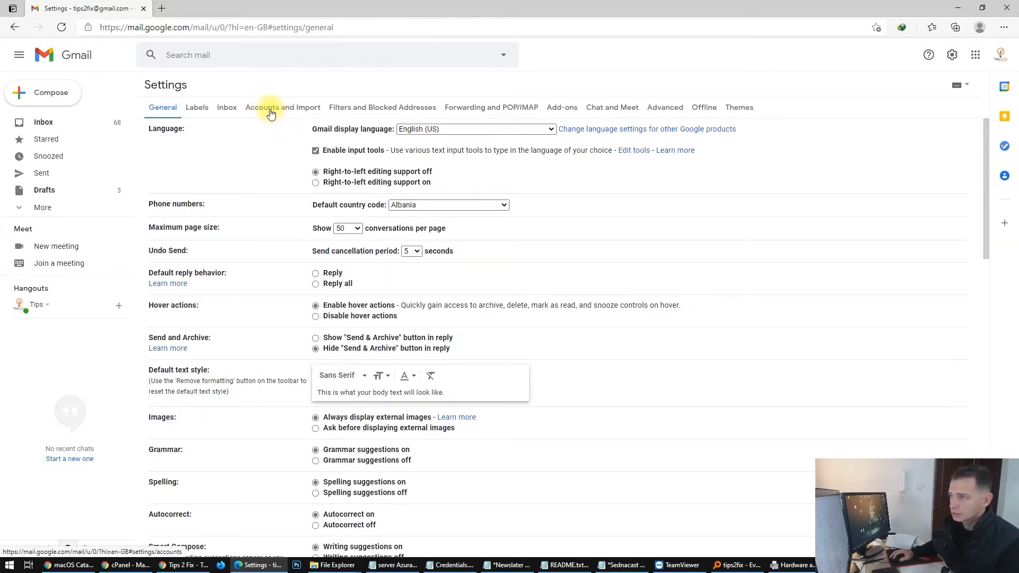
{"action": "left_click", "coordinate": [283, 107]}
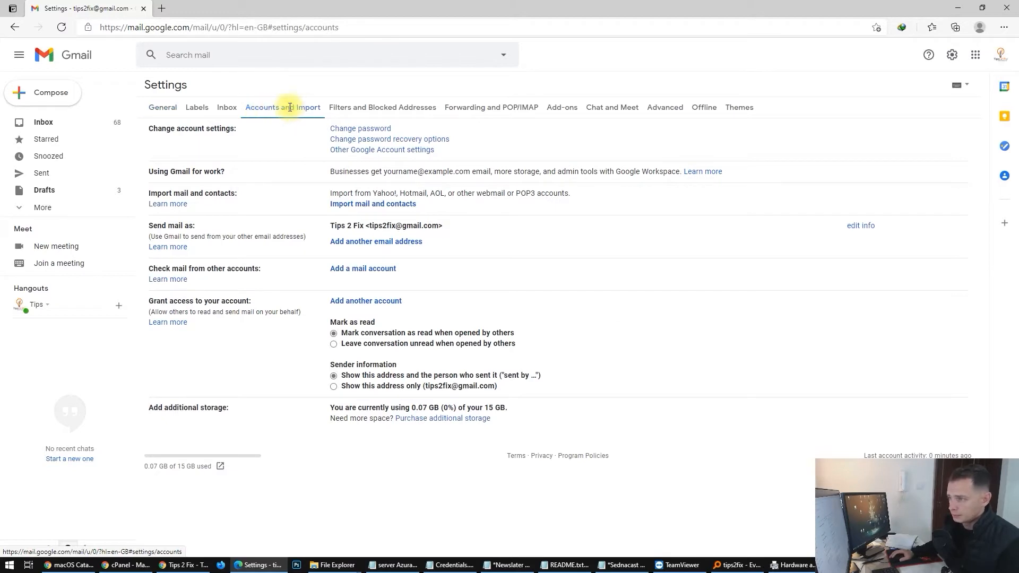
{"action": "mouse_move", "coordinate": [159, 268]}
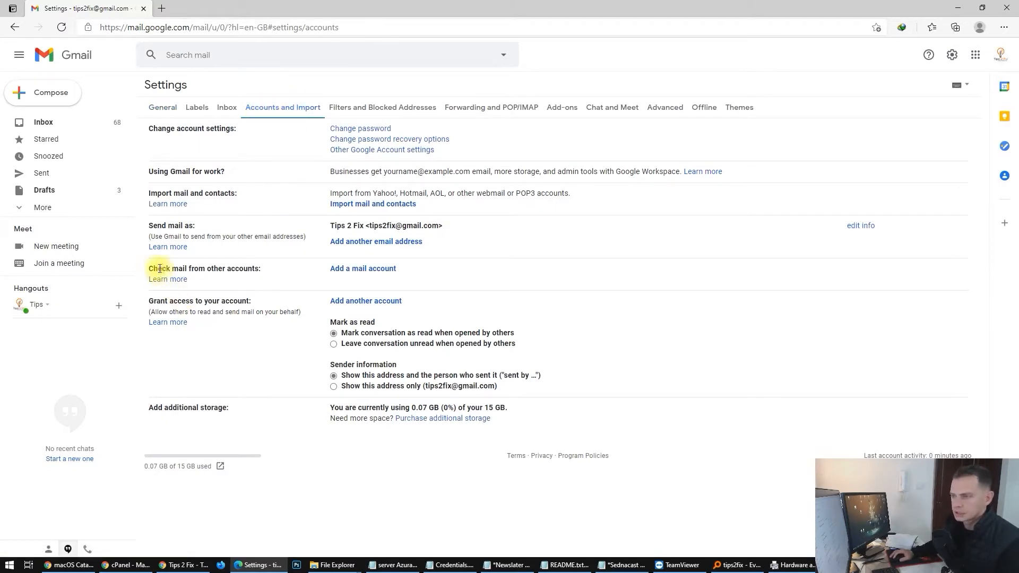
{"action": "double_click", "coordinate": [176, 268]}
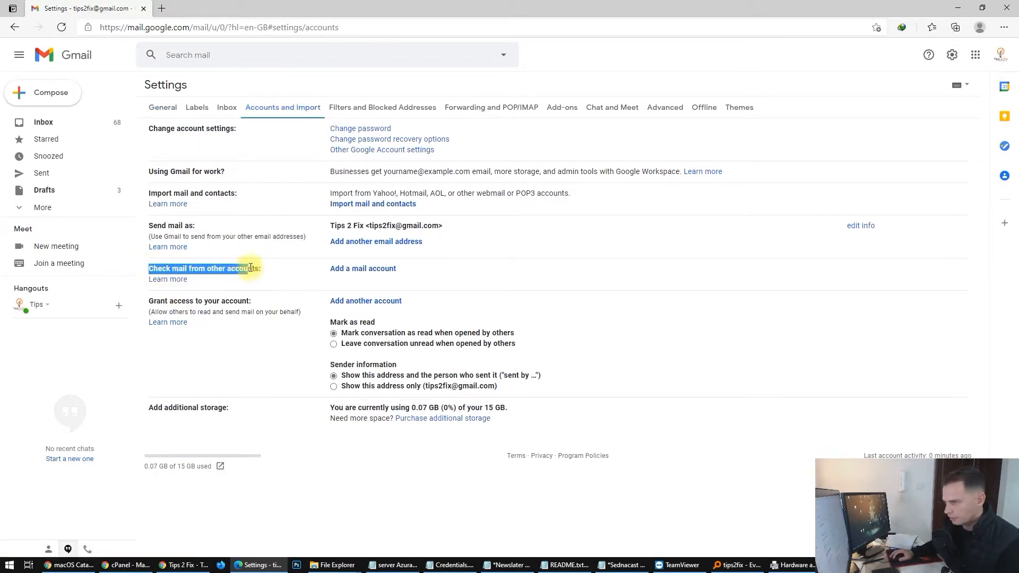
{"action": "mouse_move", "coordinate": [362, 269]}
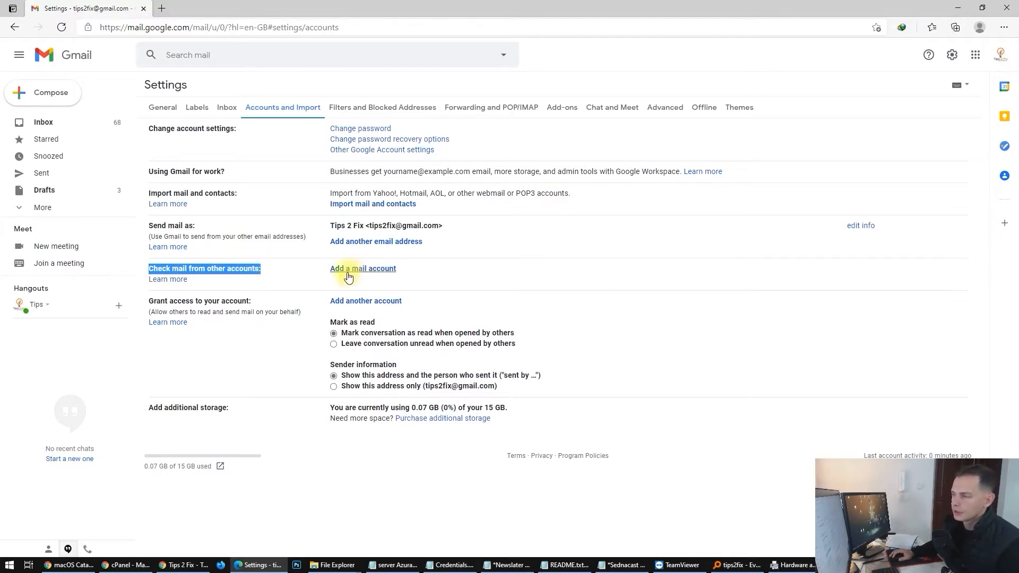
{"action": "mouse_move", "coordinate": [353, 271]}
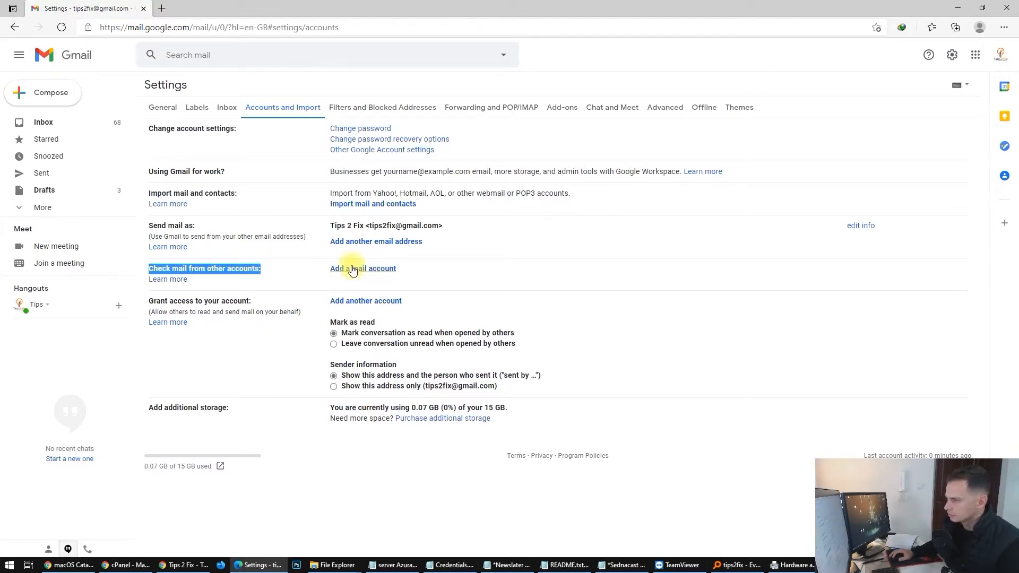
Open the 'Add a mail account' popup and clear the partly typed address.
{"action": "left_click", "coordinate": [363, 268]}
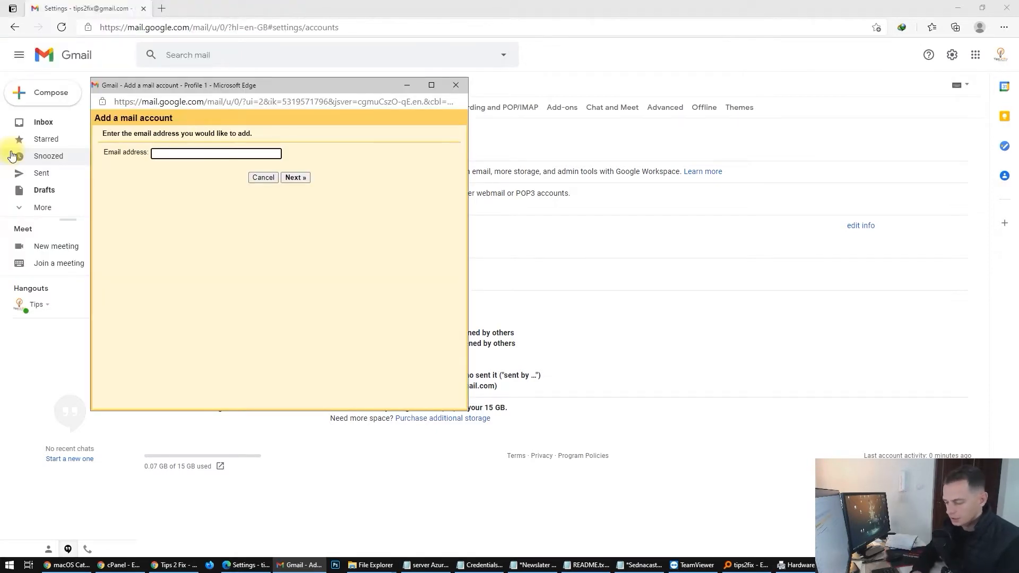
{"action": "type", "text": "sa"}
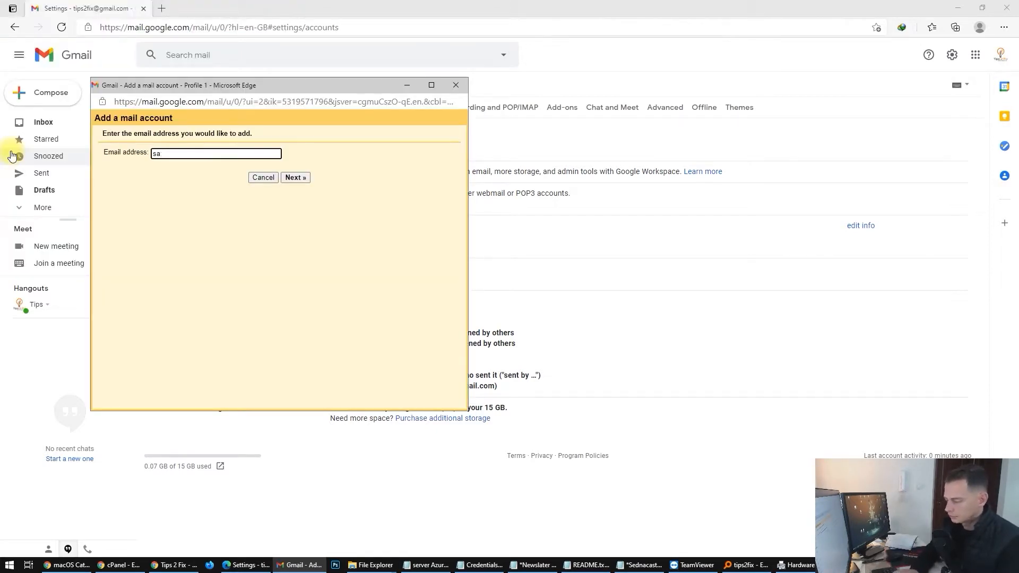
{"action": "key", "text": "backspace"}
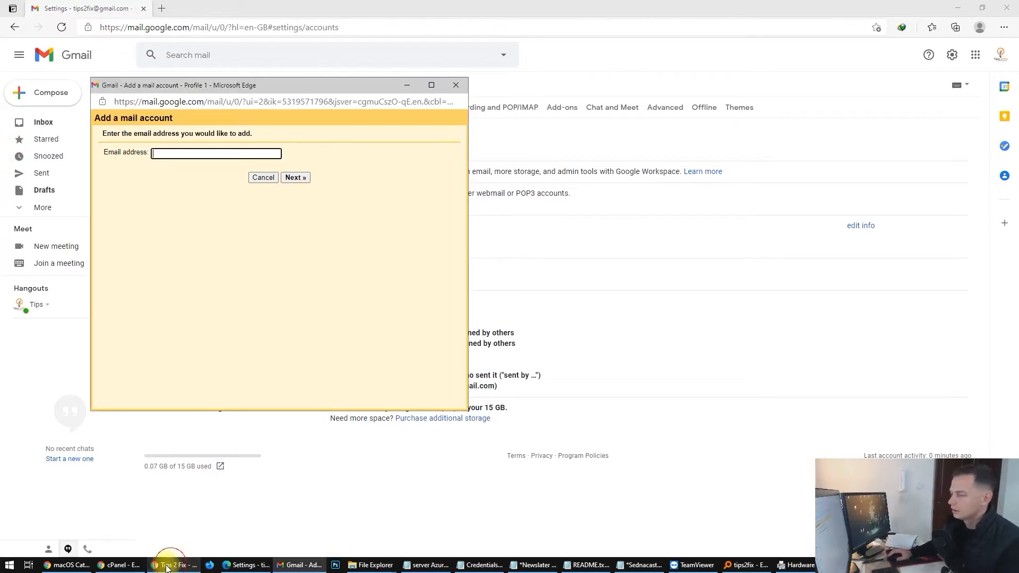
Switch to cPanel and show the domain's Email Accounts list.
{"action": "left_click", "coordinate": [119, 565]}
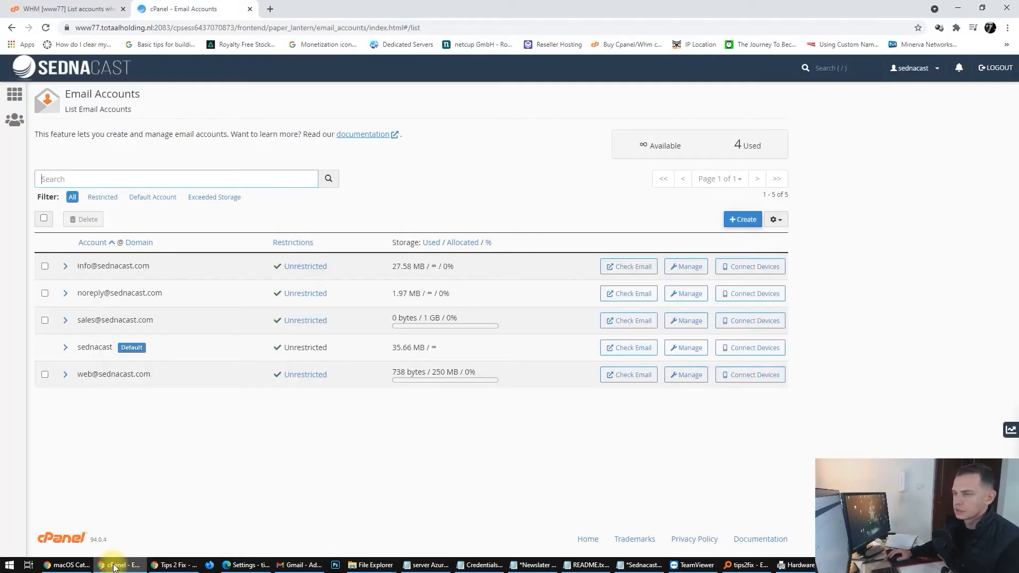
{"action": "double_click", "coordinate": [115, 320]}
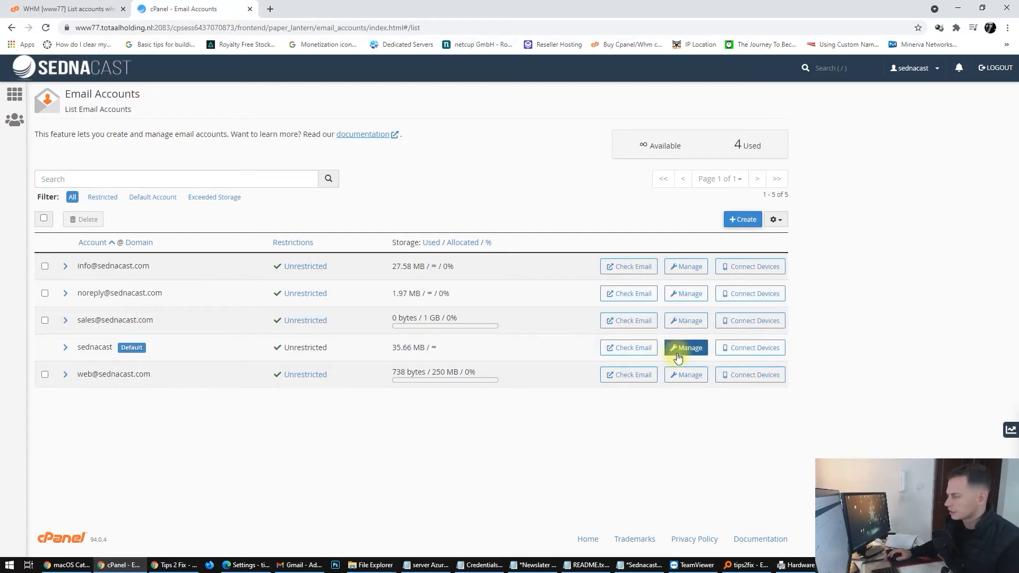
{"action": "mouse_move", "coordinate": [168, 258]}
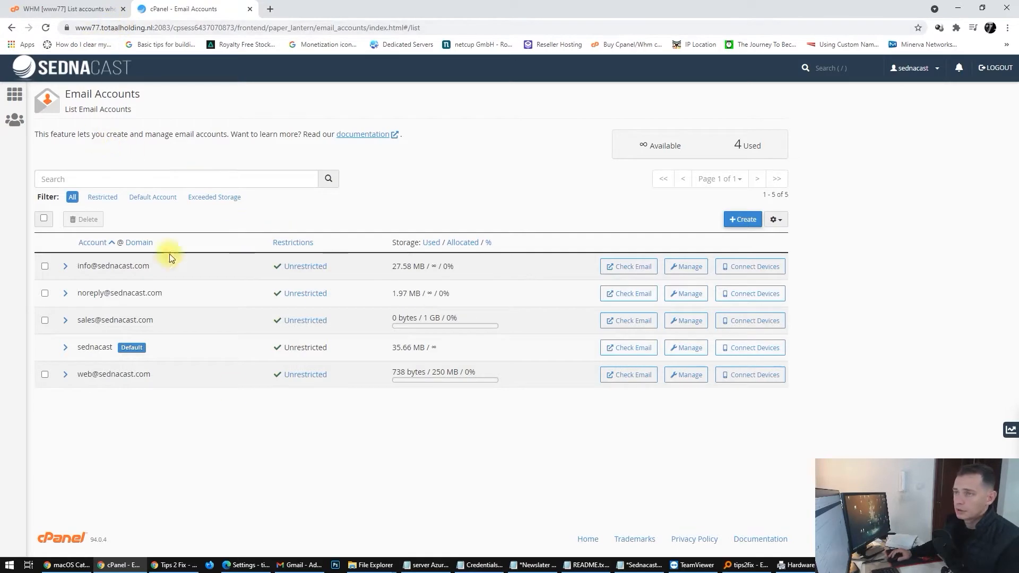
{"action": "mouse_move", "coordinate": [228, 18]}
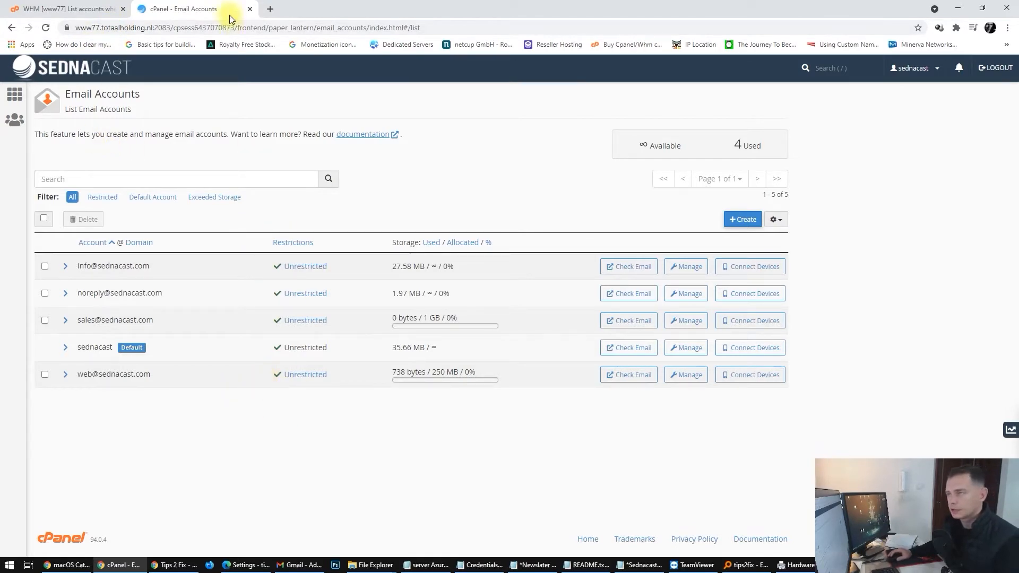
{"action": "mouse_move", "coordinate": [750, 347]}
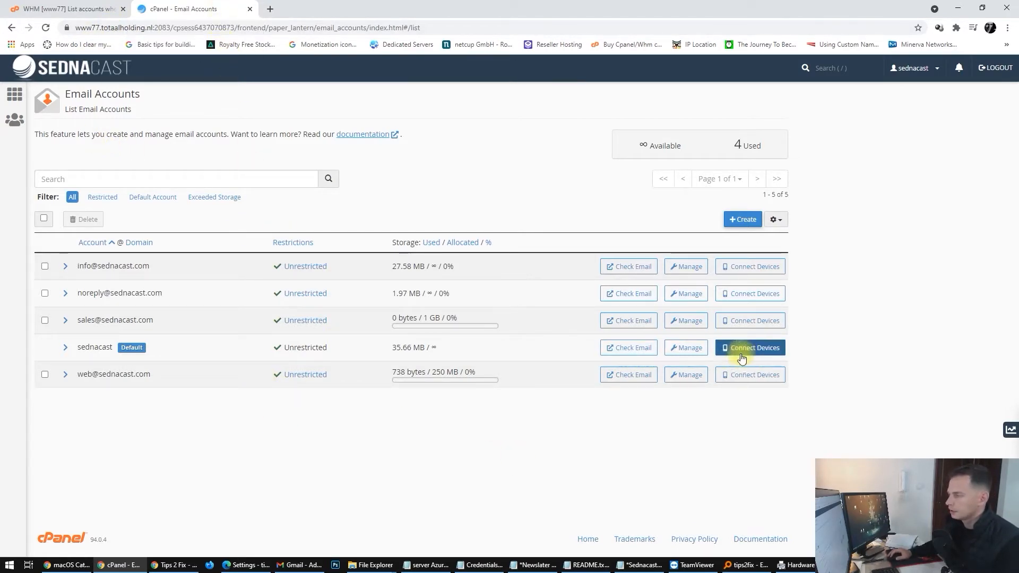
{"action": "mouse_move", "coordinate": [685, 347]}
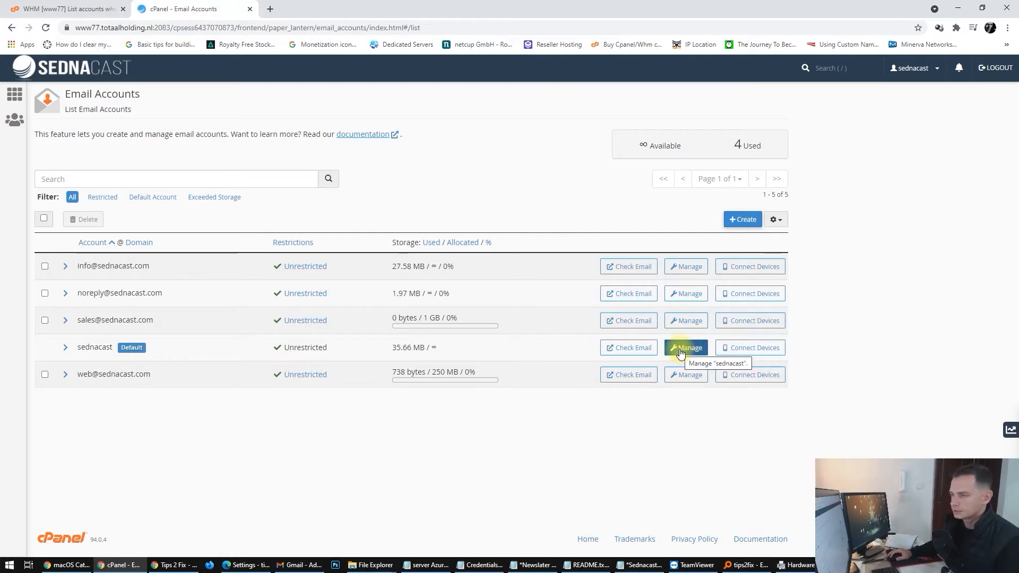
Copy the sales mailbox password, save its settings, and go to Connect Devices.
{"action": "left_click", "coordinate": [685, 319]}
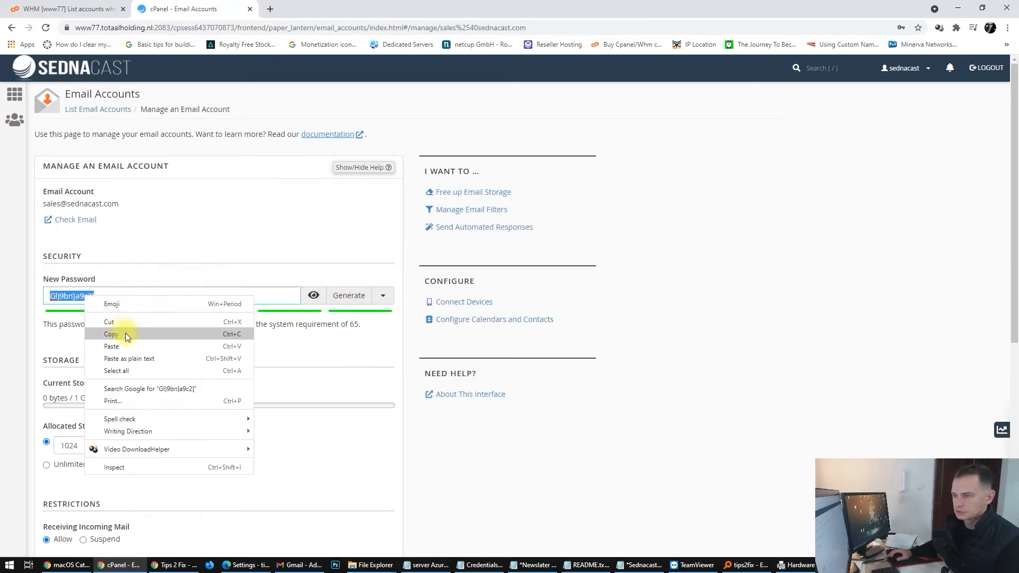
{"action": "left_click", "coordinate": [110, 333]}
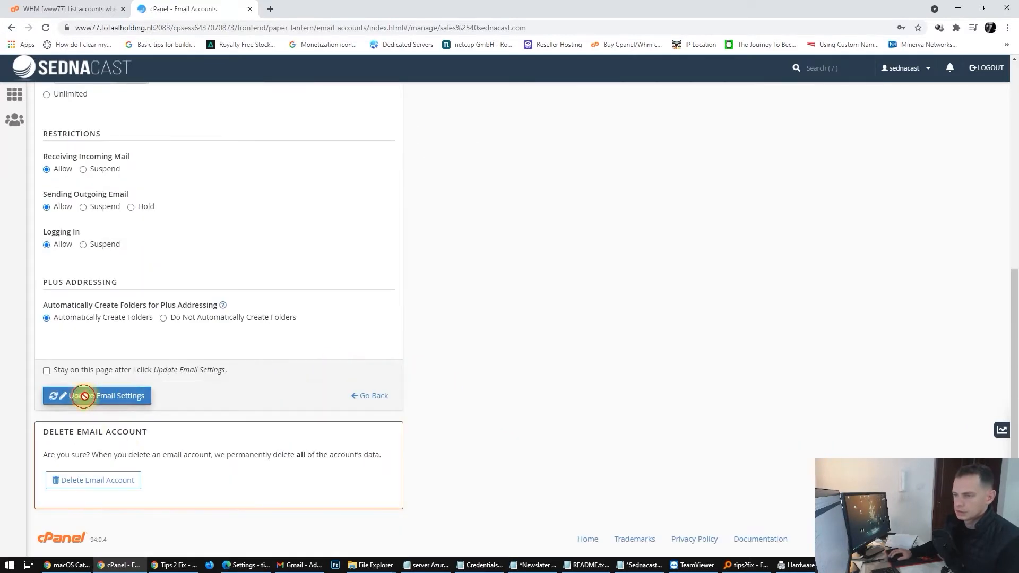
{"action": "left_click", "coordinate": [96, 396]}
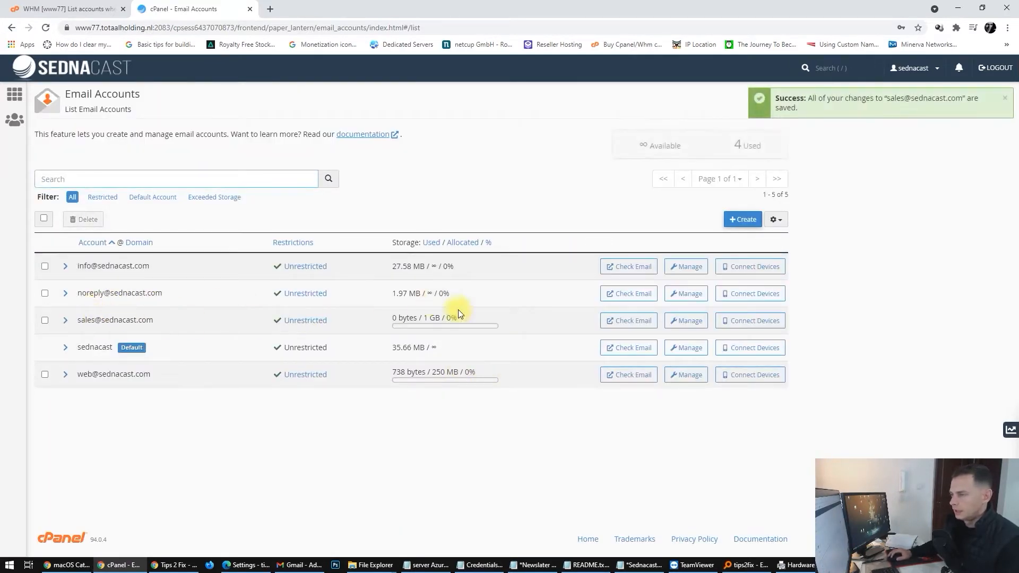
{"action": "left_click", "coordinate": [749, 320]}
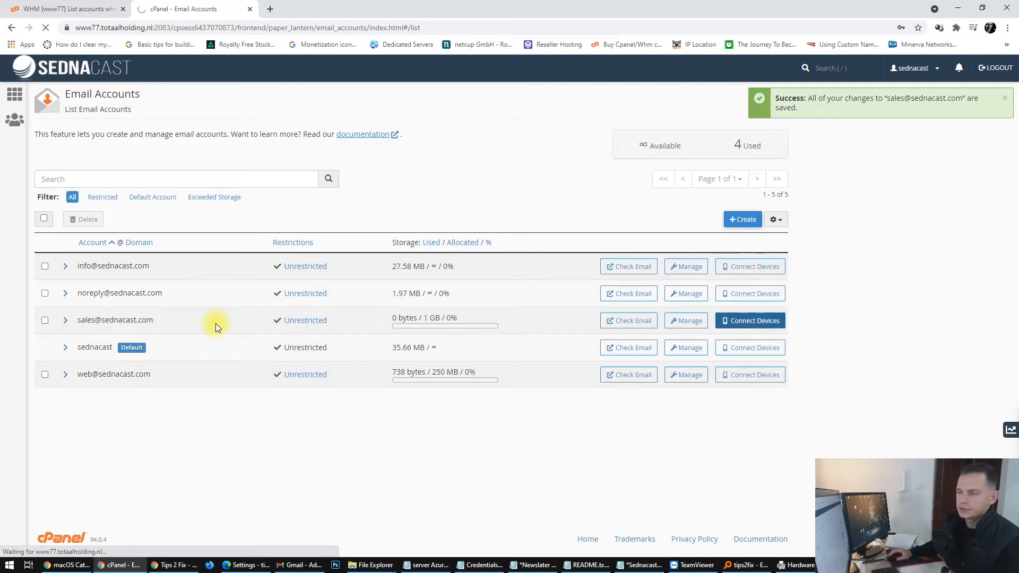
{"action": "mouse_move", "coordinate": [410, 328]}
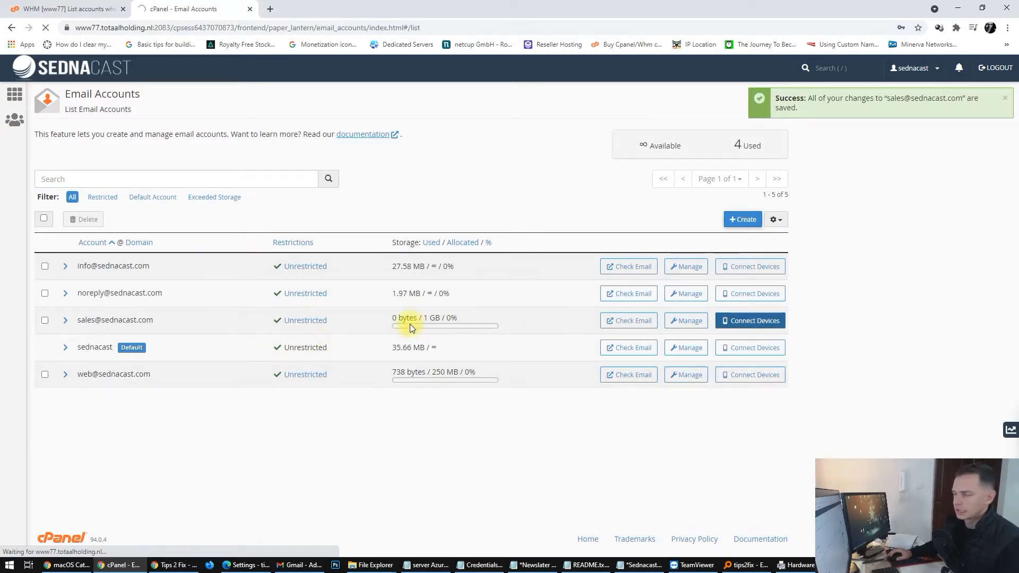
{"action": "left_click", "coordinate": [750, 321]}
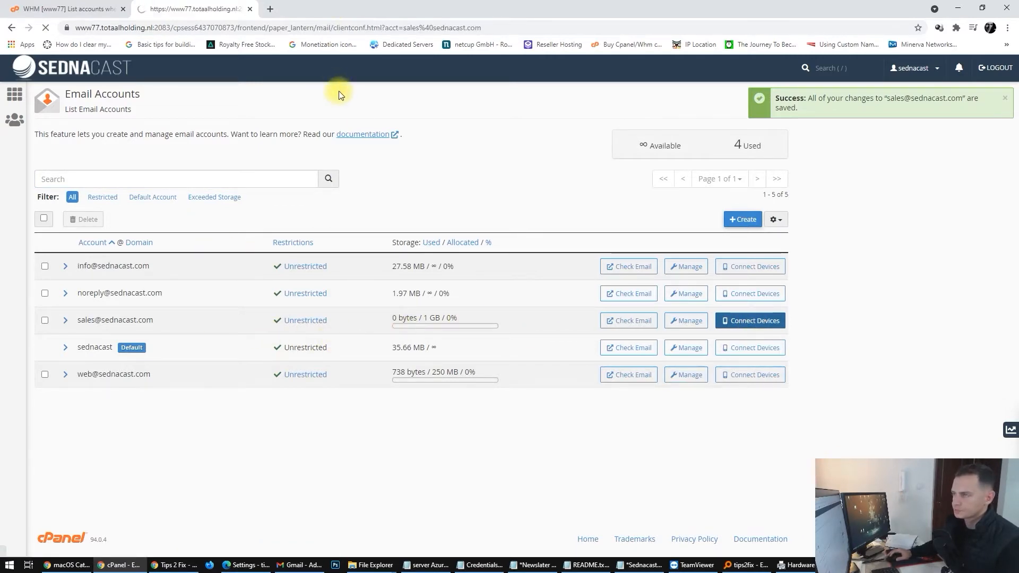
{"action": "left_click", "coordinate": [750, 321]}
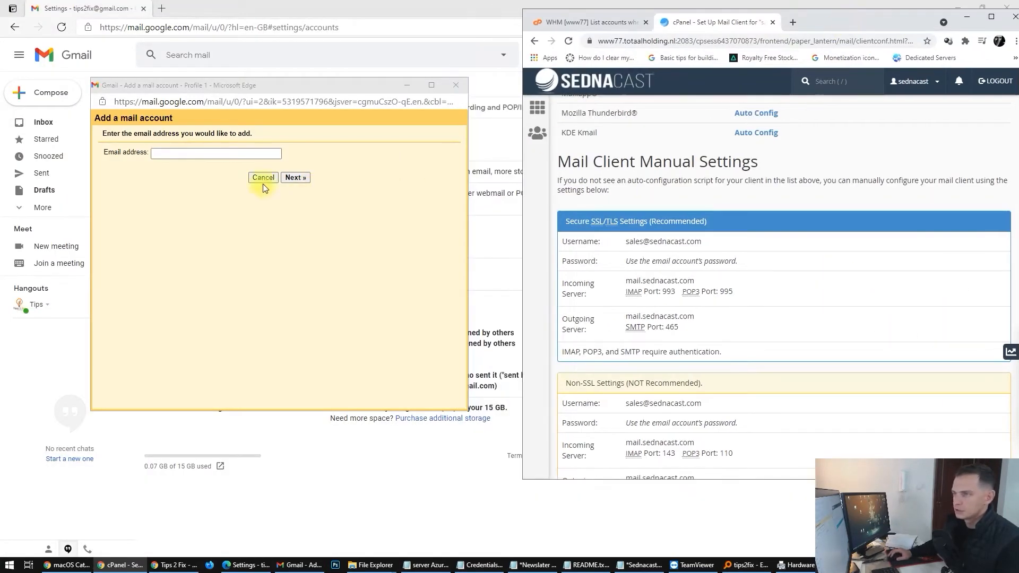
{"action": "left_click", "coordinate": [215, 153]}
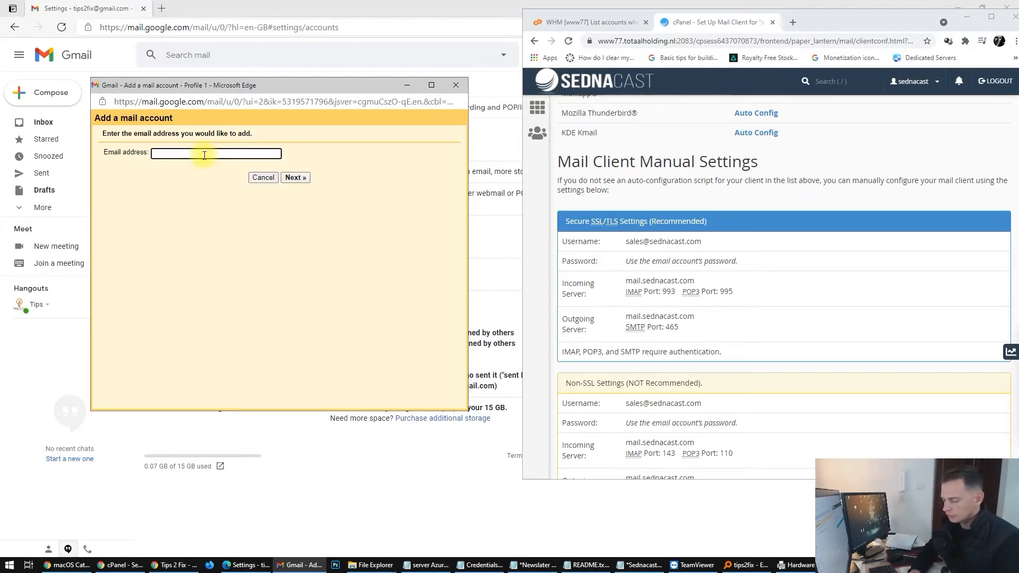
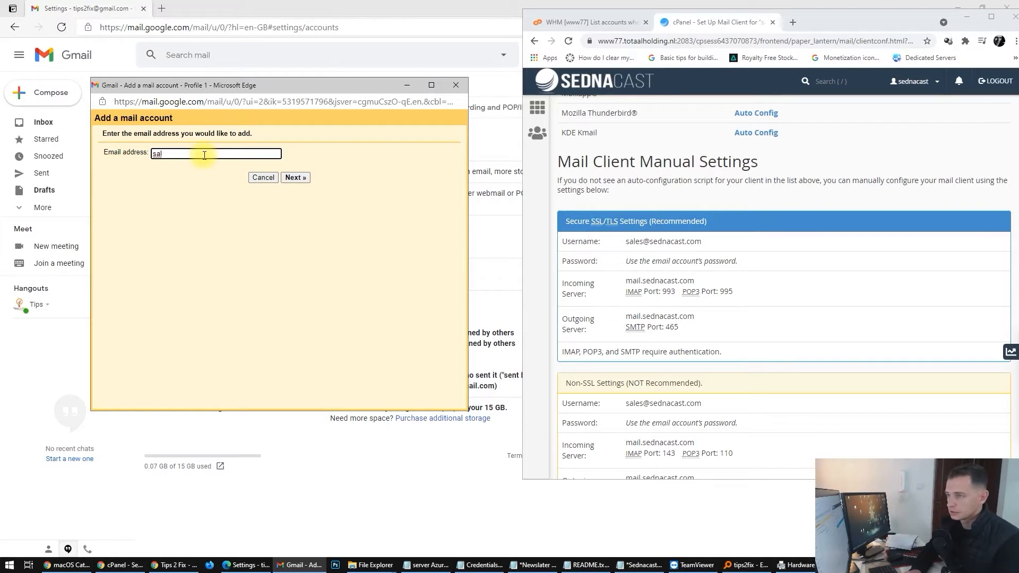
{"action": "left_click", "coordinate": [295, 187]}
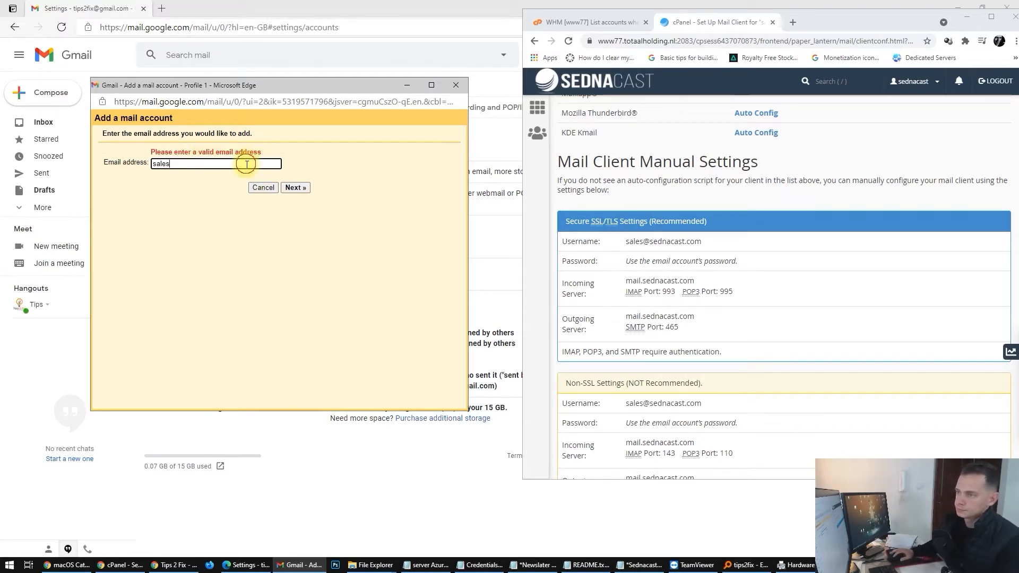
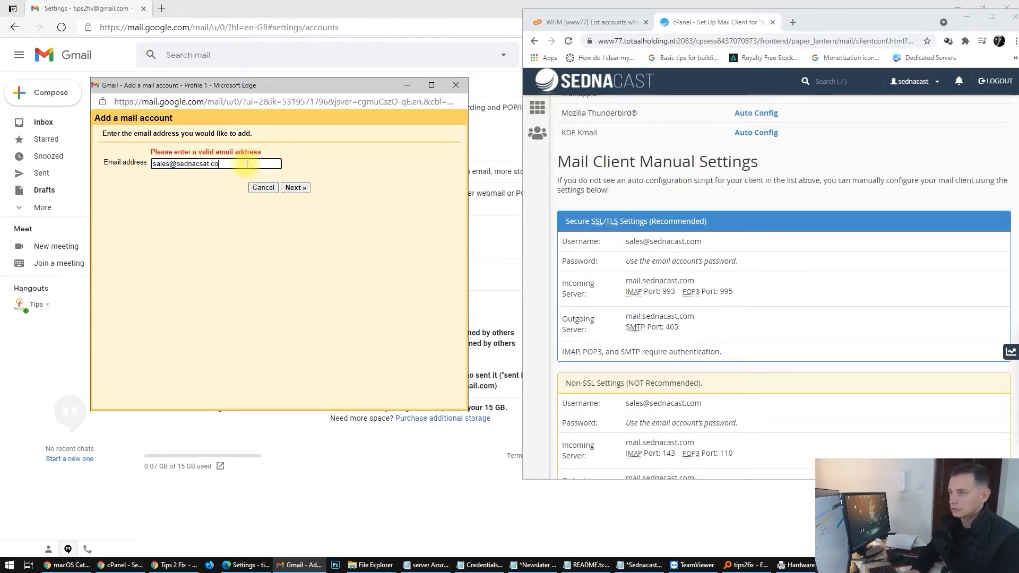
{"action": "left_click", "coordinate": [295, 187]}
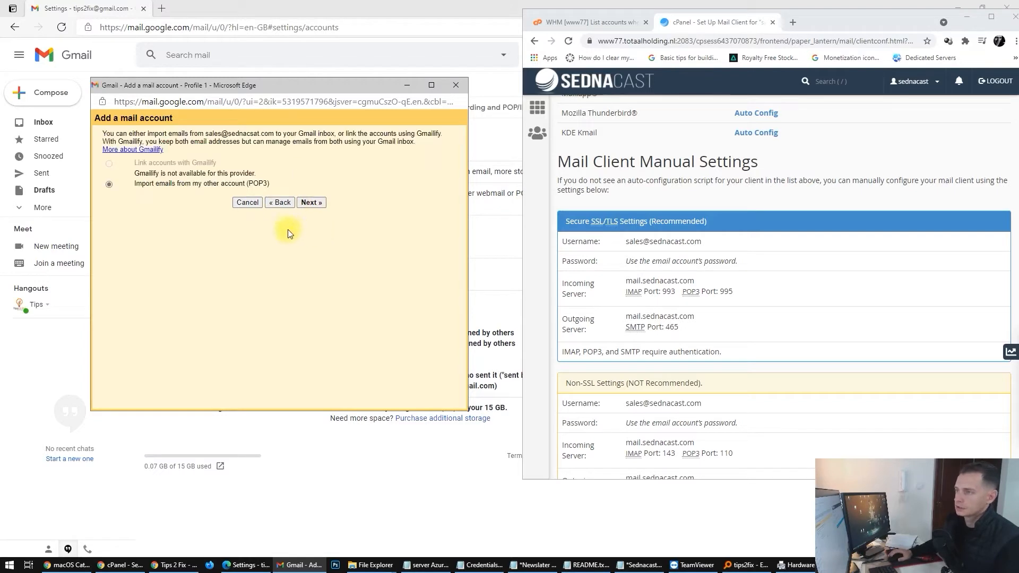
Choose POP3 import, then enter the sales username and paste the mailbox password.
{"action": "left_click", "coordinate": [310, 202]}
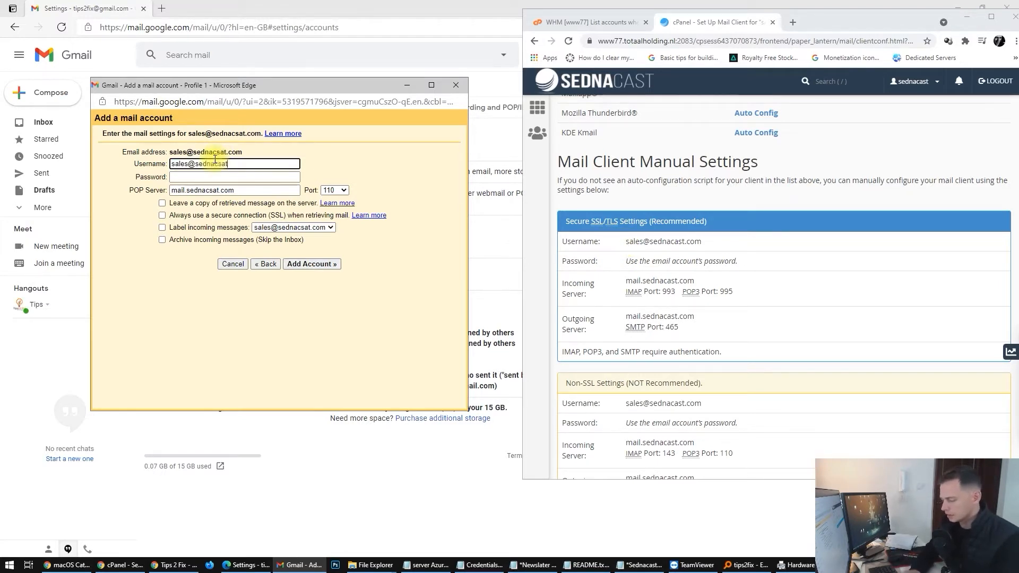
{"action": "left_click", "coordinate": [234, 177]}
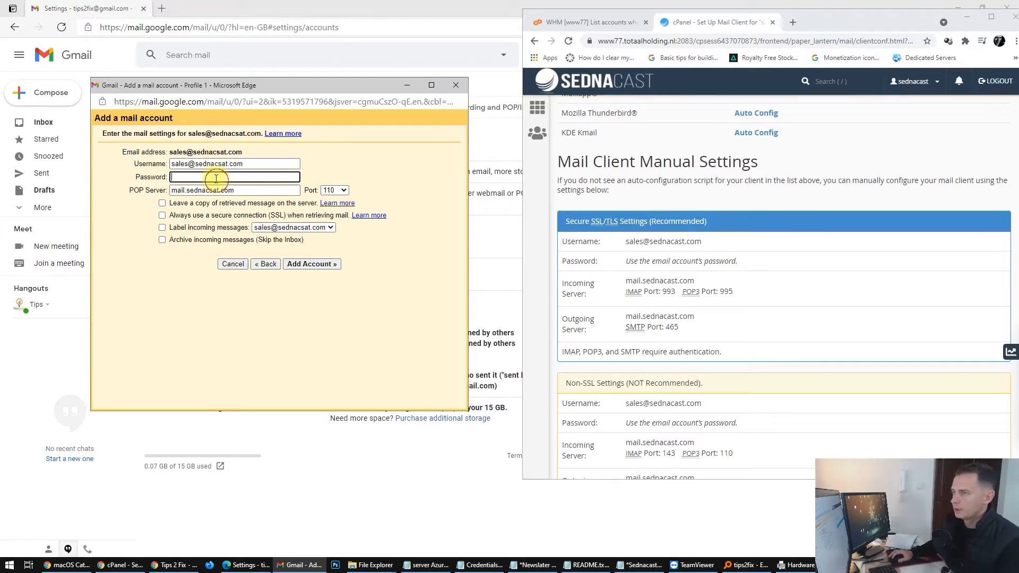
{"action": "right_click", "coordinate": [234, 177]}
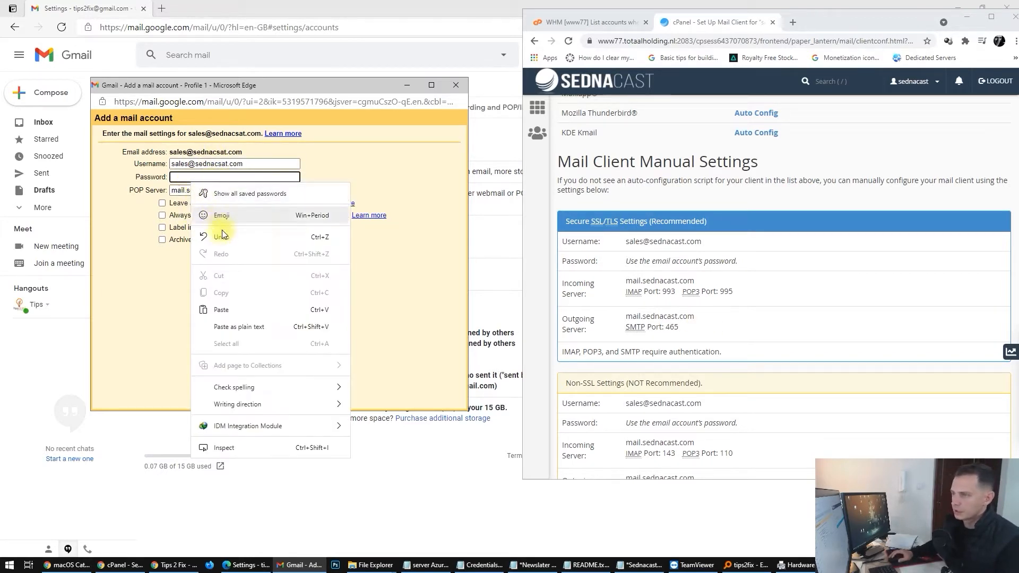
{"action": "left_click", "coordinate": [221, 309]}
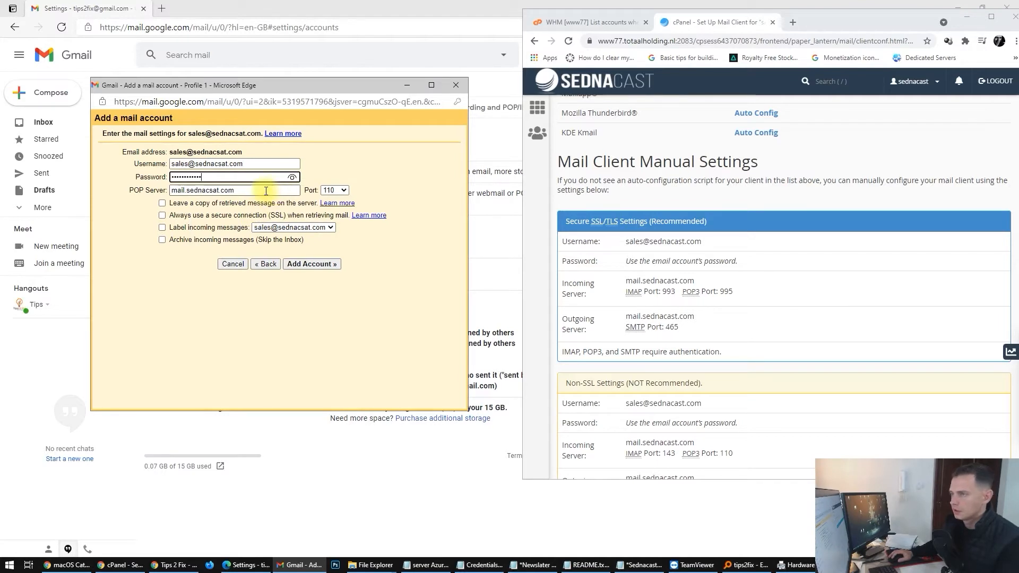
{"action": "mouse_move", "coordinate": [630, 316]}
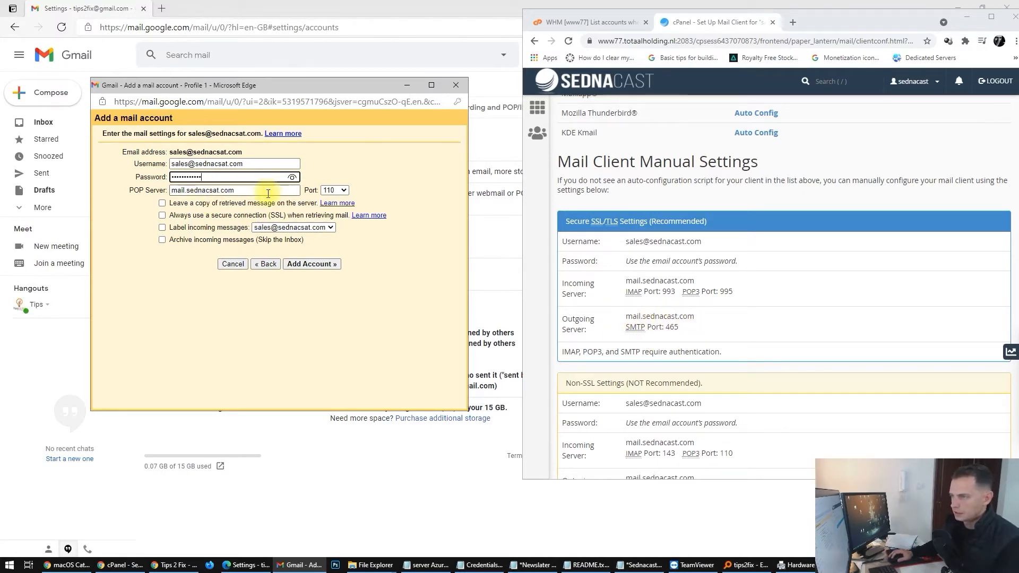
{"action": "triple_click", "coordinate": [234, 190]}
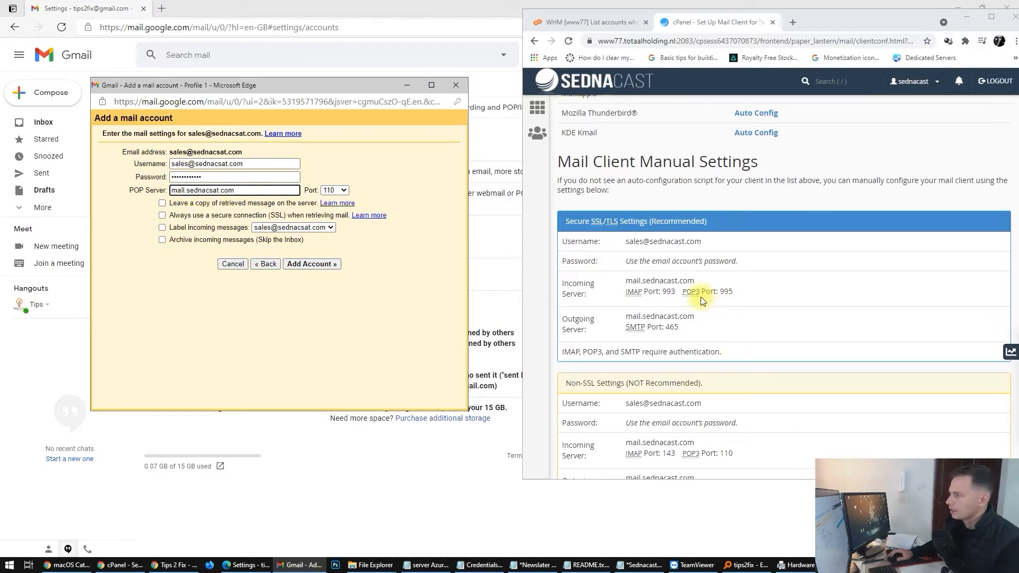
Set port 995, disable server copies, enable SSL and labelling, and submit the account.
{"action": "left_click", "coordinate": [334, 190]}
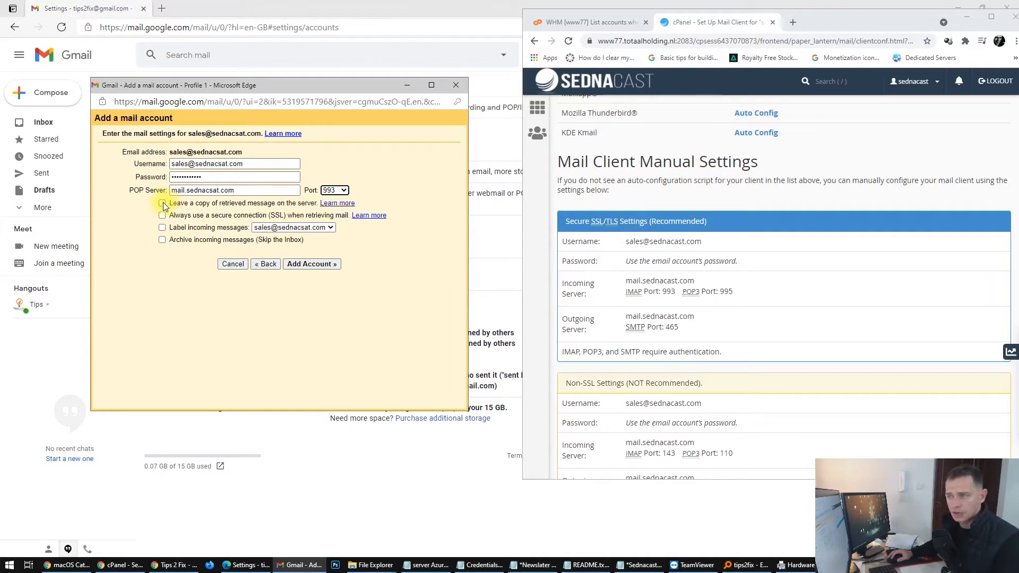
{"action": "left_click", "coordinate": [162, 203]}
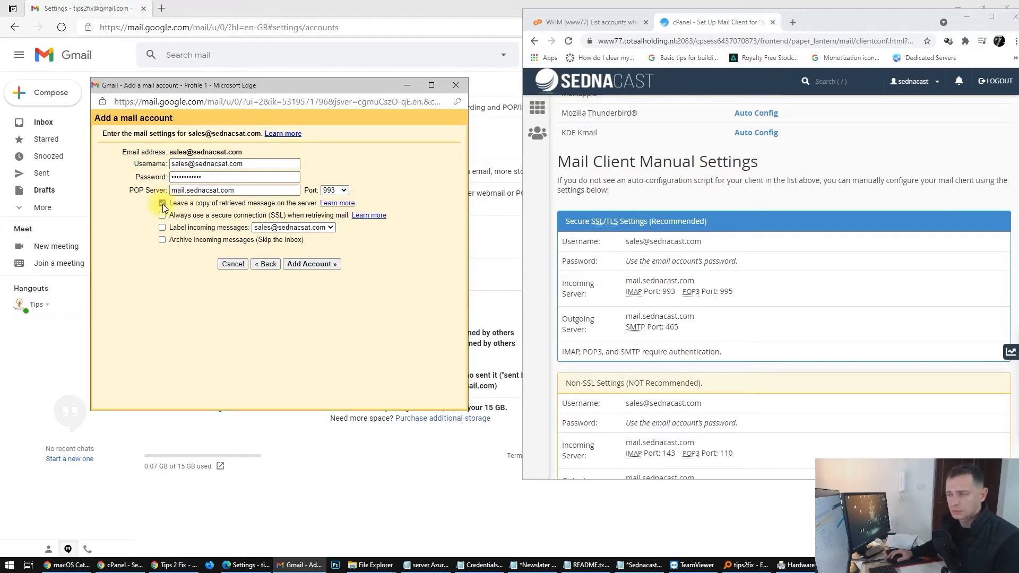
{"action": "left_click", "coordinate": [162, 203]}
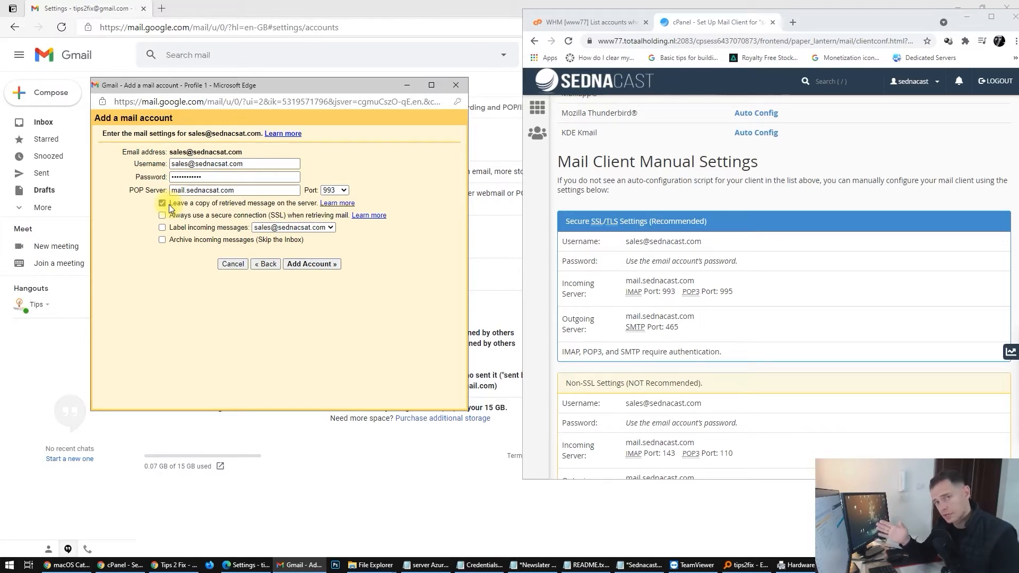
{"action": "left_click", "coordinate": [163, 202]}
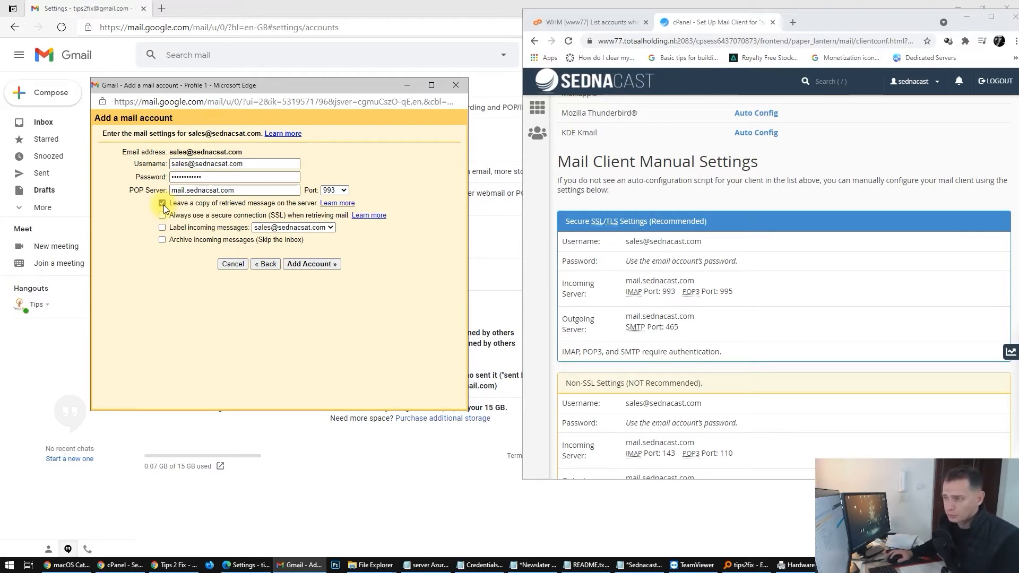
{"action": "left_click", "coordinate": [163, 203]}
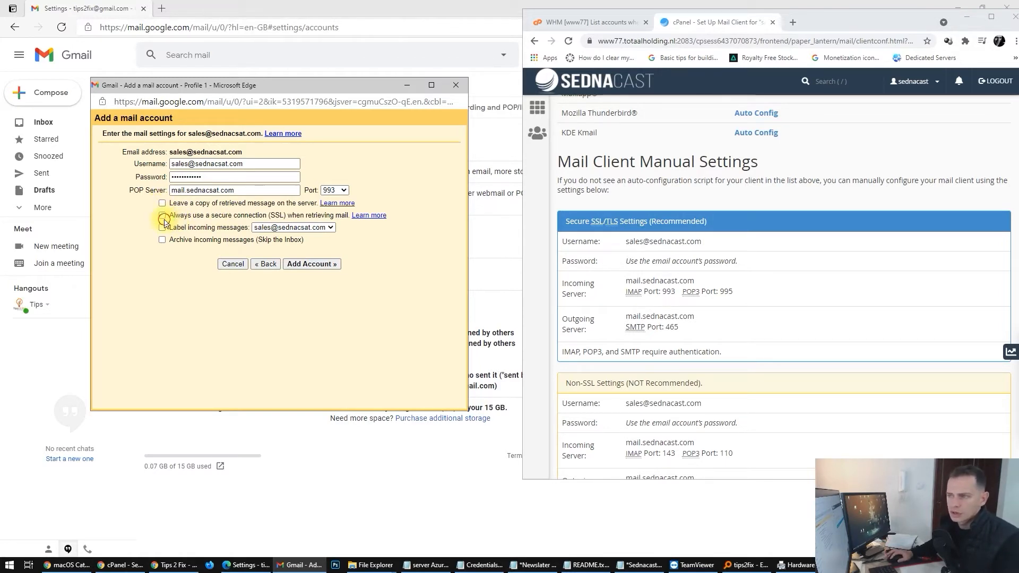
{"action": "left_click", "coordinate": [162, 215]}
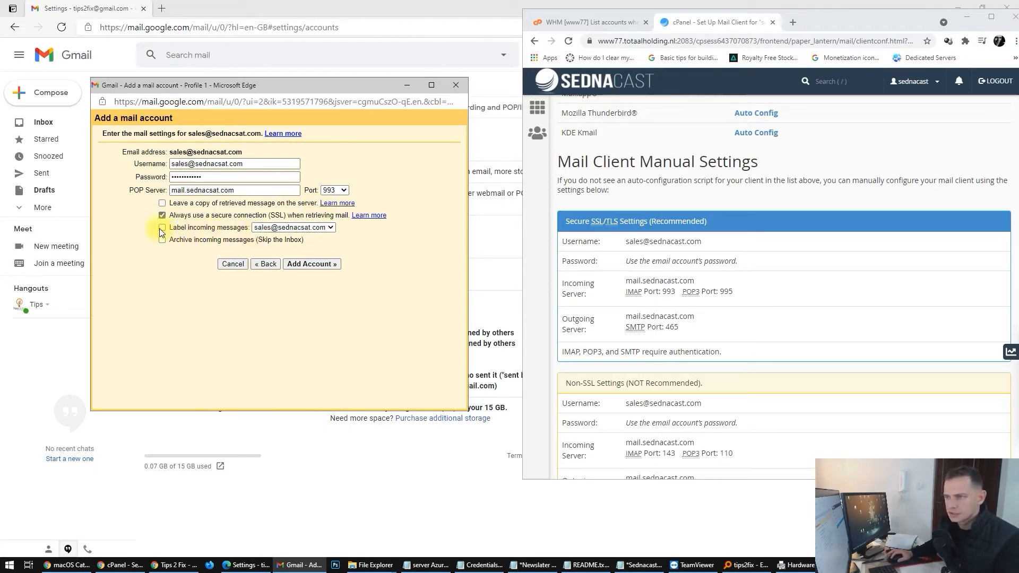
{"action": "left_click", "coordinate": [161, 227]}
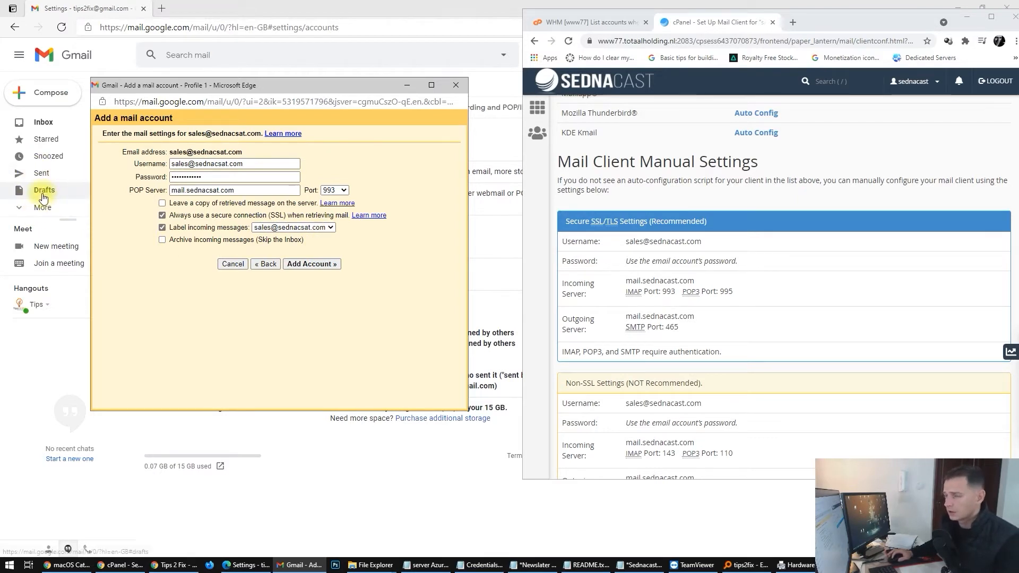
{"action": "mouse_move", "coordinate": [173, 252]}
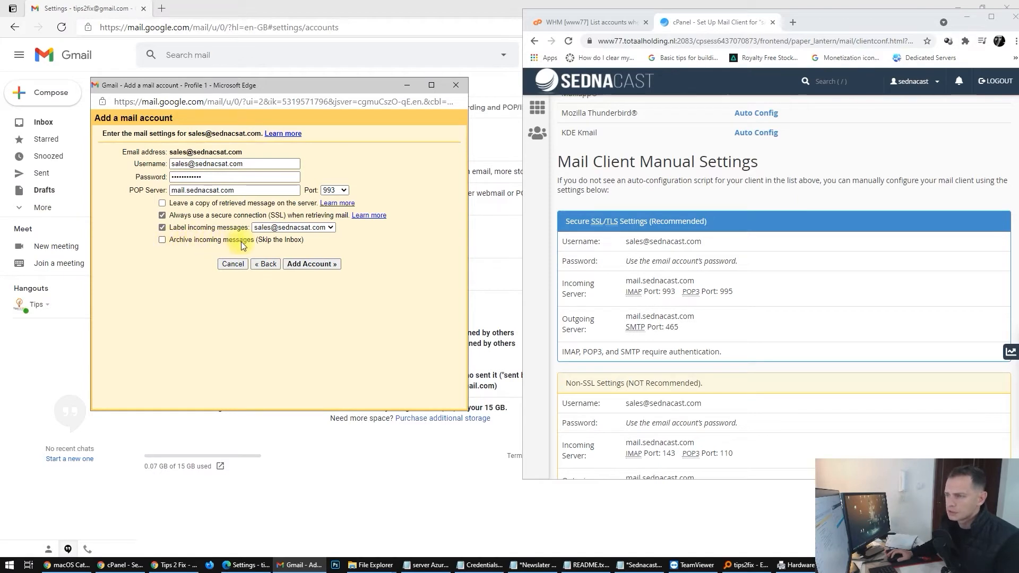
{"action": "left_click", "coordinate": [162, 239]}
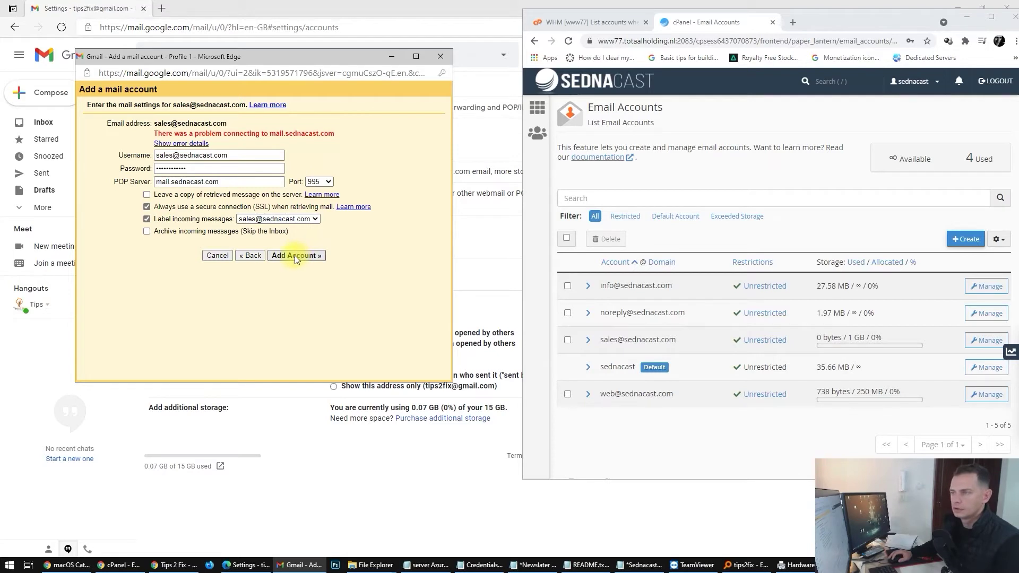
{"action": "mouse_move", "coordinate": [309, 182]}
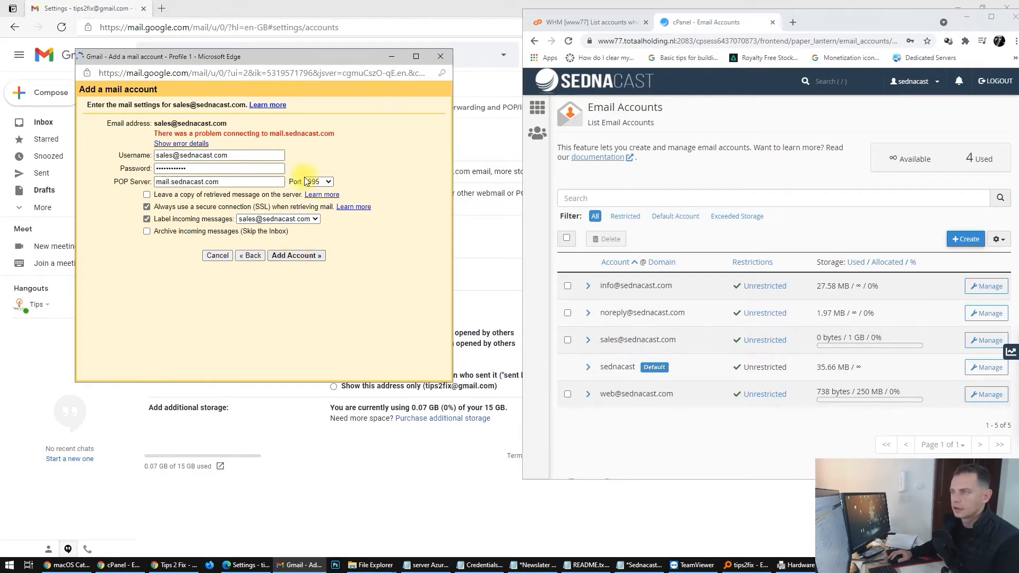
Add the sales account with the corrected port, dismiss Edge's password prompt, choose send-as.
{"action": "left_click", "coordinate": [296, 255]}
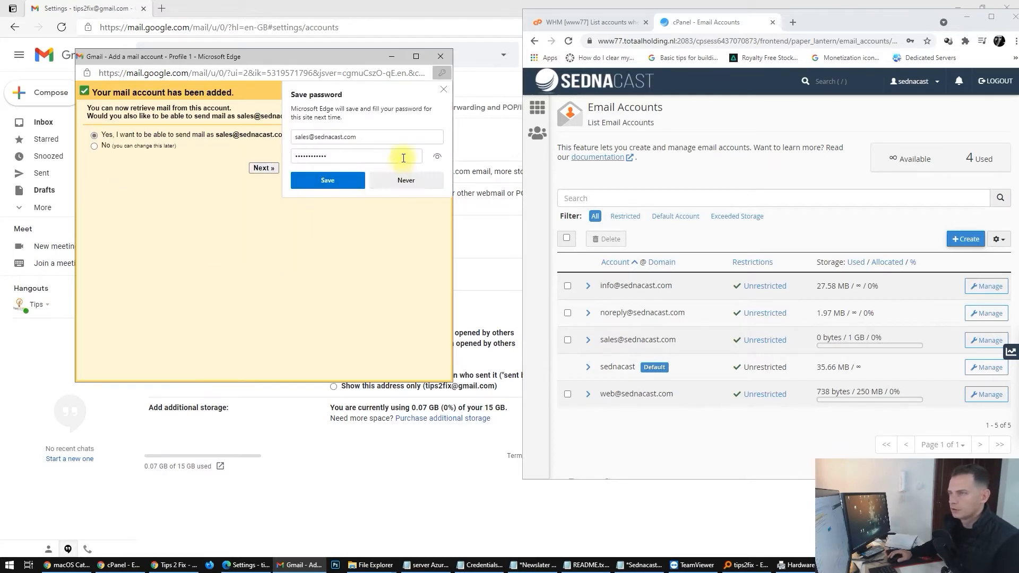
{"action": "left_click", "coordinate": [327, 180]}
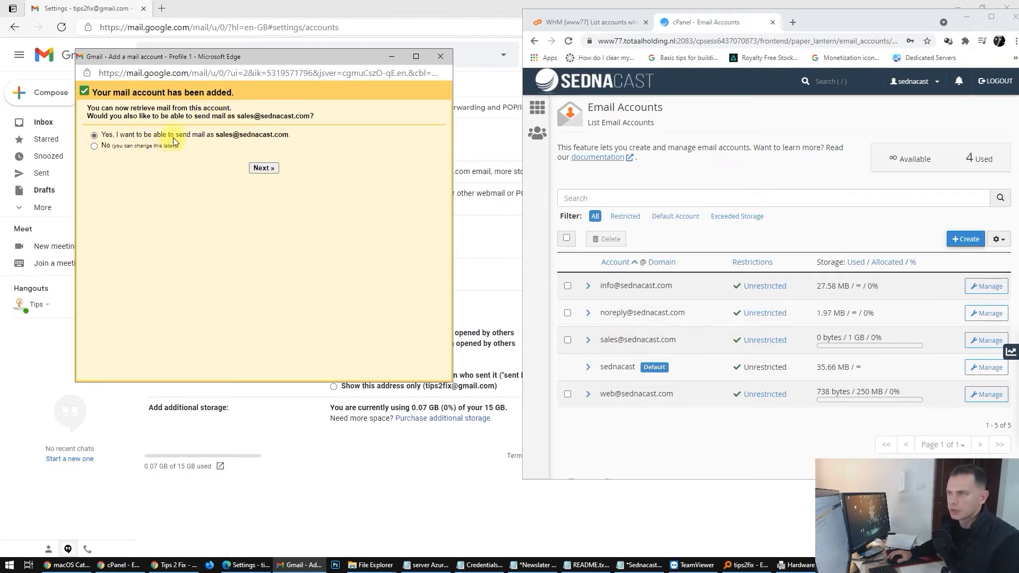
{"action": "mouse_move", "coordinate": [223, 140]}
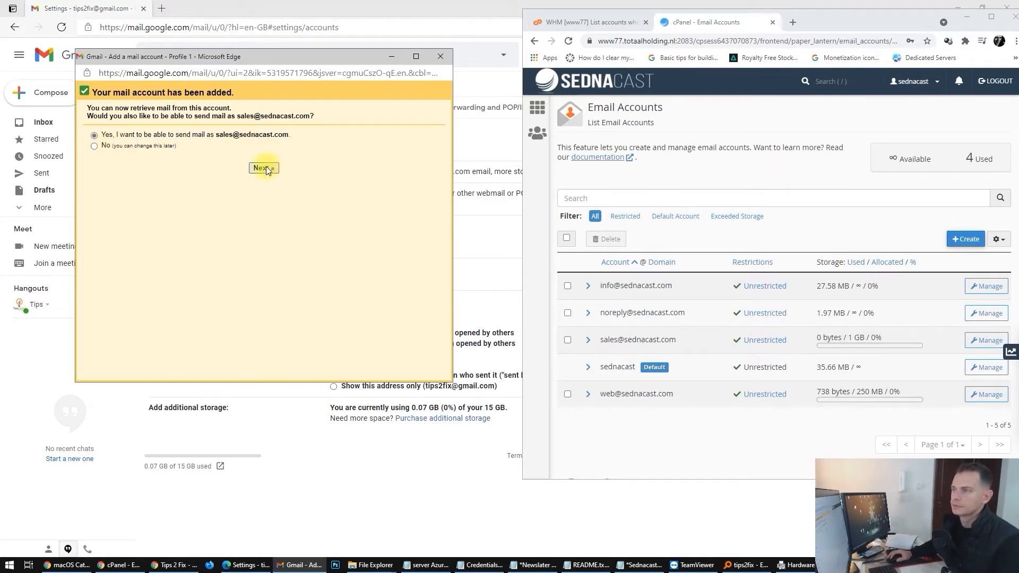
{"action": "left_click", "coordinate": [263, 168]}
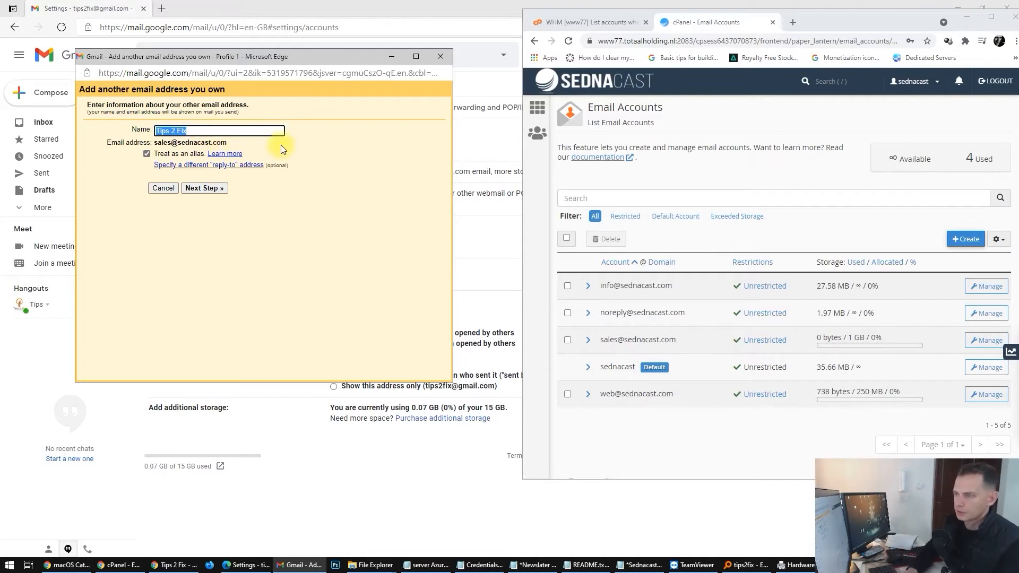
Set the sender name to 'Sales Sednacast' and continue to the SMTP server step.
{"action": "type", "text": "S"}
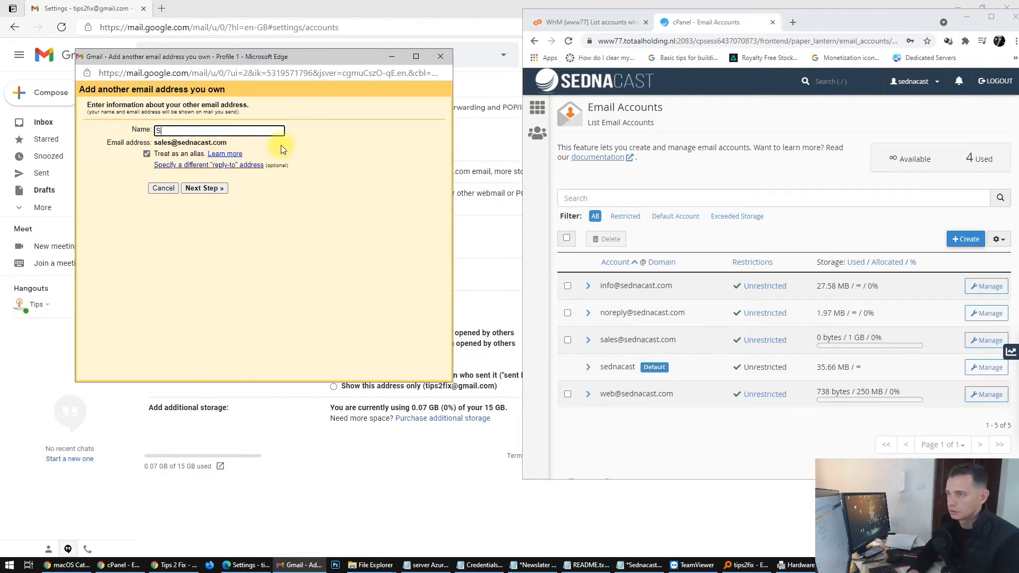
{"action": "type", "text": "Sales Se"}
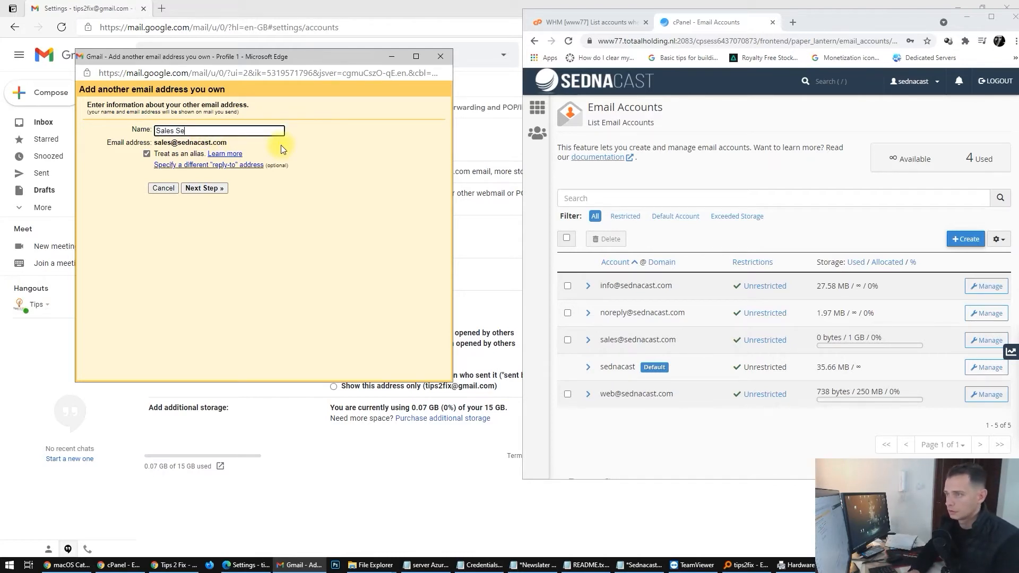
{"action": "type", "text": "dnacast"}
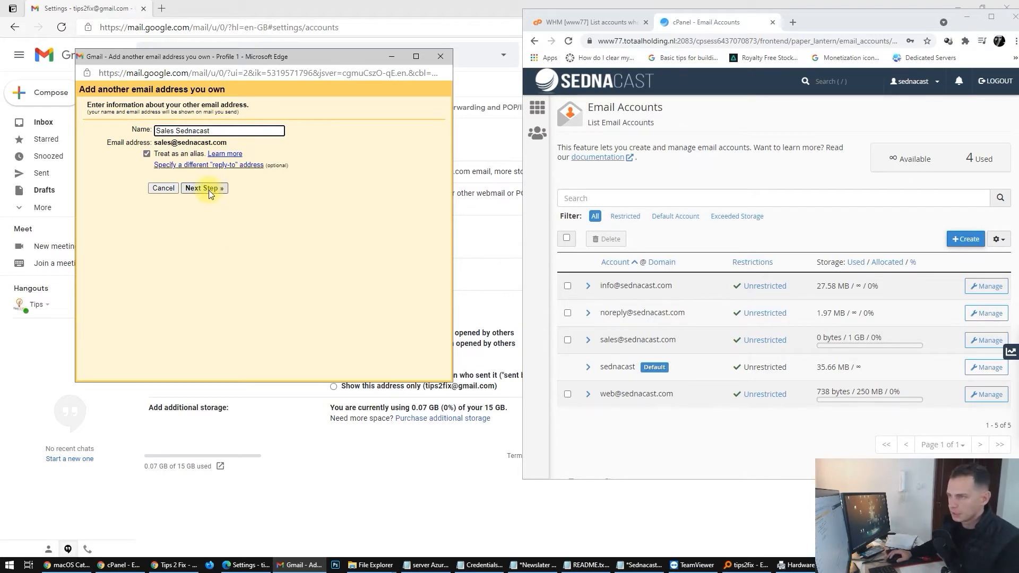
{"action": "left_click", "coordinate": [204, 188]}
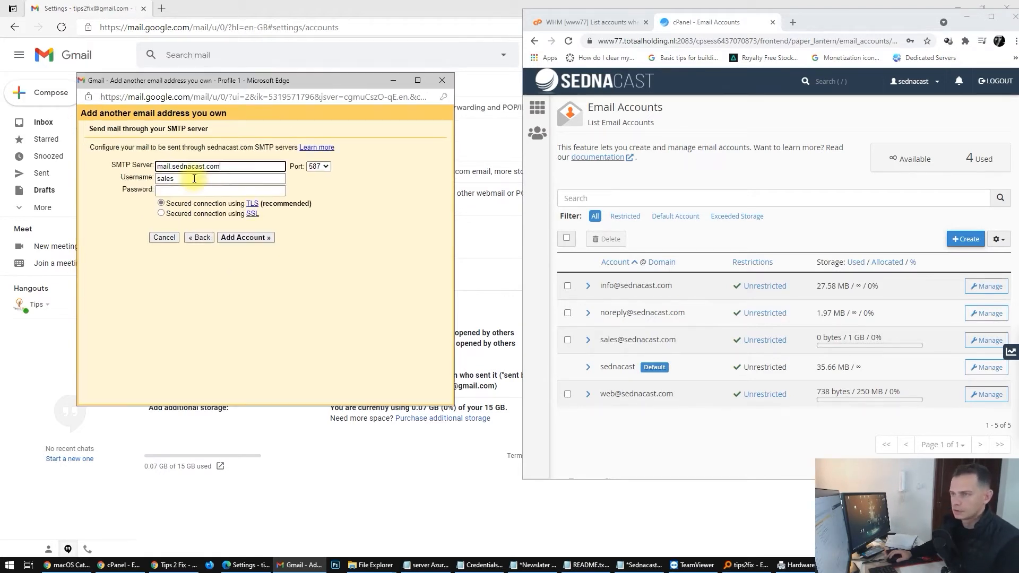
{"action": "mouse_move", "coordinate": [134, 176]}
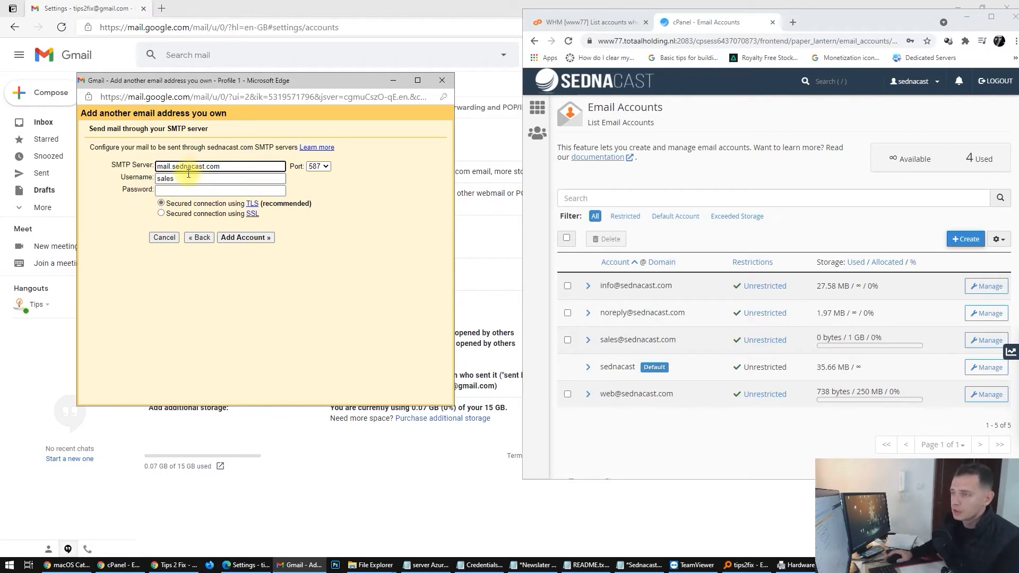
{"action": "left_click", "coordinate": [219, 179]}
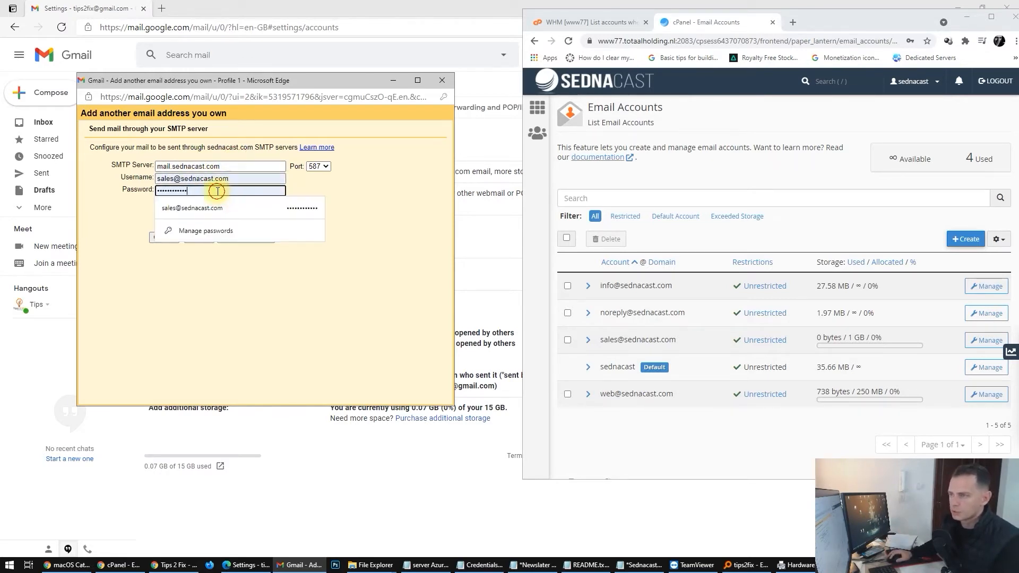
{"action": "left_click", "coordinate": [219, 190]}
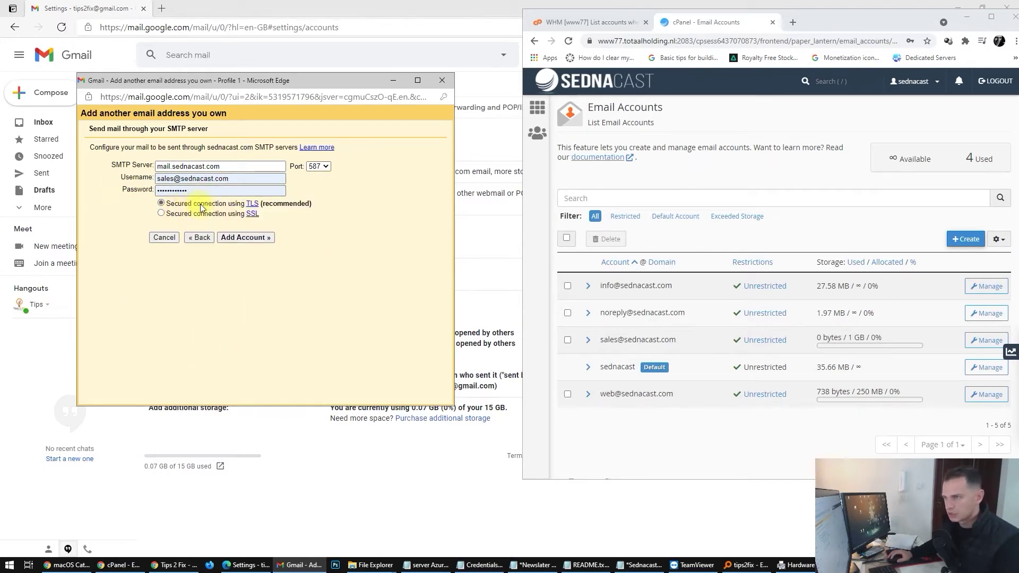
{"action": "mouse_move", "coordinate": [325, 205]}
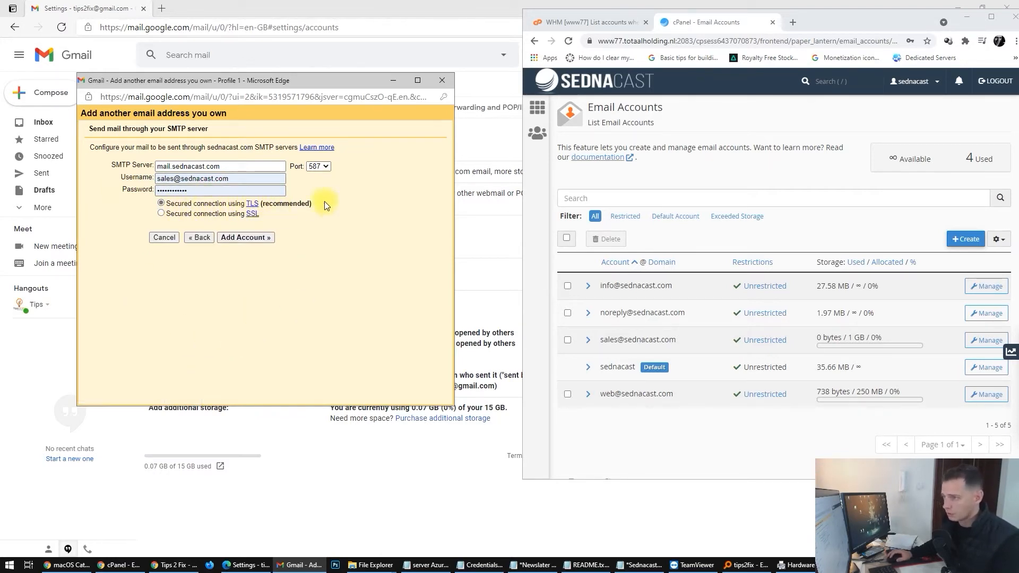
{"action": "mouse_move", "coordinate": [918, 339]}
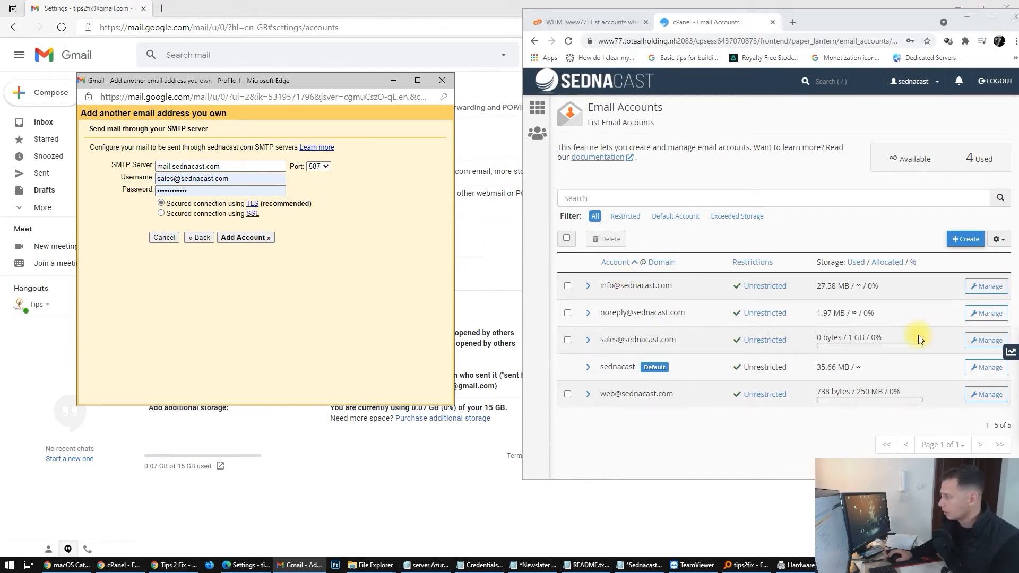
{"action": "left_click", "coordinate": [984, 340]}
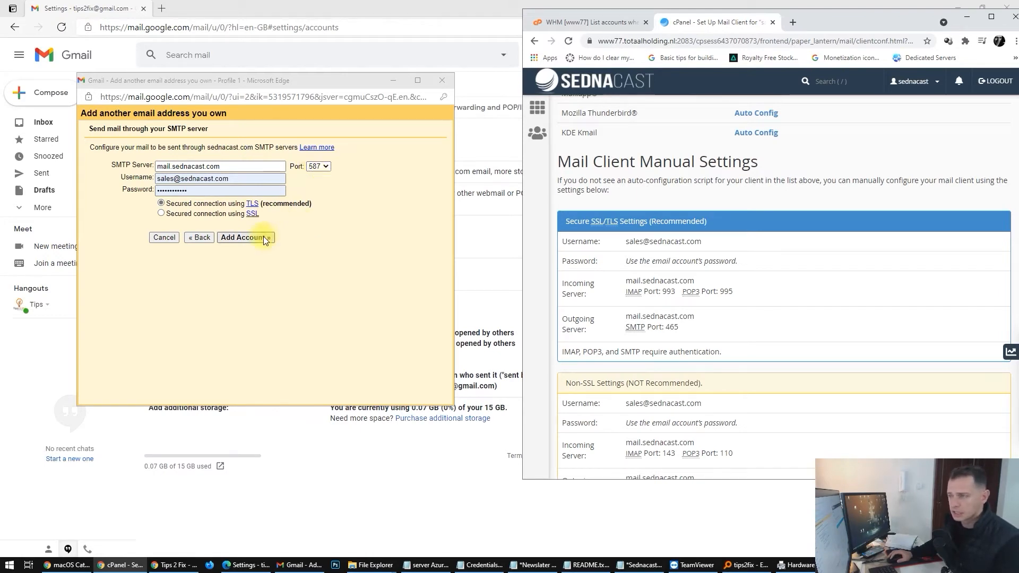
{"action": "left_click", "coordinate": [245, 237]}
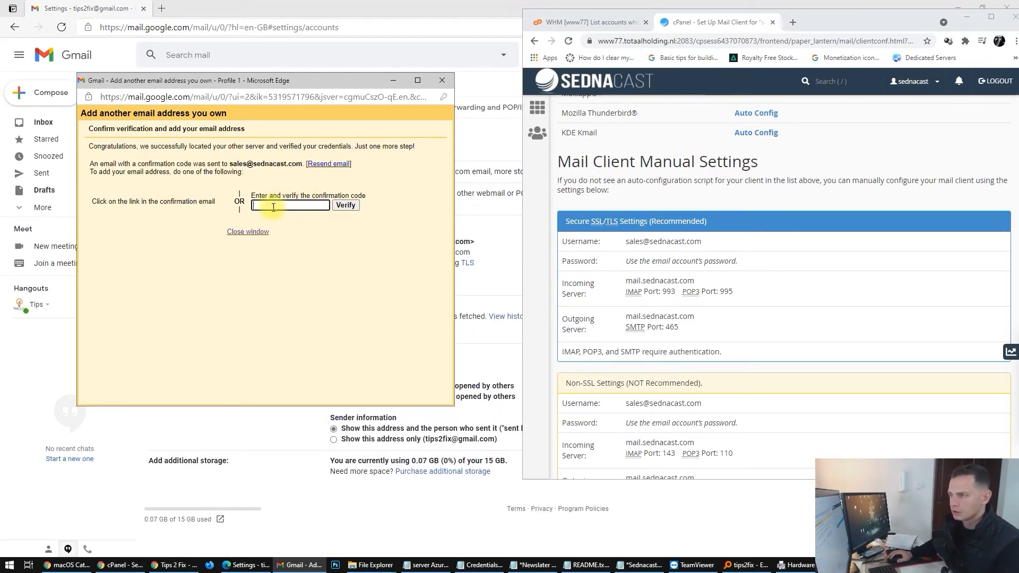
{"action": "mouse_move", "coordinate": [591, 21]}
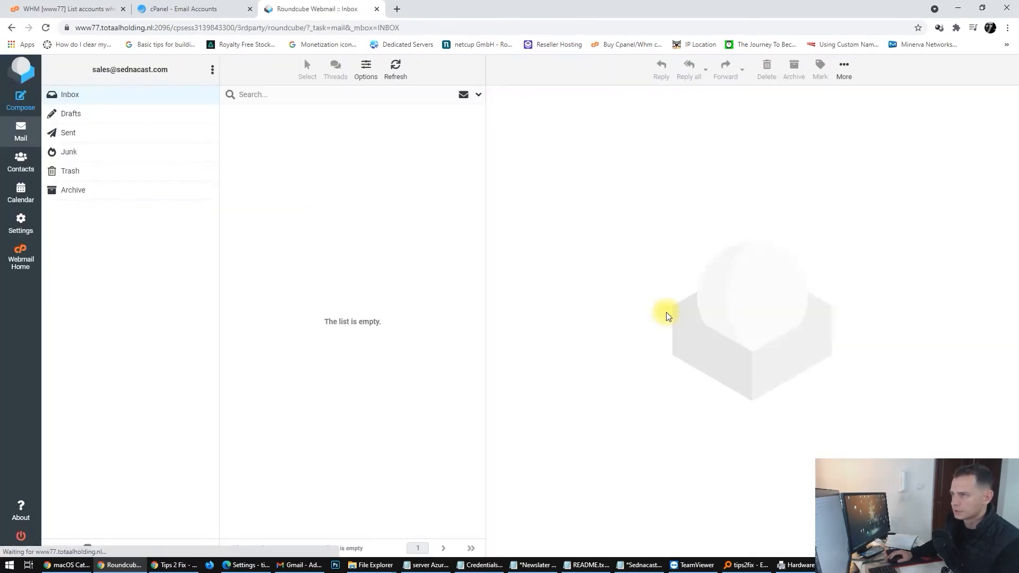
Refresh the Roundcube sales inbox until Gmail's confirmation email arrives, then copy its code.
{"action": "left_click", "coordinate": [395, 67]}
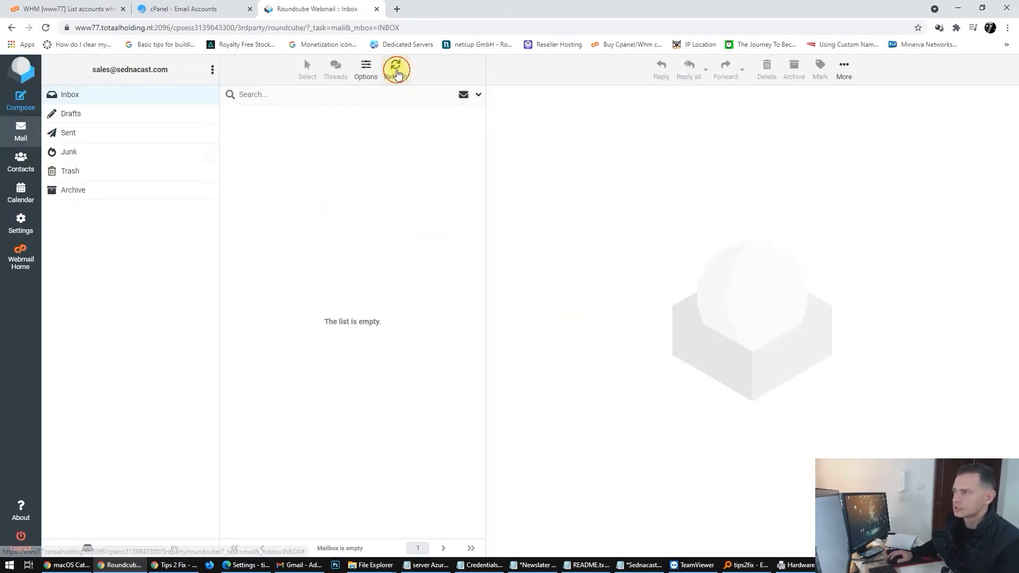
{"action": "left_click", "coordinate": [395, 69]}
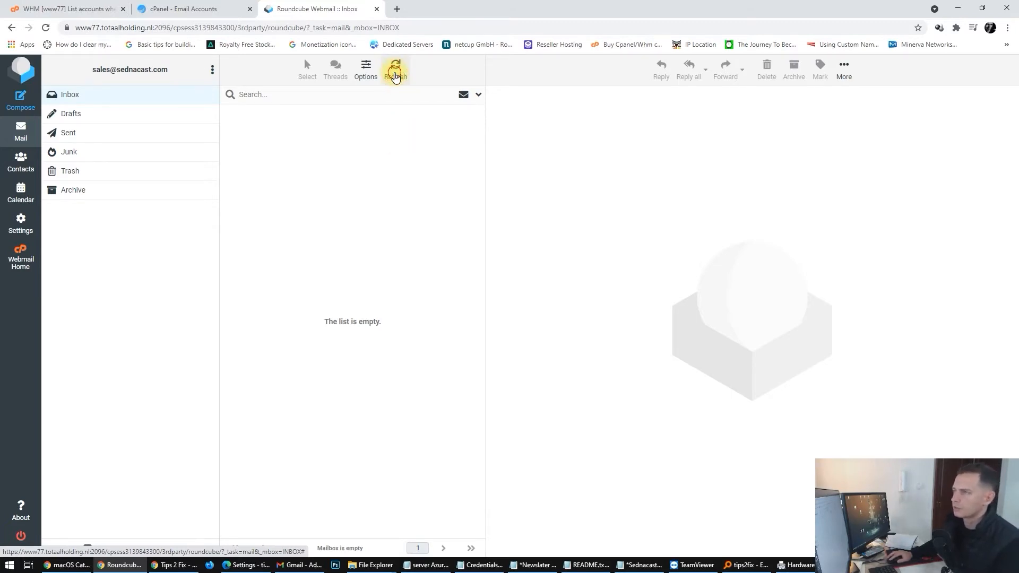
{"action": "left_click", "coordinate": [394, 68]}
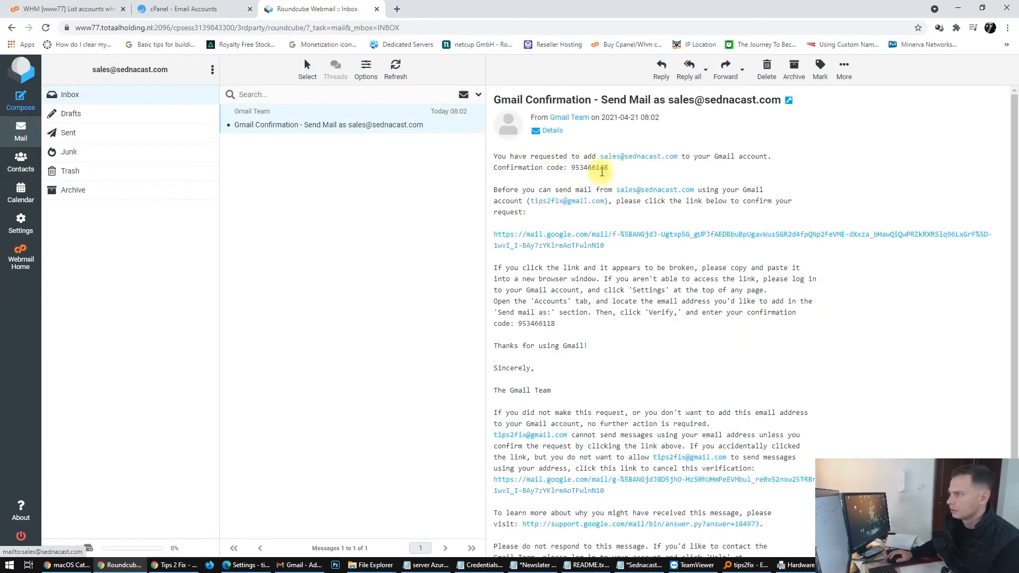
{"action": "key", "text": "ctrl+c"}
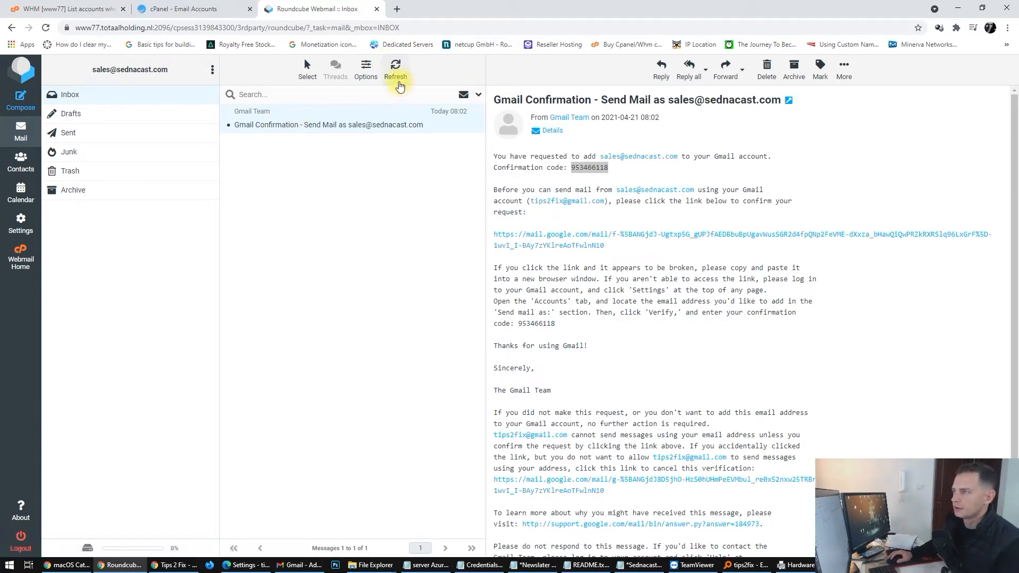
{"action": "mouse_move", "coordinate": [408, 267]}
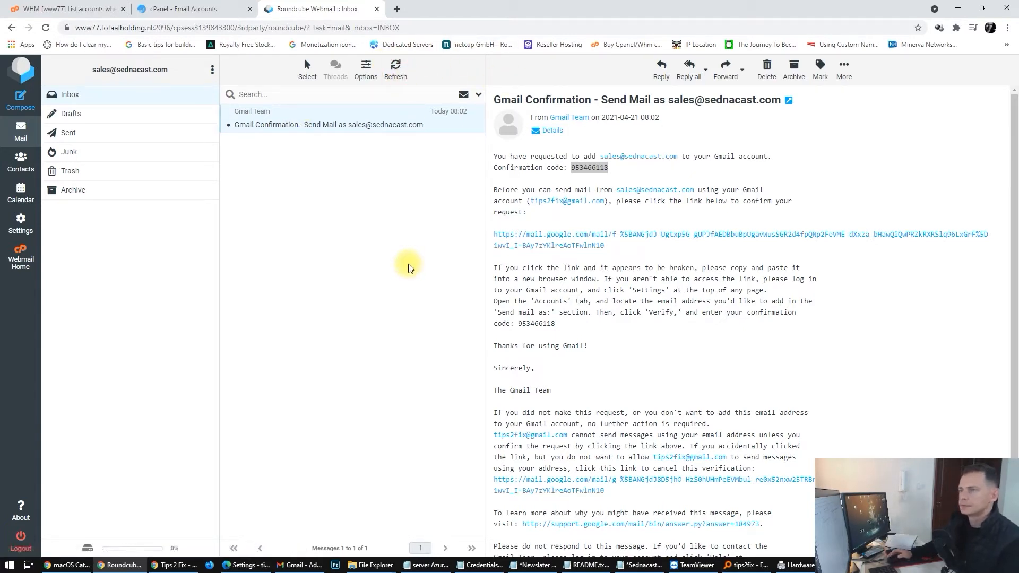
{"action": "mouse_move", "coordinate": [538, 11]}
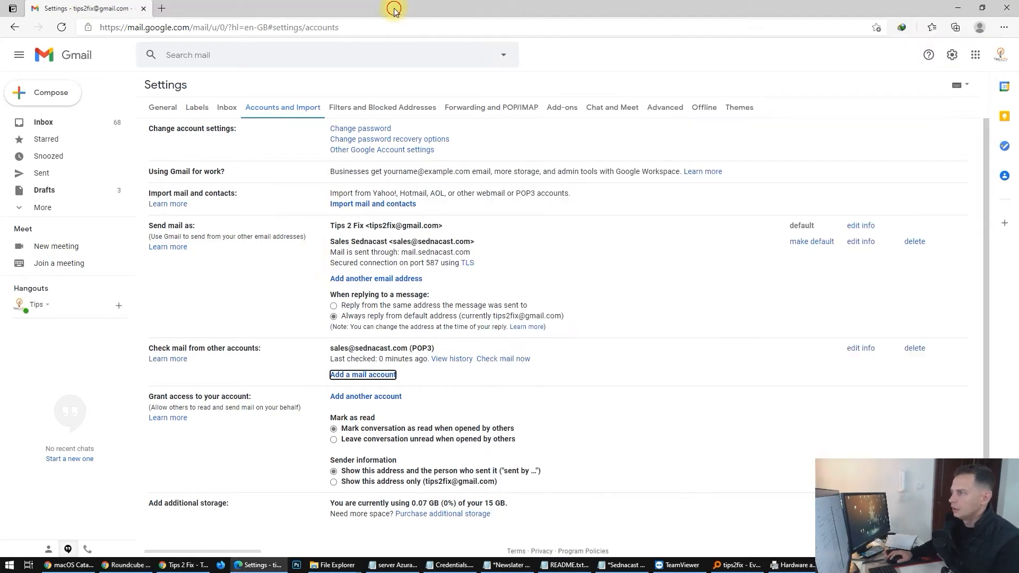
{"action": "mouse_move", "coordinate": [319, 309]}
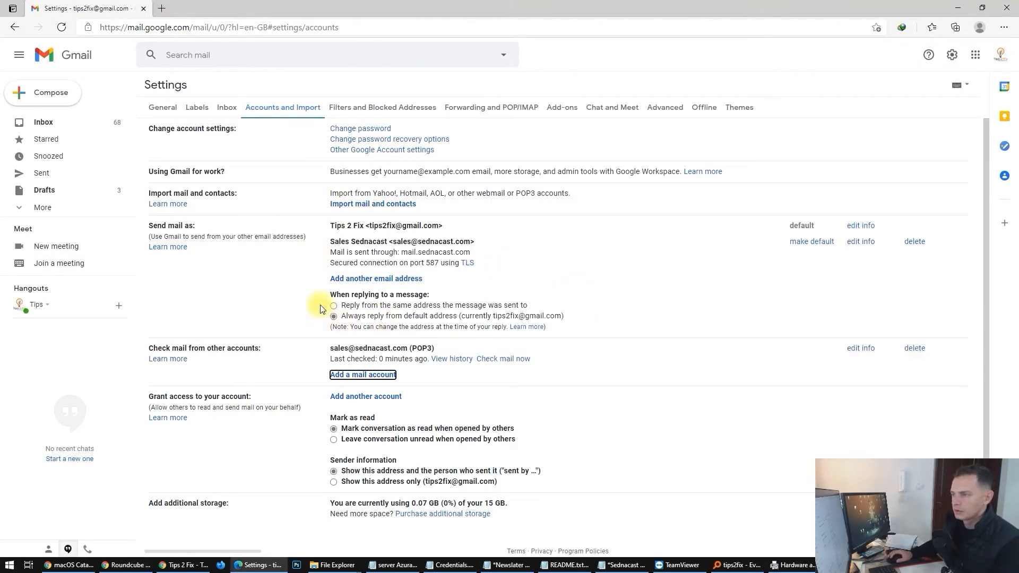
{"action": "left_click", "coordinate": [41, 206]}
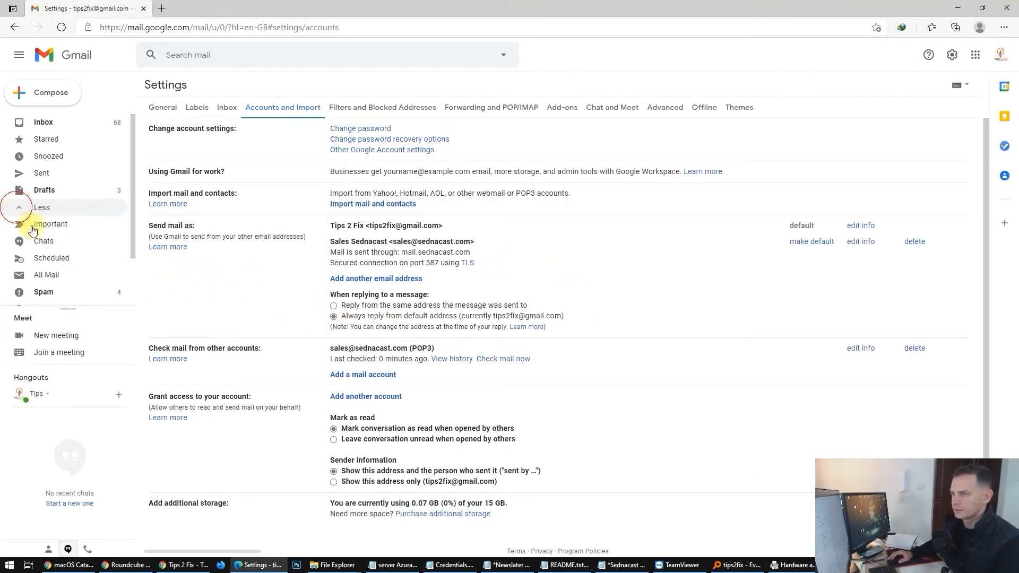
{"action": "scroll", "scroll_direction": "down", "scroll_amount": 3}
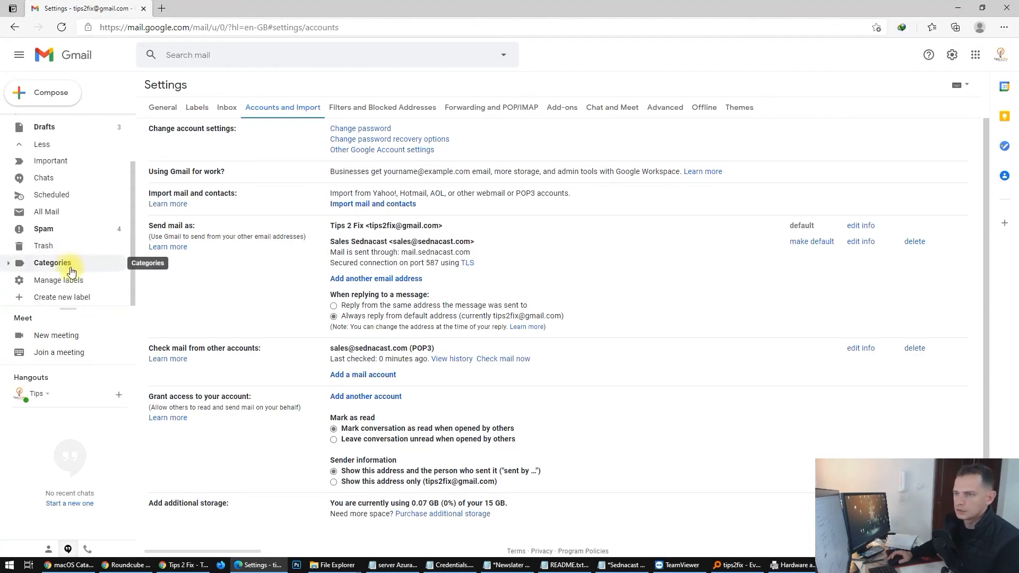
{"action": "left_click", "coordinate": [43, 122]}
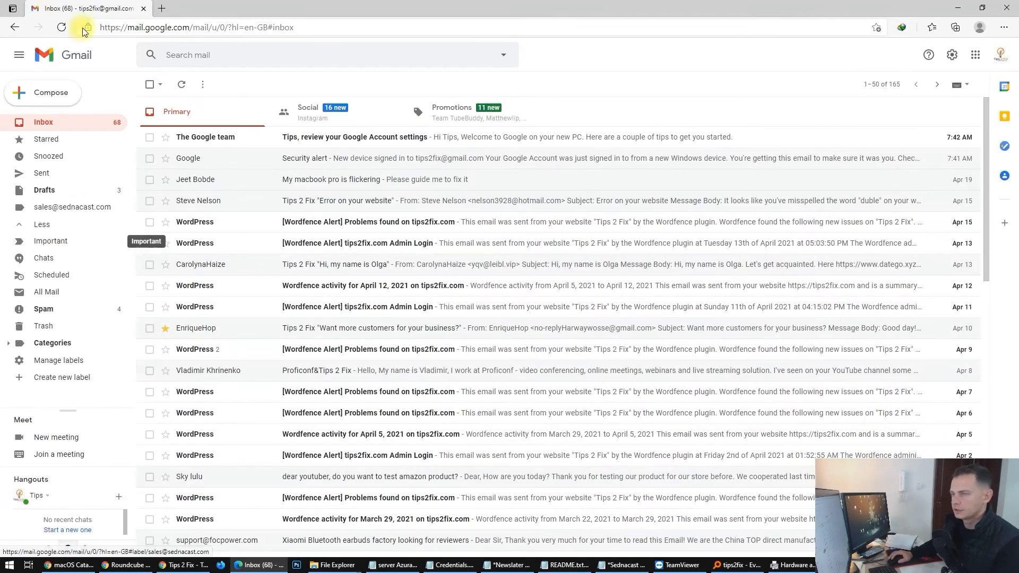
{"action": "mouse_move", "coordinate": [70, 211]}
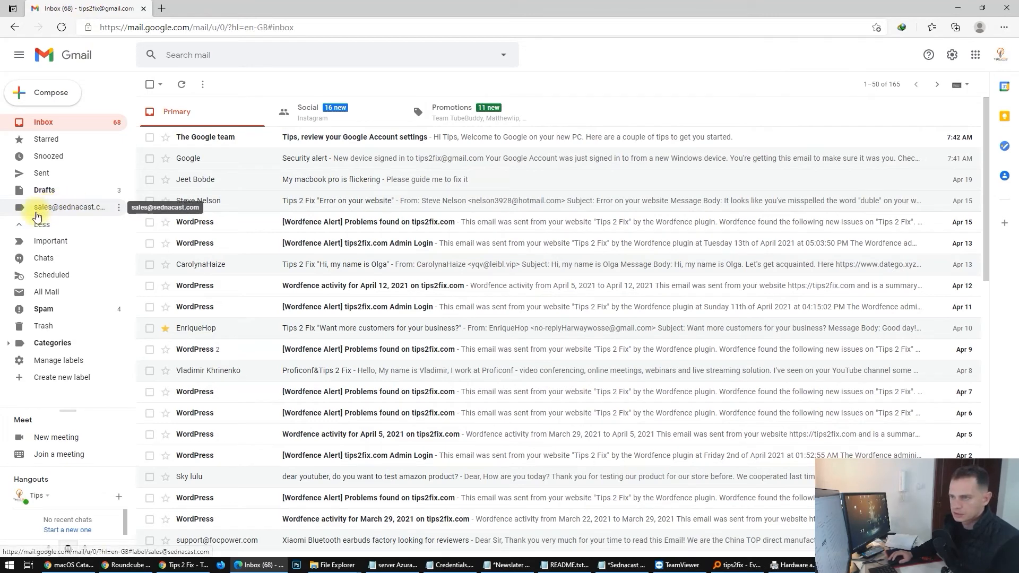
{"action": "left_click", "coordinate": [72, 206]}
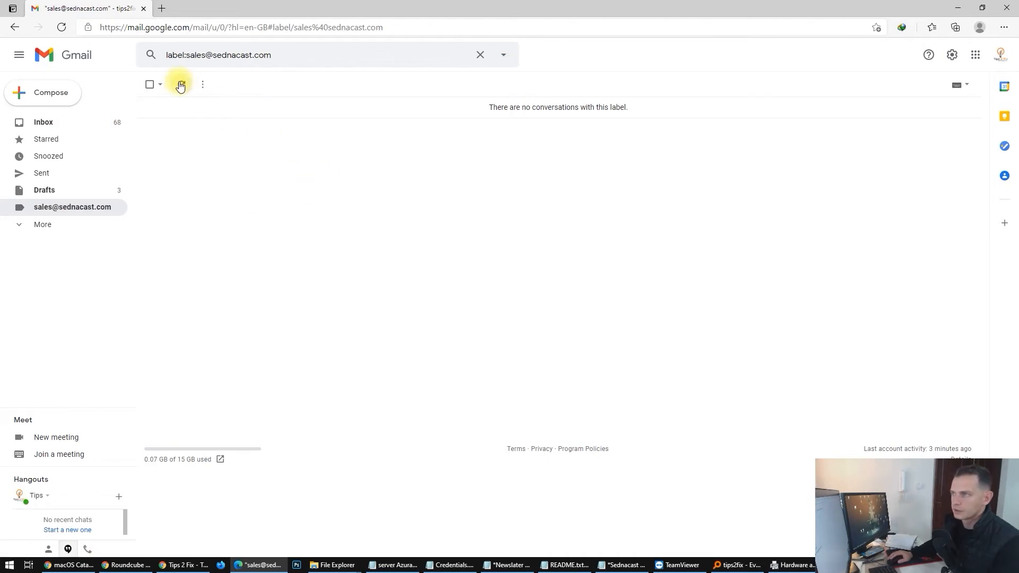
{"action": "mouse_move", "coordinate": [968, 47]}
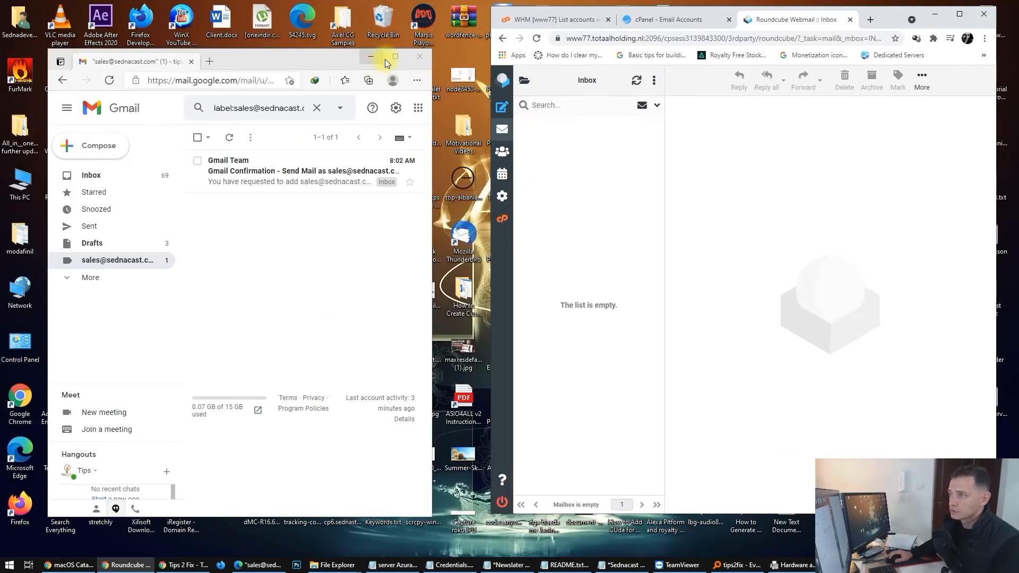
{"action": "left_click", "coordinate": [401, 57]}
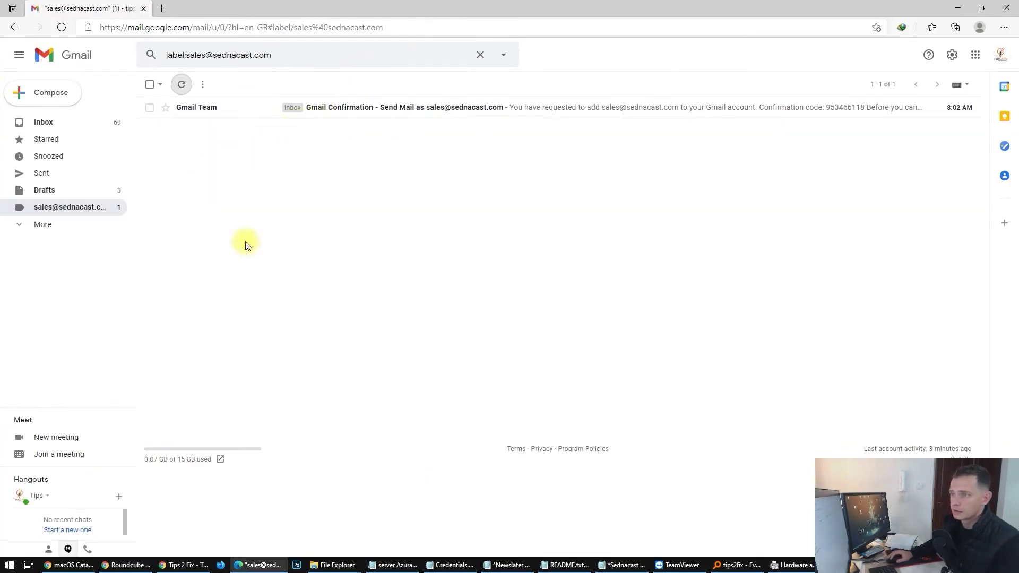
{"action": "mouse_move", "coordinate": [68, 207]}
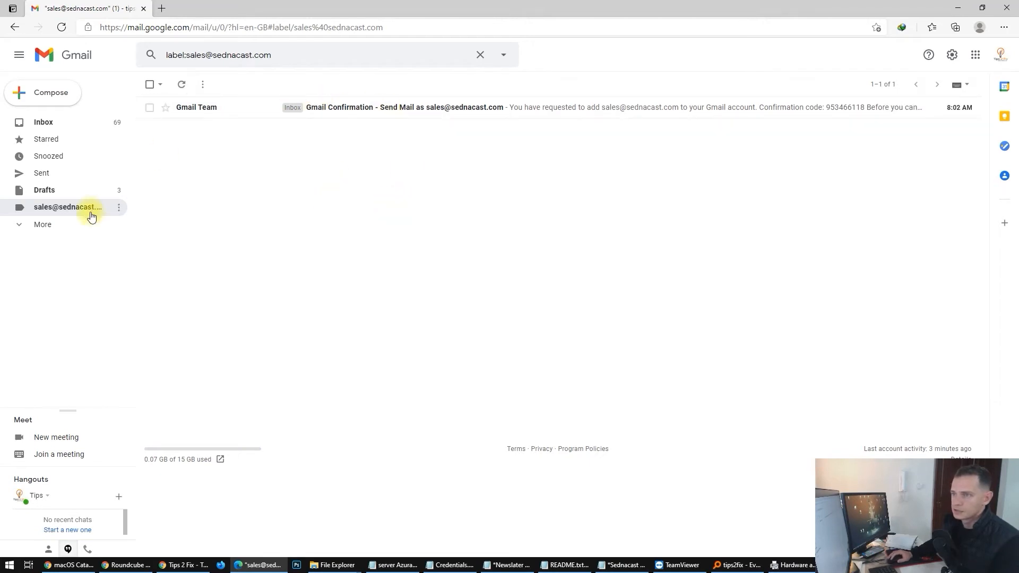
{"action": "left_click", "coordinate": [42, 224]}
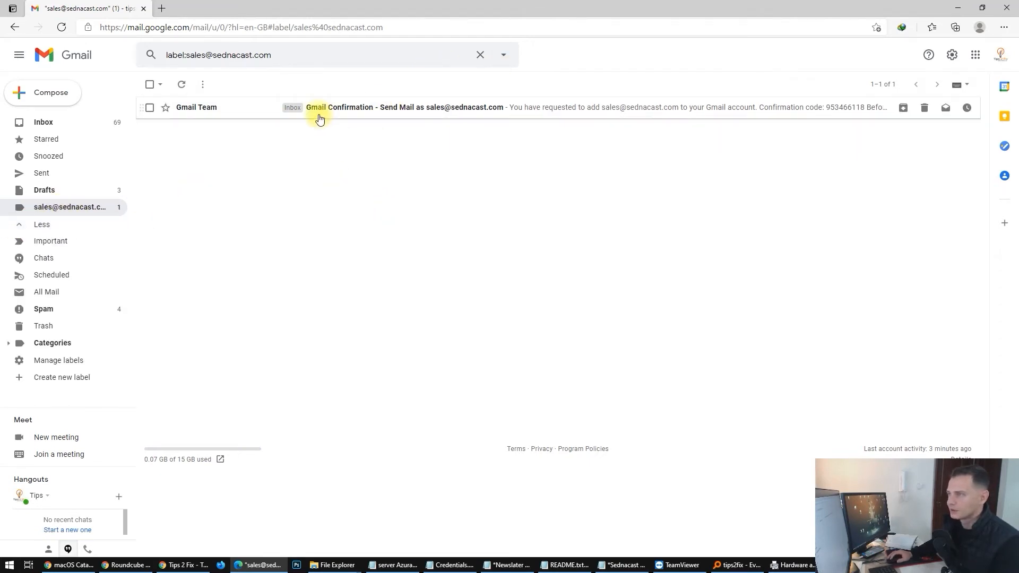
{"action": "left_click", "coordinate": [354, 107]}
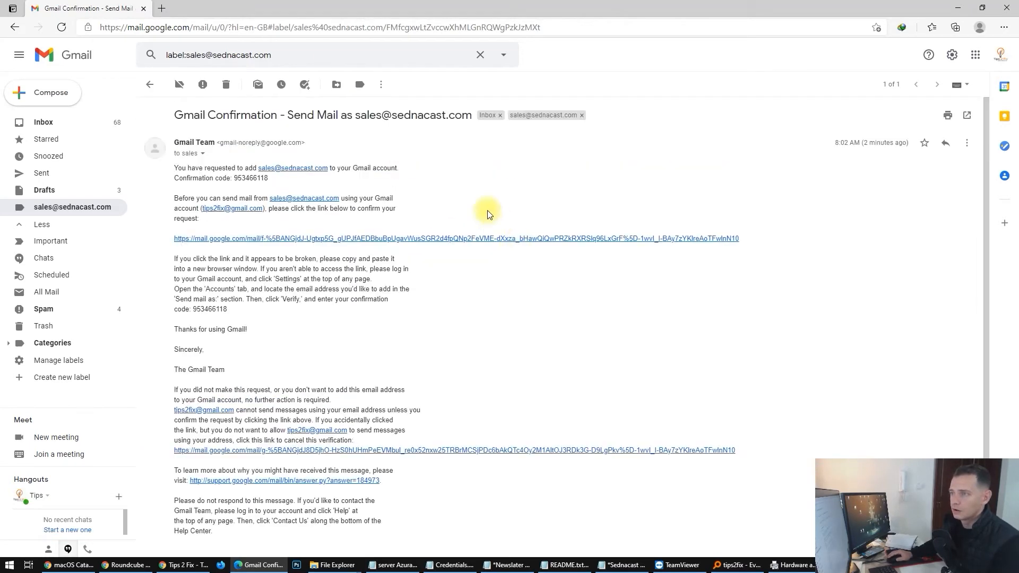
{"action": "left_click", "coordinate": [150, 84]}
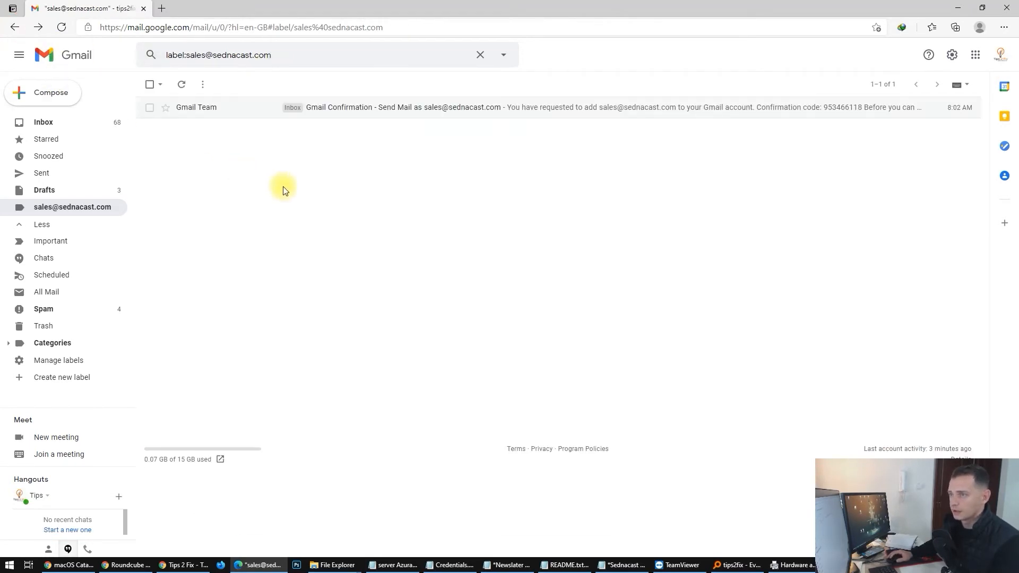
{"action": "mouse_move", "coordinate": [203, 242]}
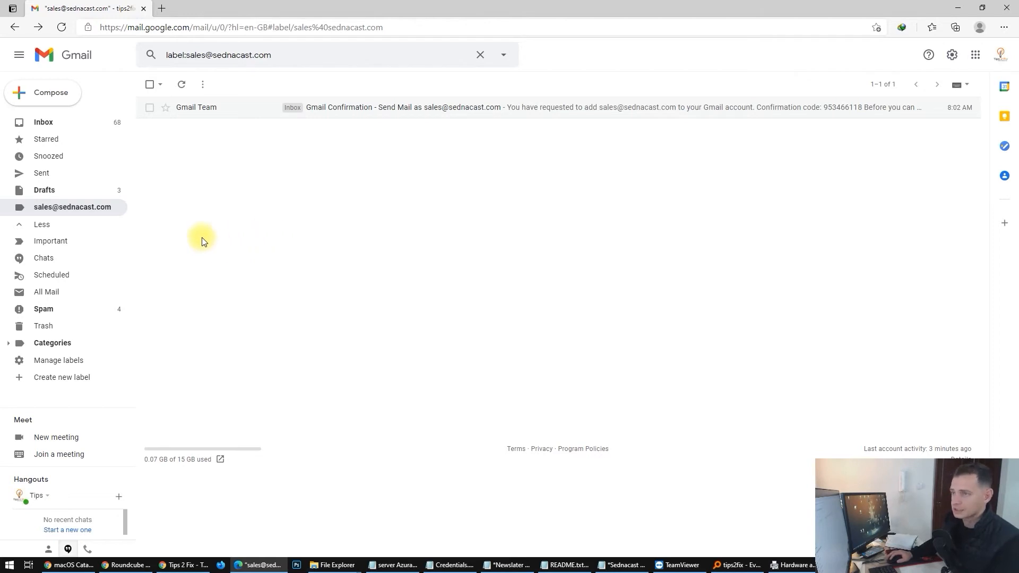
{"action": "left_click", "coordinate": [43, 92]}
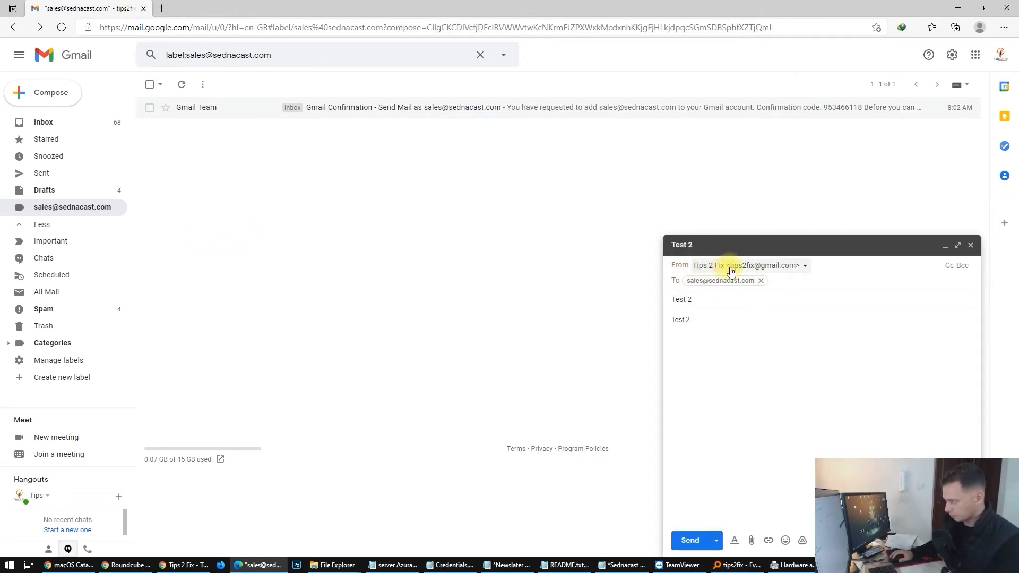
{"action": "mouse_move", "coordinate": [808, 269]}
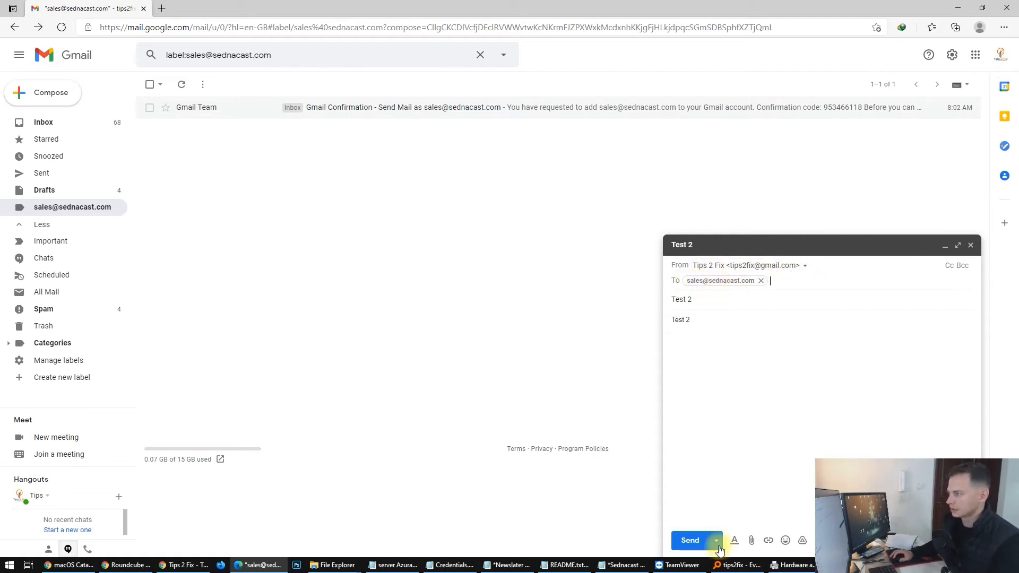
{"action": "left_click", "coordinate": [690, 541]}
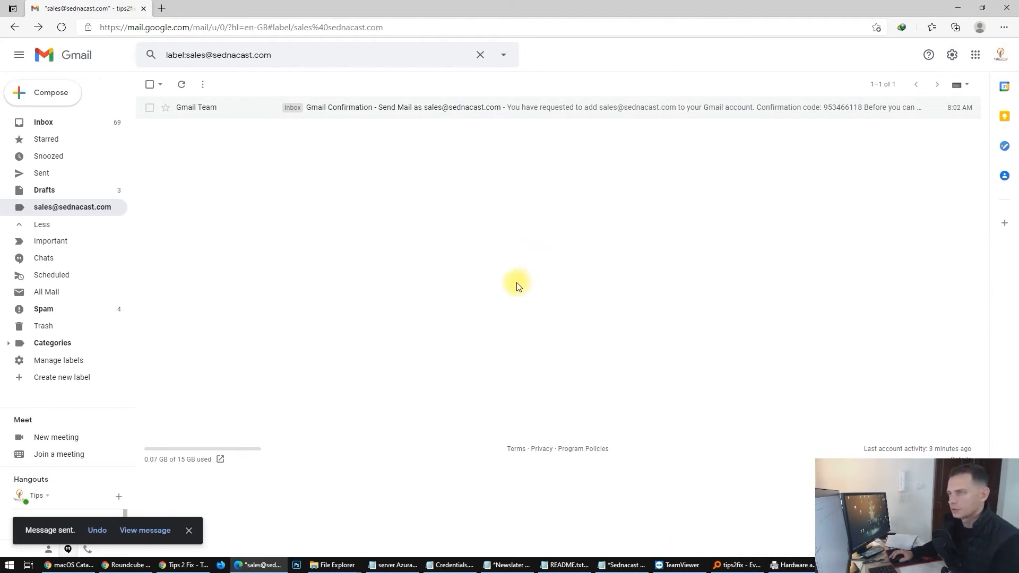
{"action": "mouse_move", "coordinate": [330, 188]}
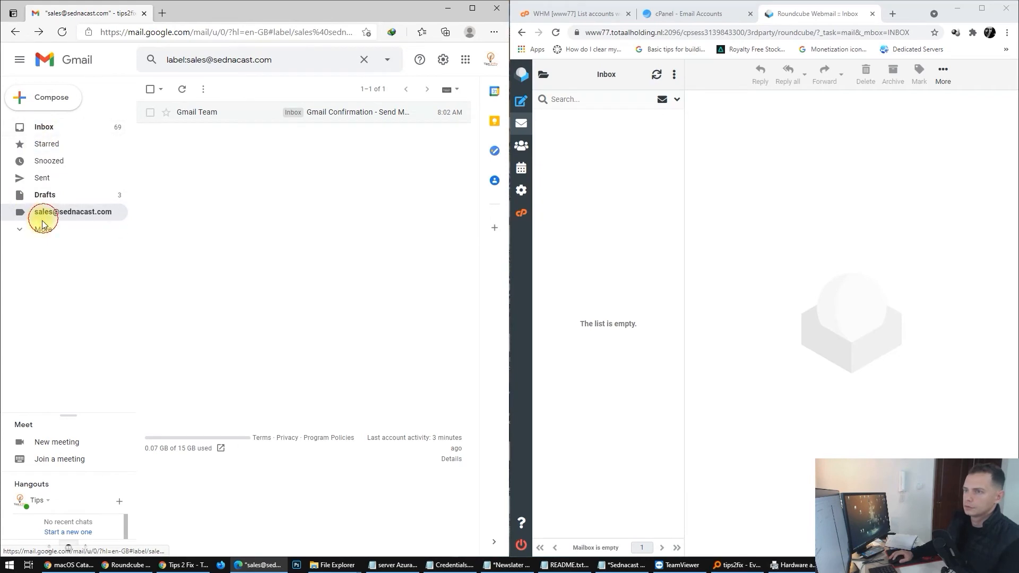
Read Test 2 in Gmail, return to the inbox, and refresh Roundcube's empty server inbox.
{"action": "left_click", "coordinate": [43, 127]}
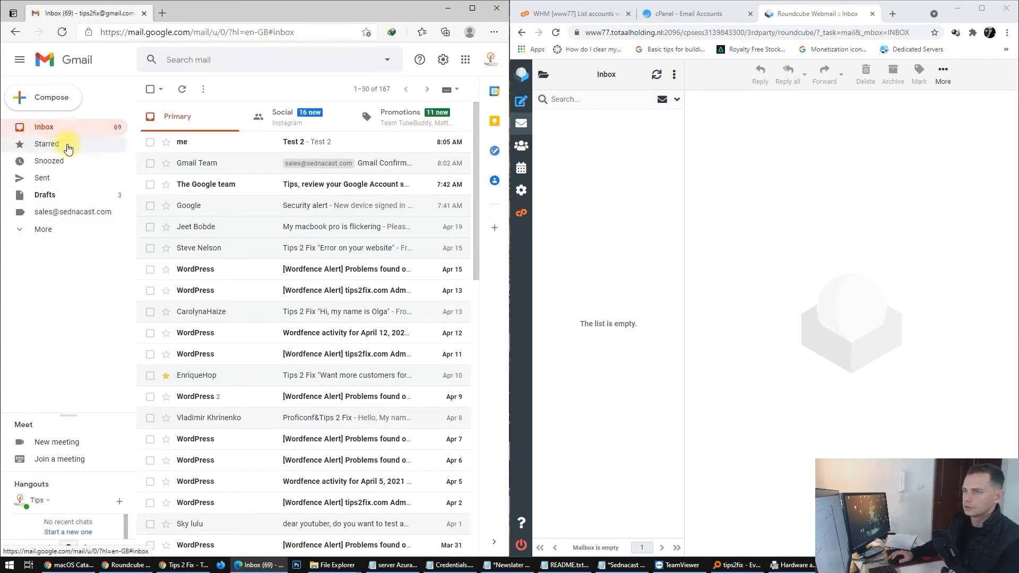
{"action": "mouse_move", "coordinate": [326, 153]}
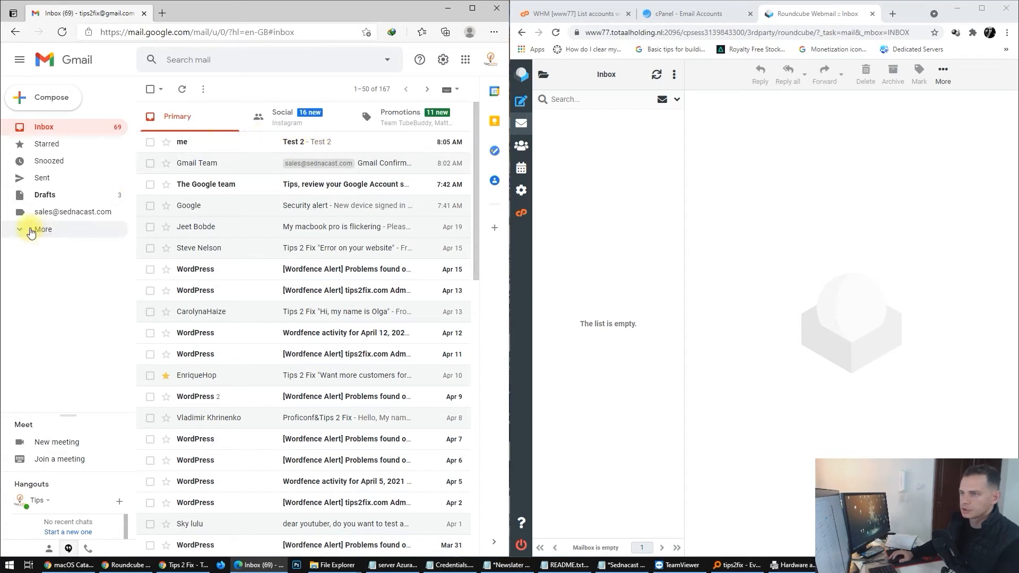
{"action": "left_click", "coordinate": [41, 229]}
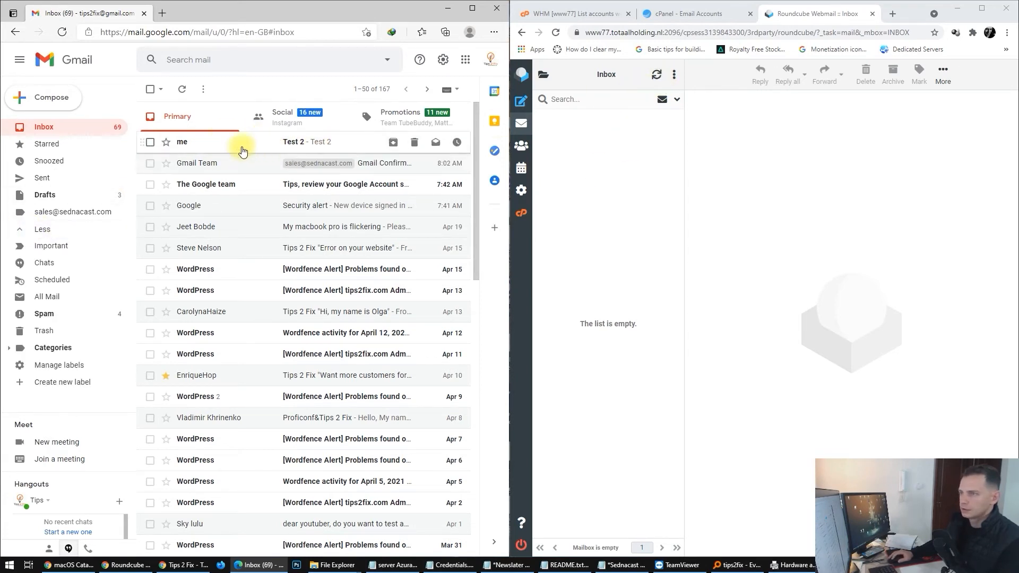
{"action": "left_click", "coordinate": [165, 141]}
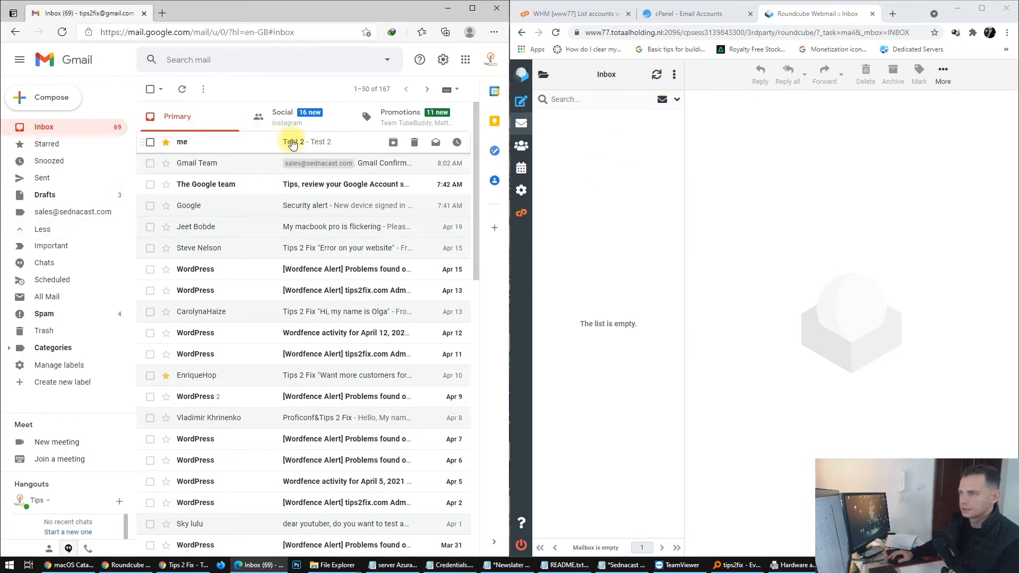
{"action": "left_click", "coordinate": [306, 142]}
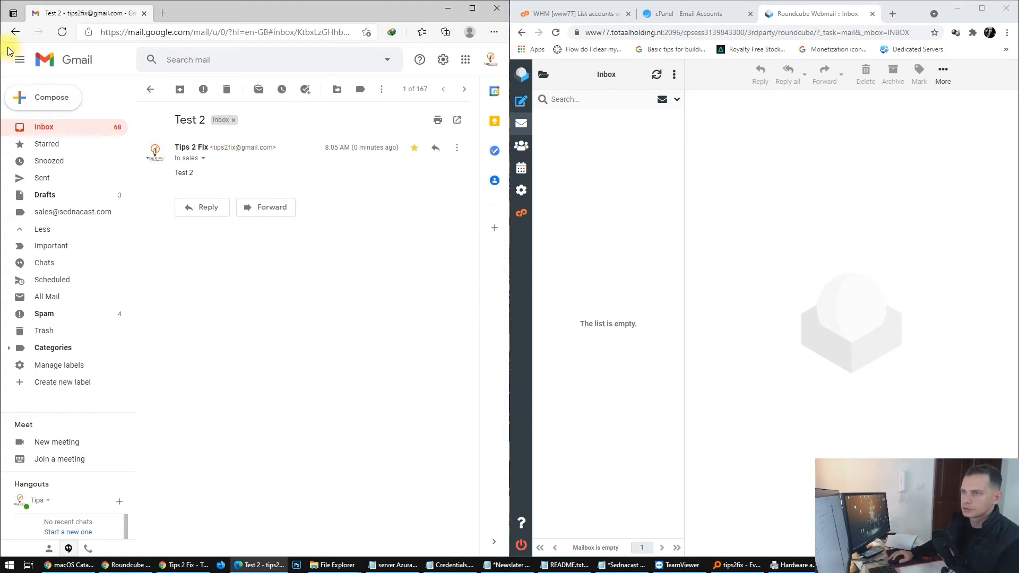
{"action": "left_click", "coordinate": [16, 32]}
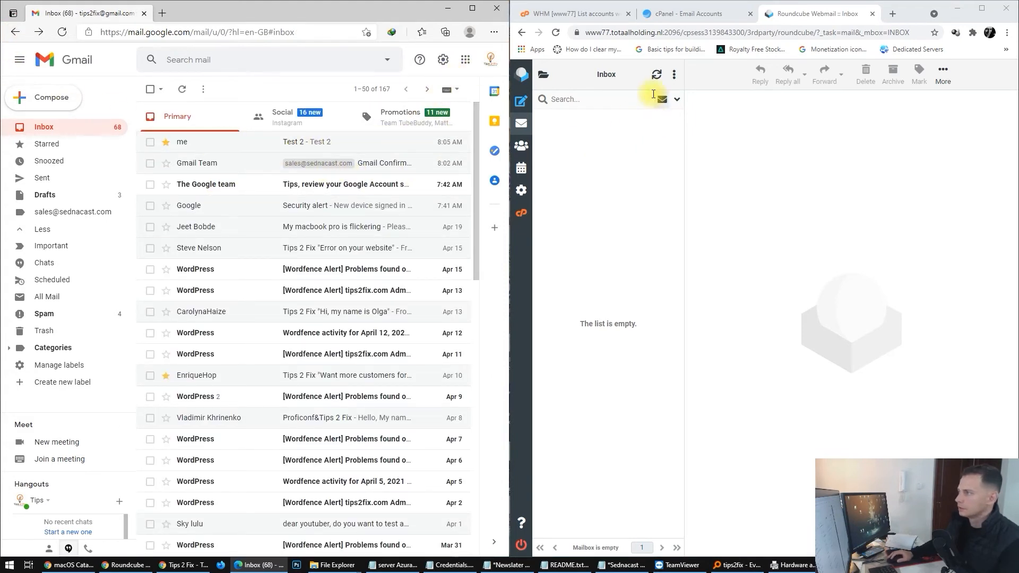
{"action": "left_click", "coordinate": [655, 74]}
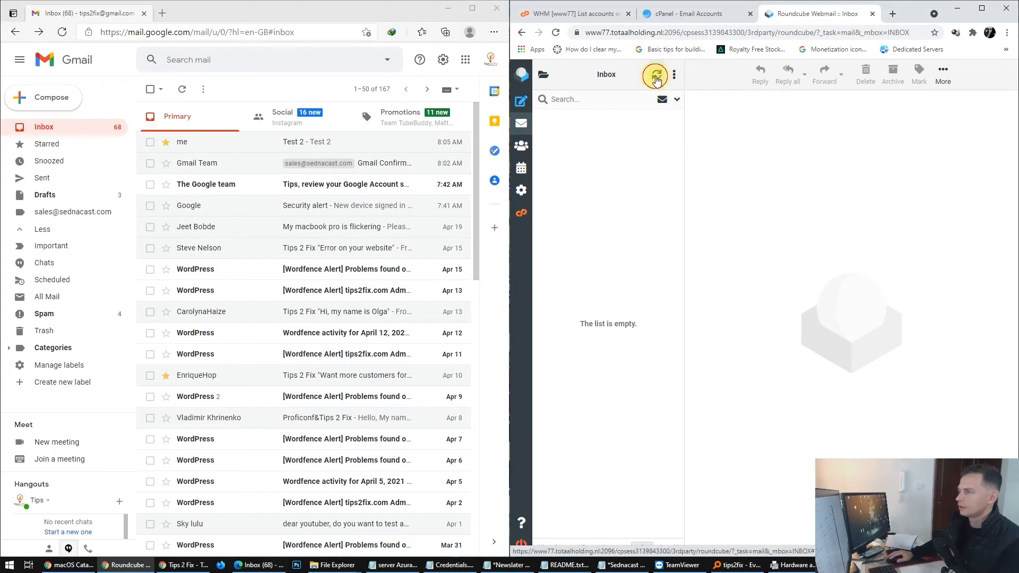
{"action": "left_click", "coordinate": [655, 74]}
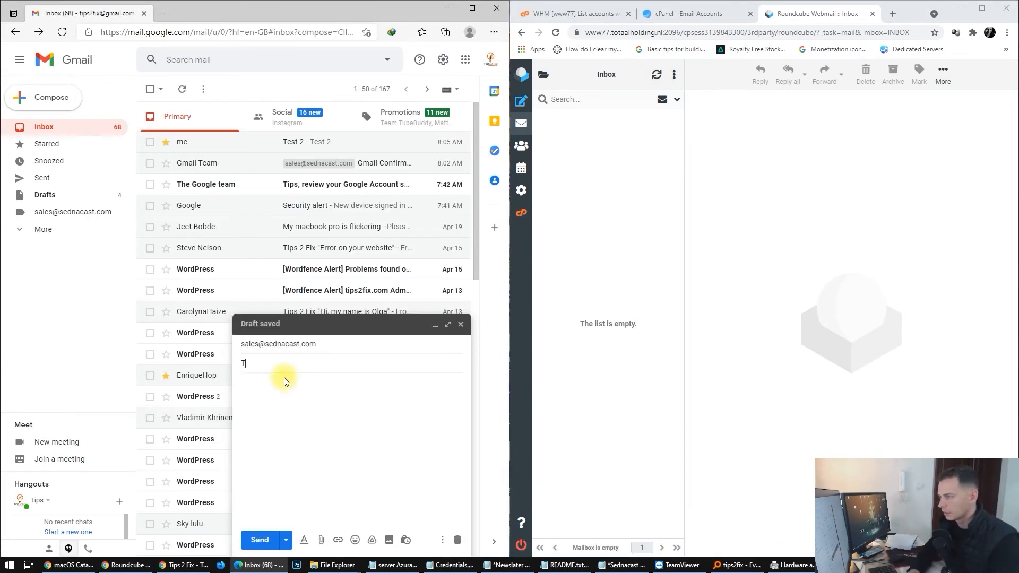
{"action": "type", "text": "est 3"}
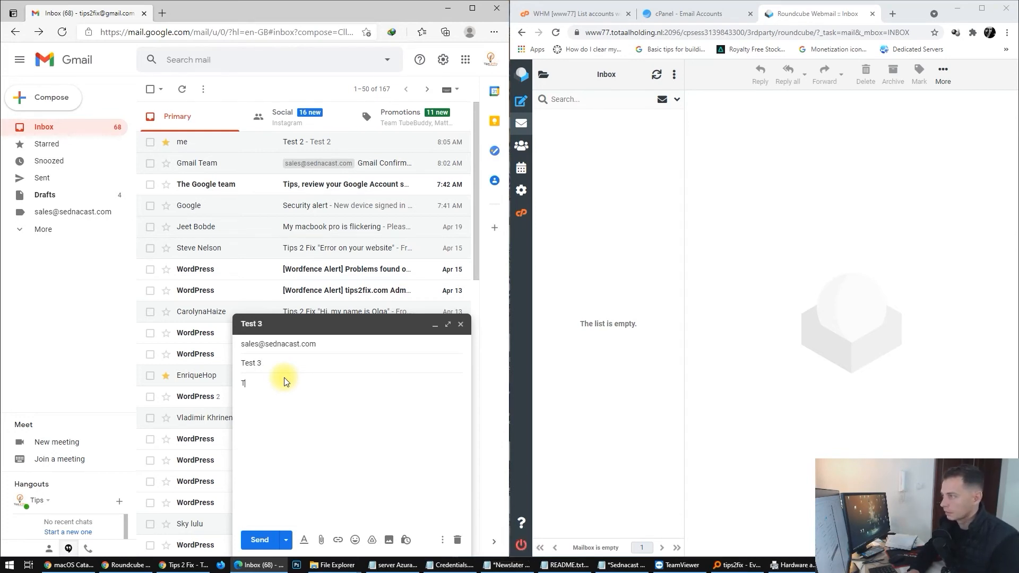
{"action": "type", "text": "est 3"}
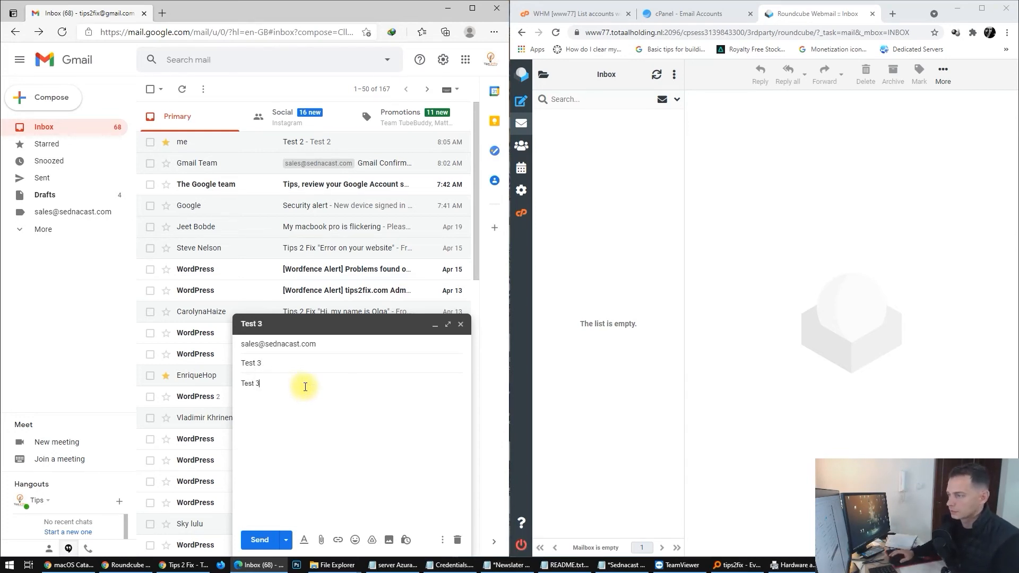
{"action": "left_click", "coordinate": [258, 539]}
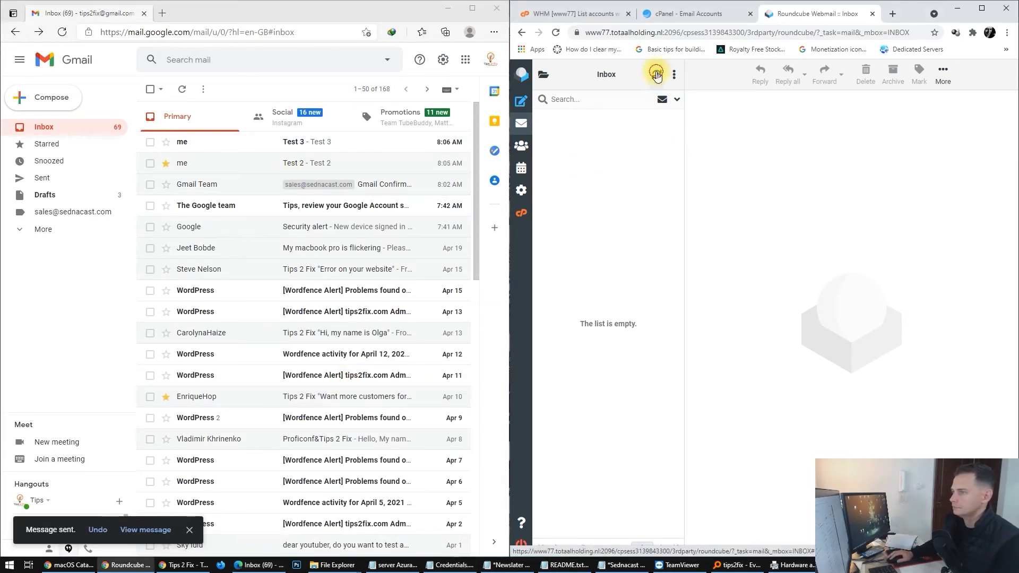
{"action": "left_click", "coordinate": [656, 74]}
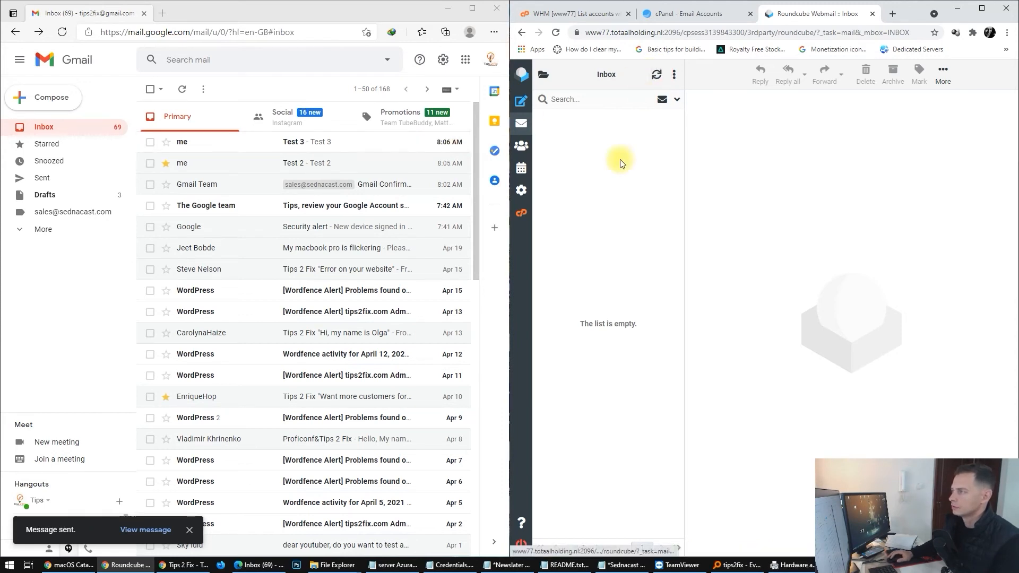
{"action": "left_click", "coordinate": [653, 75]}
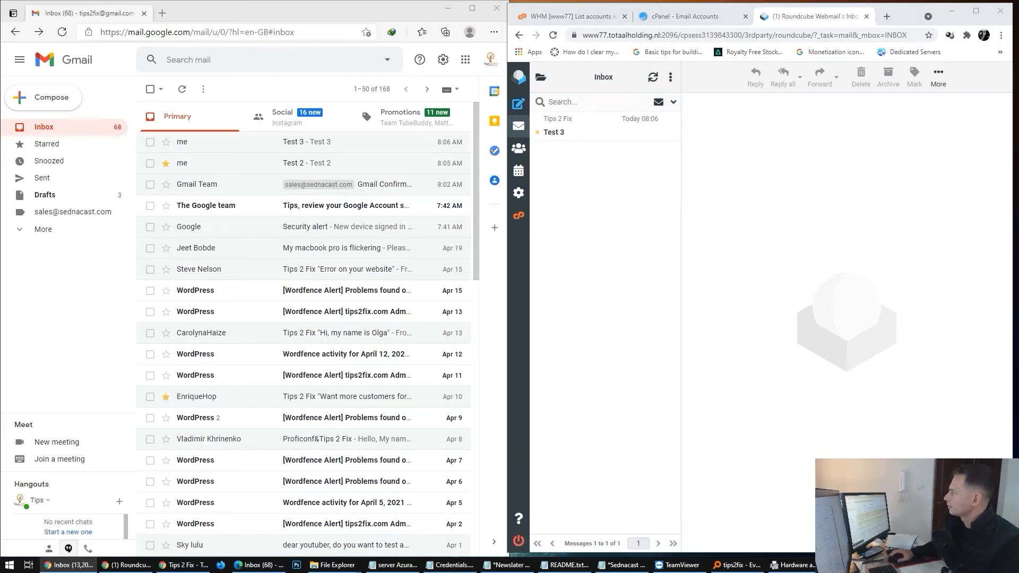
{"action": "mouse_move", "coordinate": [777, 197]}
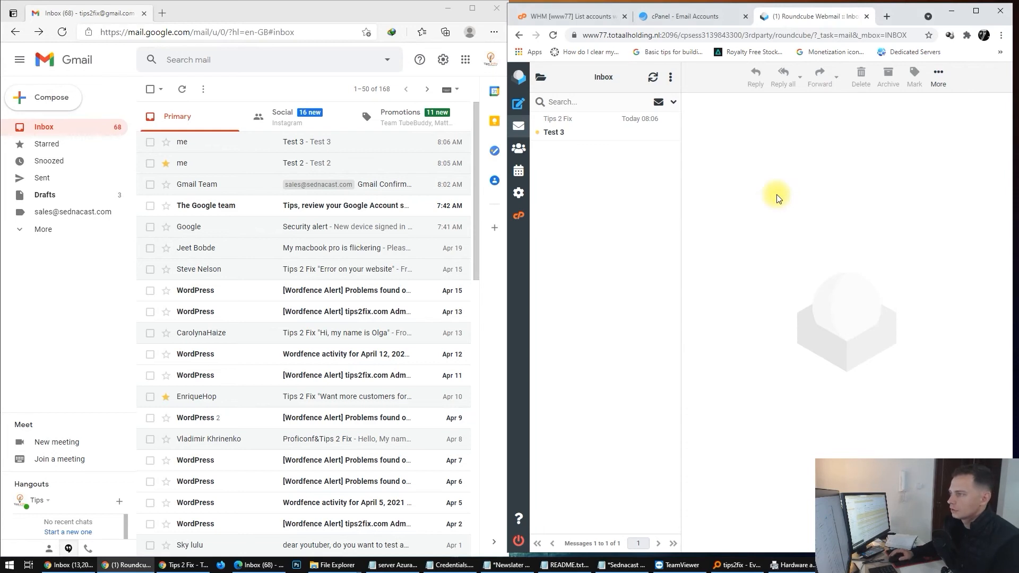
{"action": "mouse_move", "coordinate": [883, 231]}
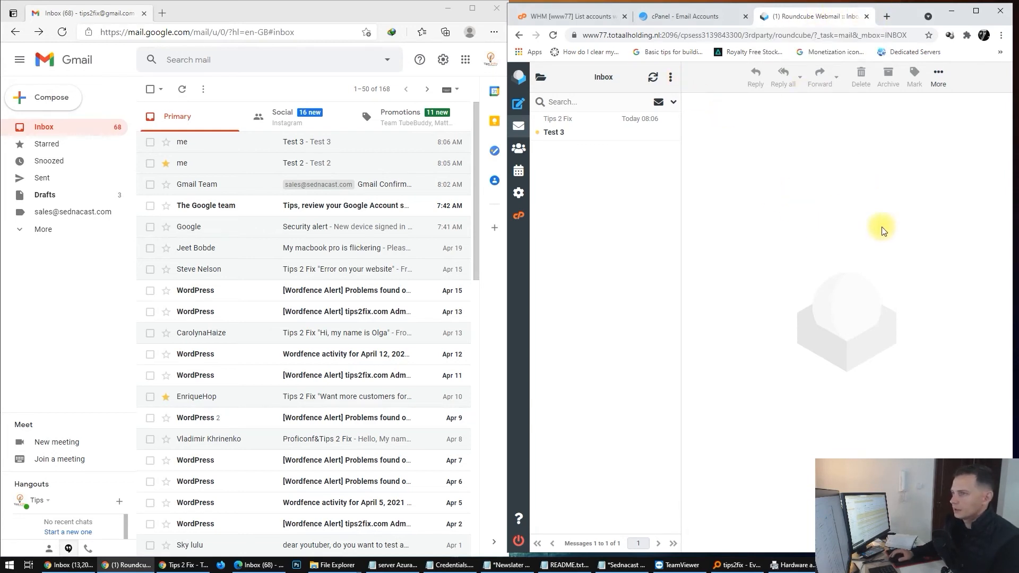
{"action": "mouse_move", "coordinate": [47, 144]}
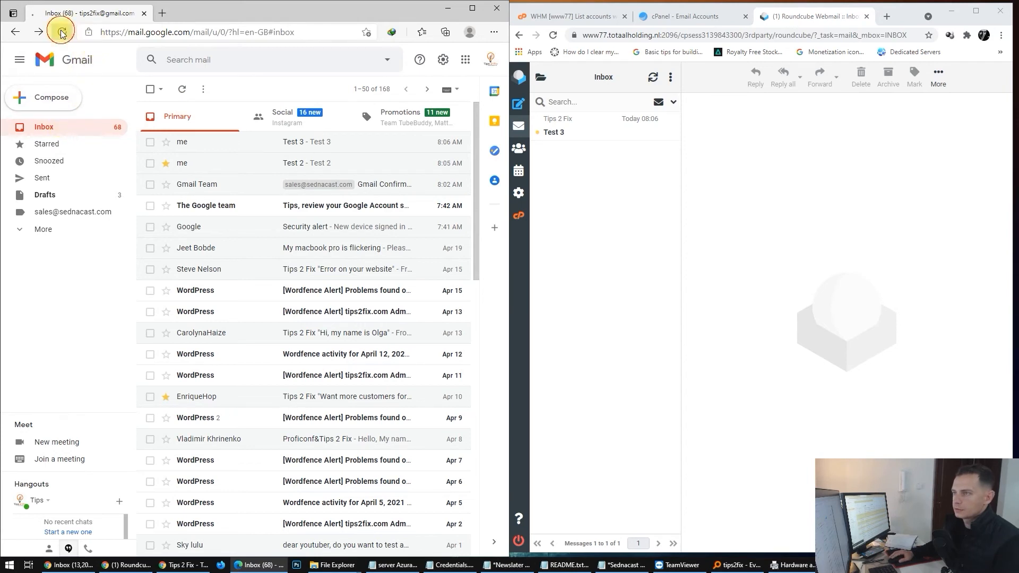
{"action": "left_click", "coordinate": [59, 32]}
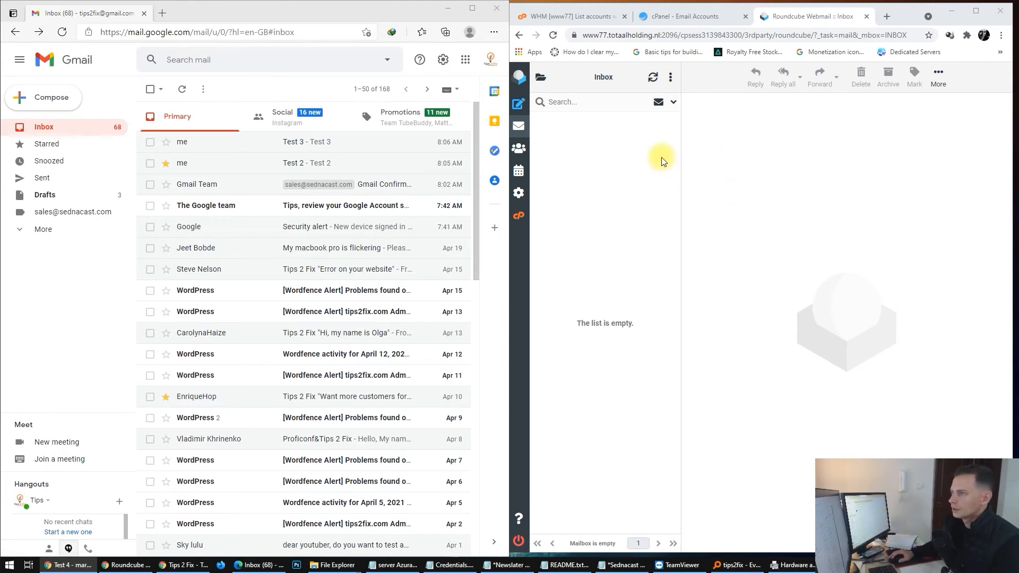
{"action": "mouse_move", "coordinate": [602, 137]}
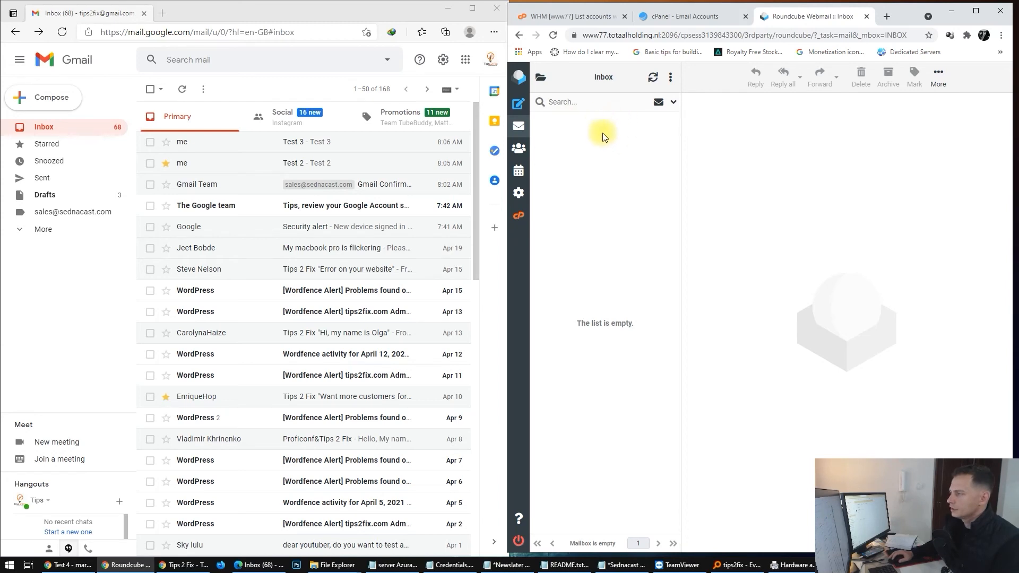
{"action": "mouse_move", "coordinate": [612, 168]}
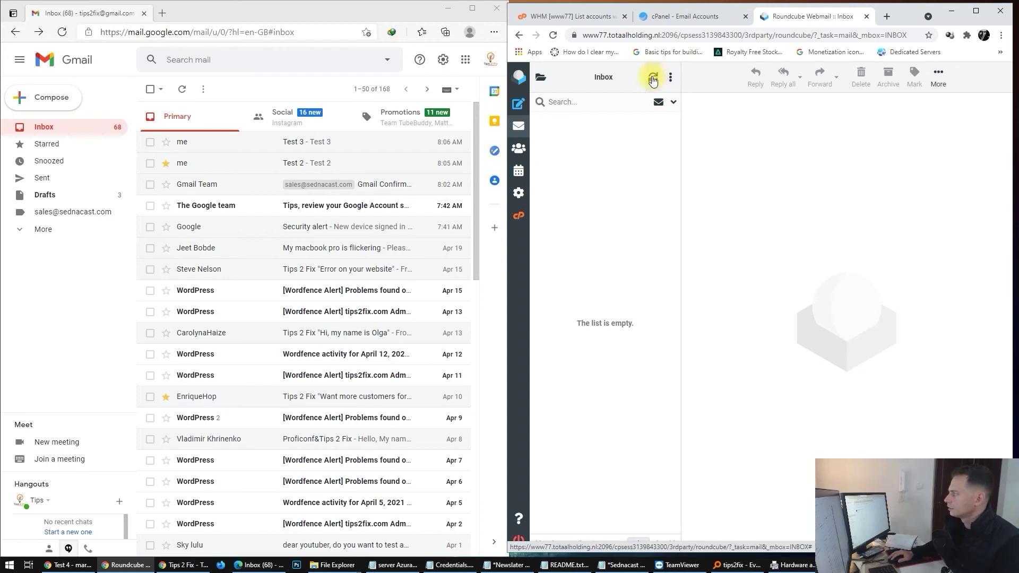
{"action": "left_click", "coordinate": [652, 76]}
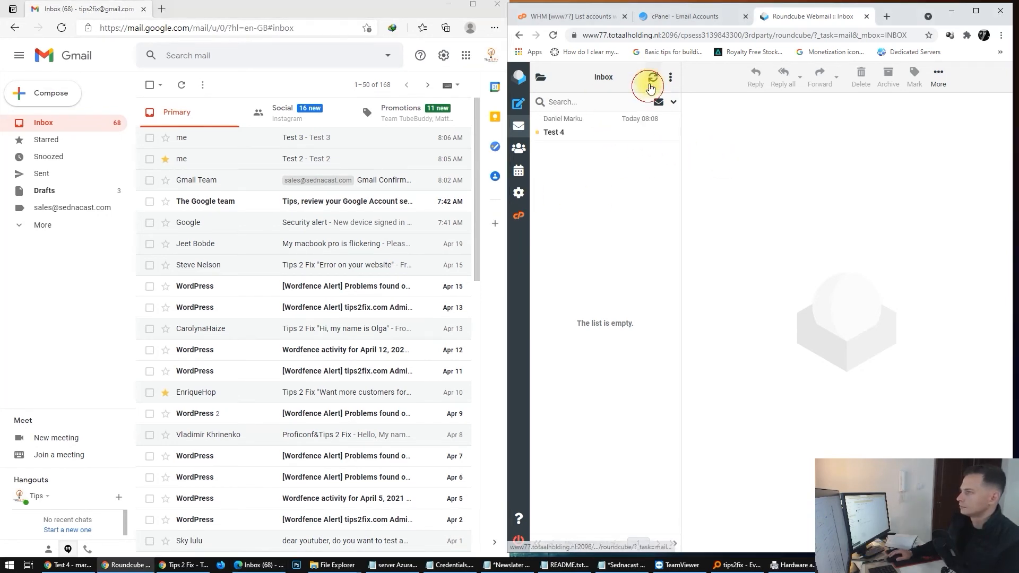
{"action": "left_click", "coordinate": [652, 77]}
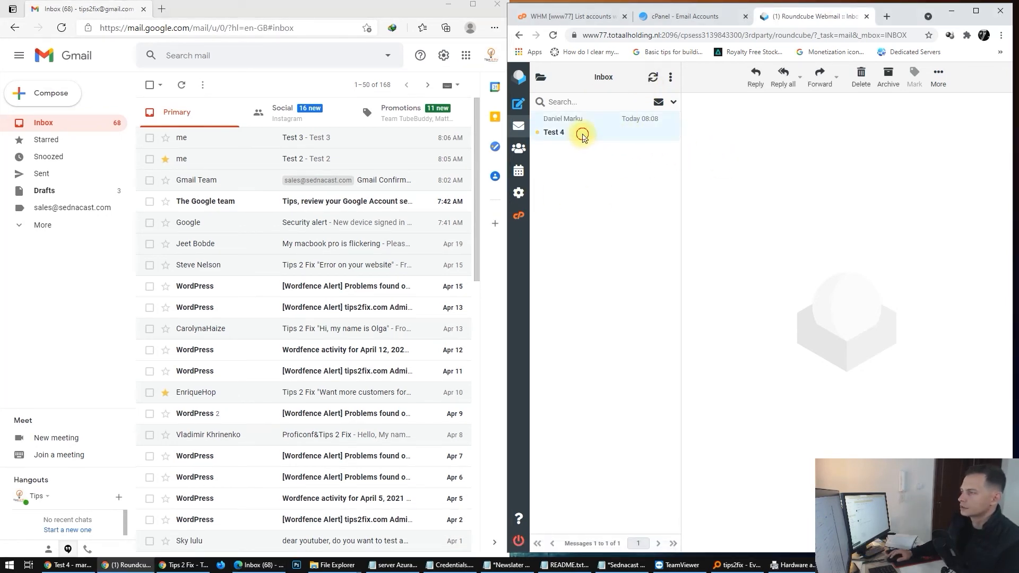
{"action": "left_click", "coordinate": [553, 132]}
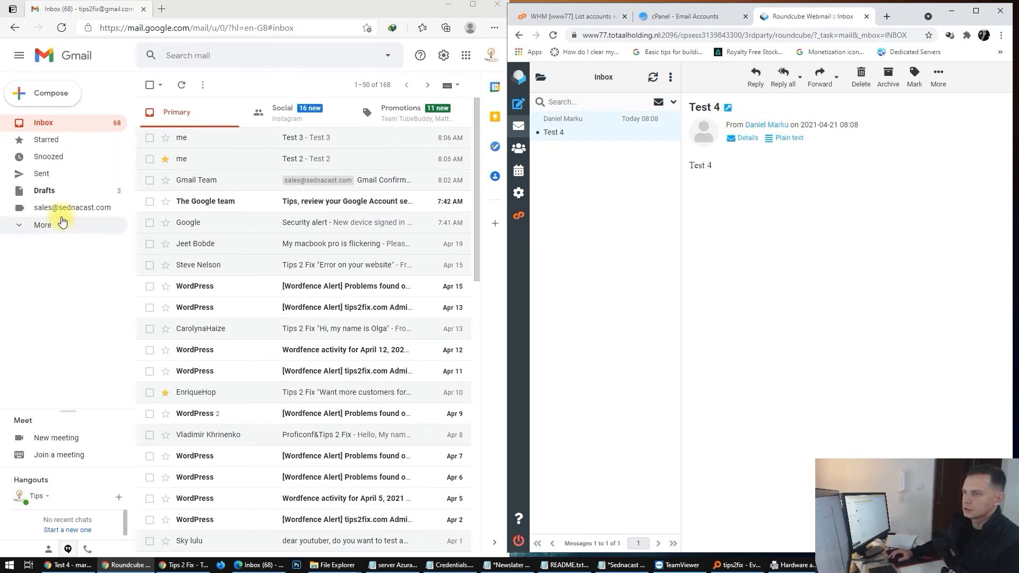
{"action": "left_click", "coordinate": [72, 207]}
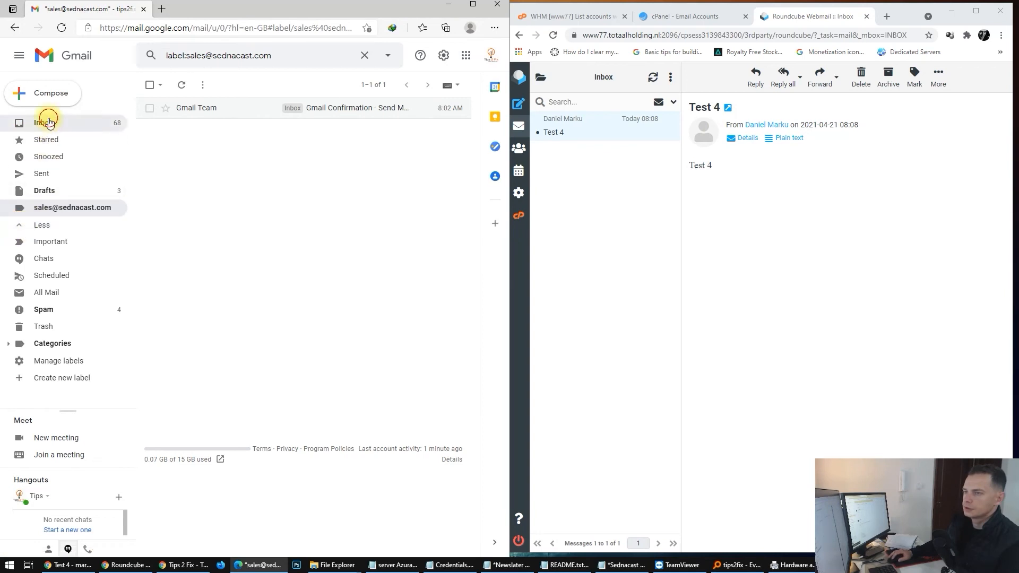
{"action": "left_click", "coordinate": [42, 123]}
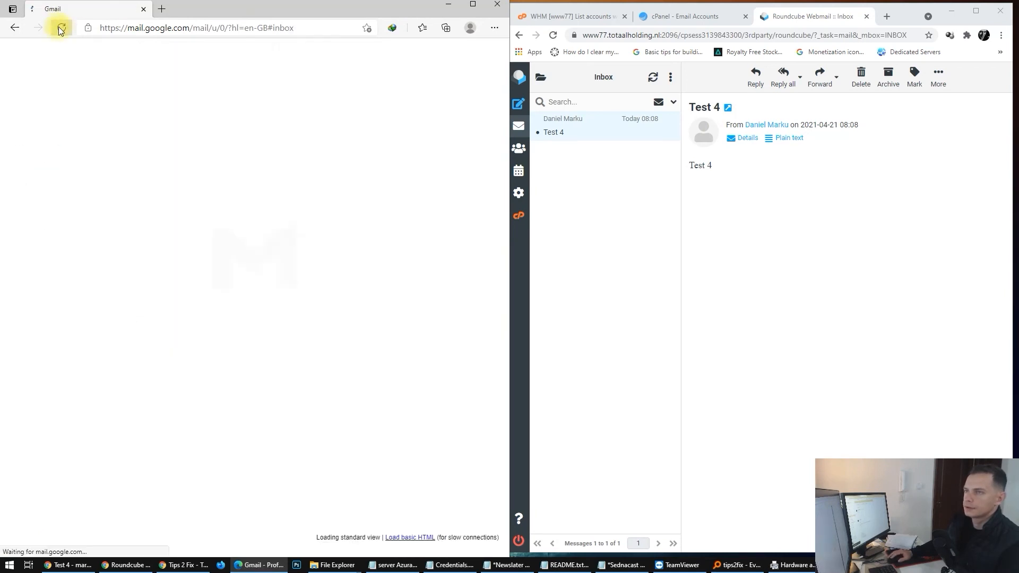
{"action": "left_click", "coordinate": [61, 27]}
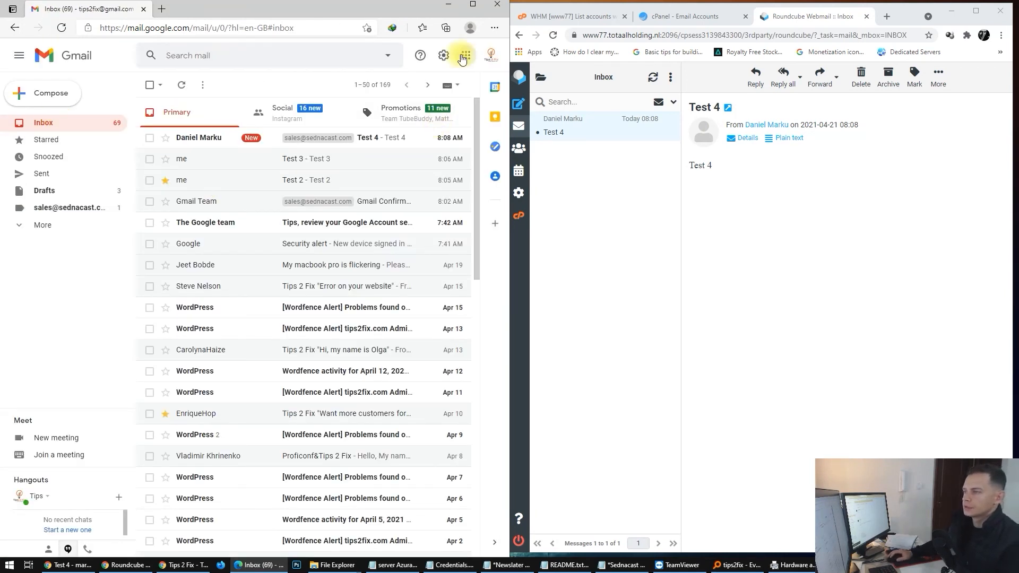
{"action": "mouse_move", "coordinate": [302, 137]}
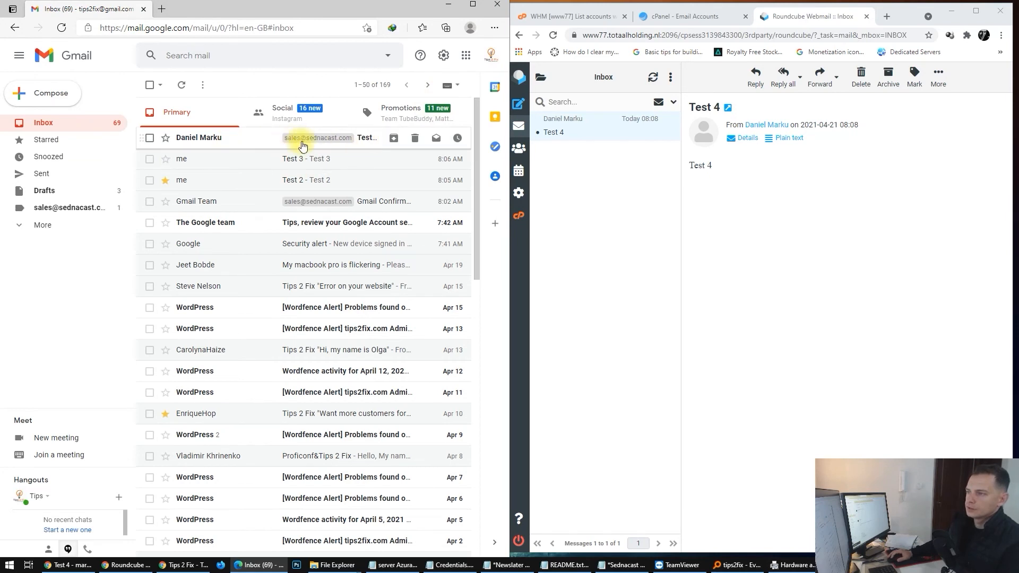
{"action": "mouse_move", "coordinate": [267, 145]}
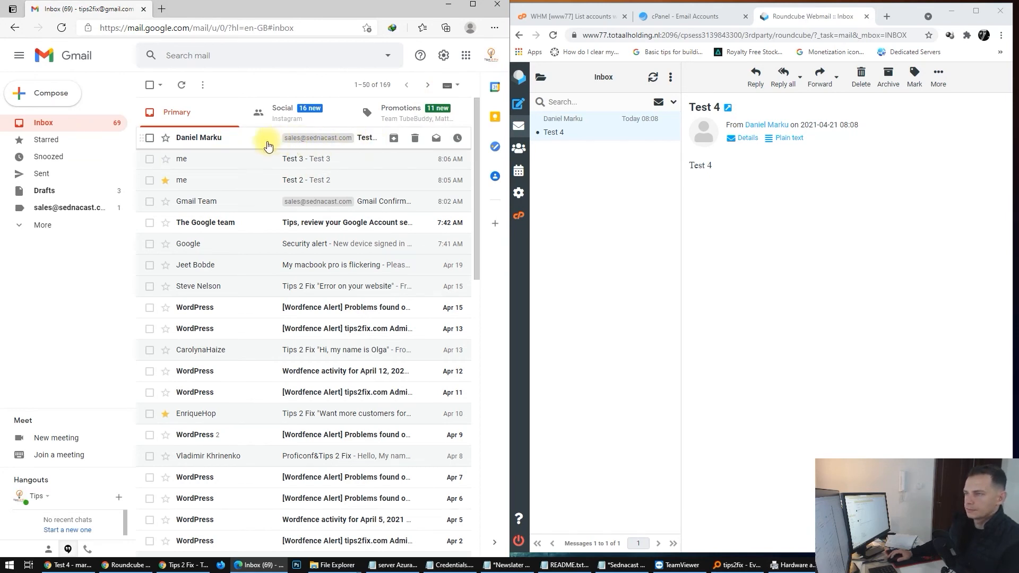
{"action": "left_click", "coordinate": [317, 137]}
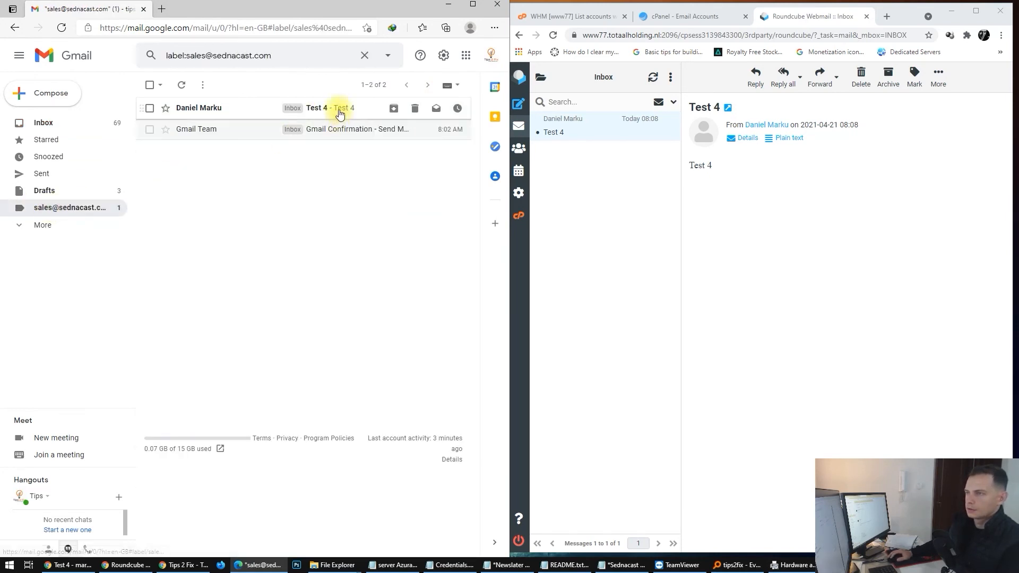
{"action": "mouse_move", "coordinate": [207, 108]}
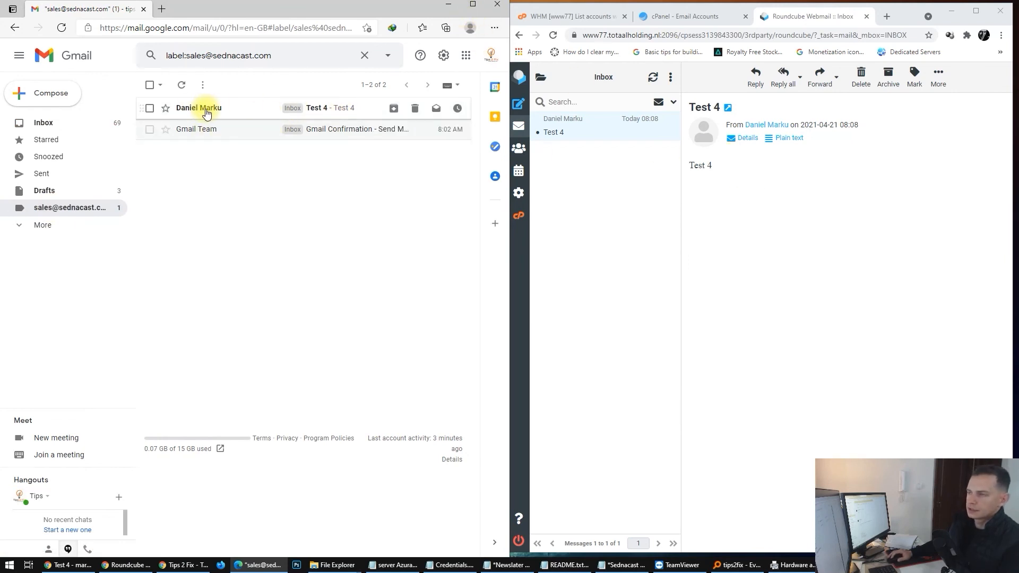
{"action": "mouse_move", "coordinate": [588, 179]}
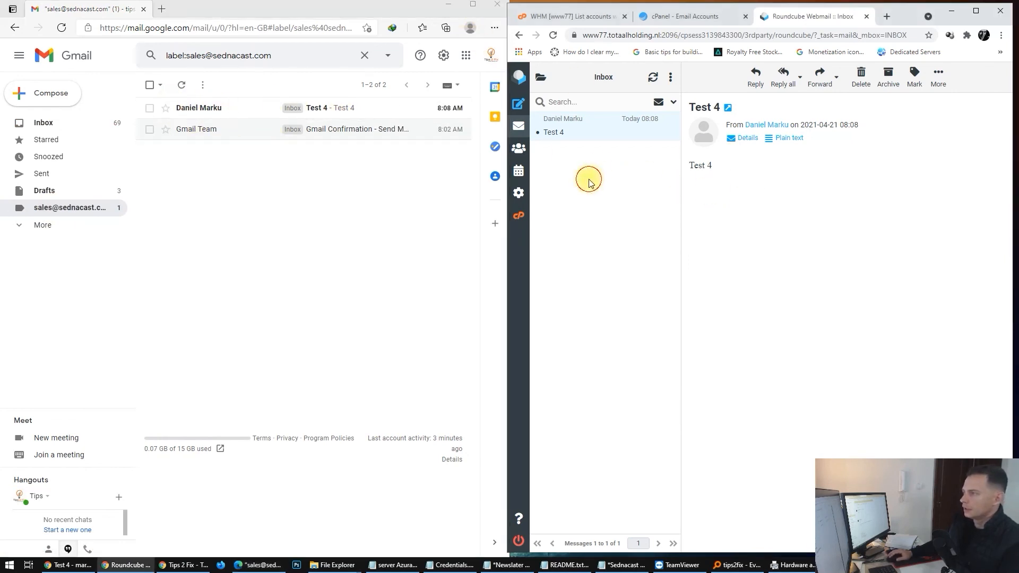
{"action": "mouse_move", "coordinate": [583, 196]}
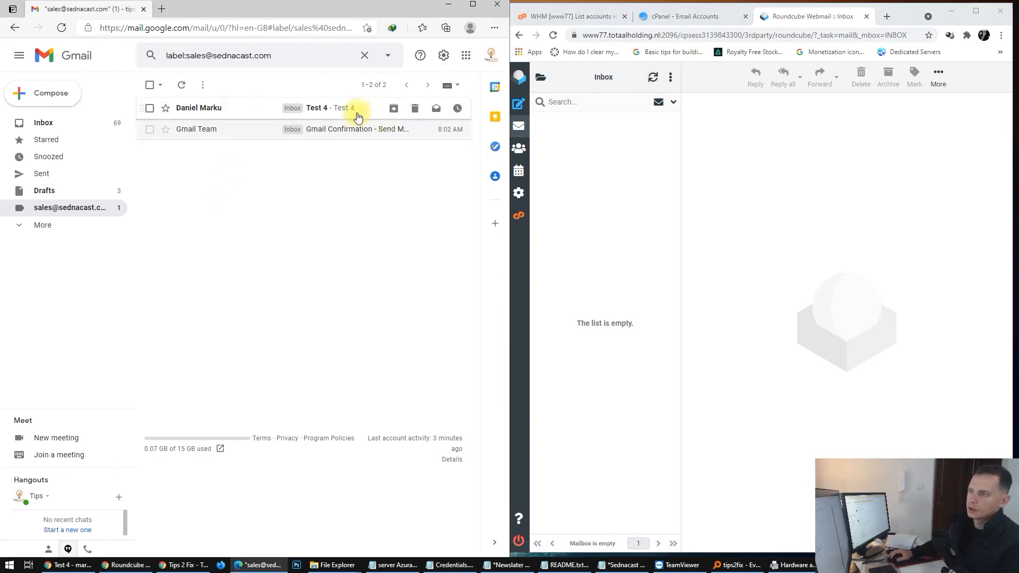
{"action": "left_click", "coordinate": [318, 107]}
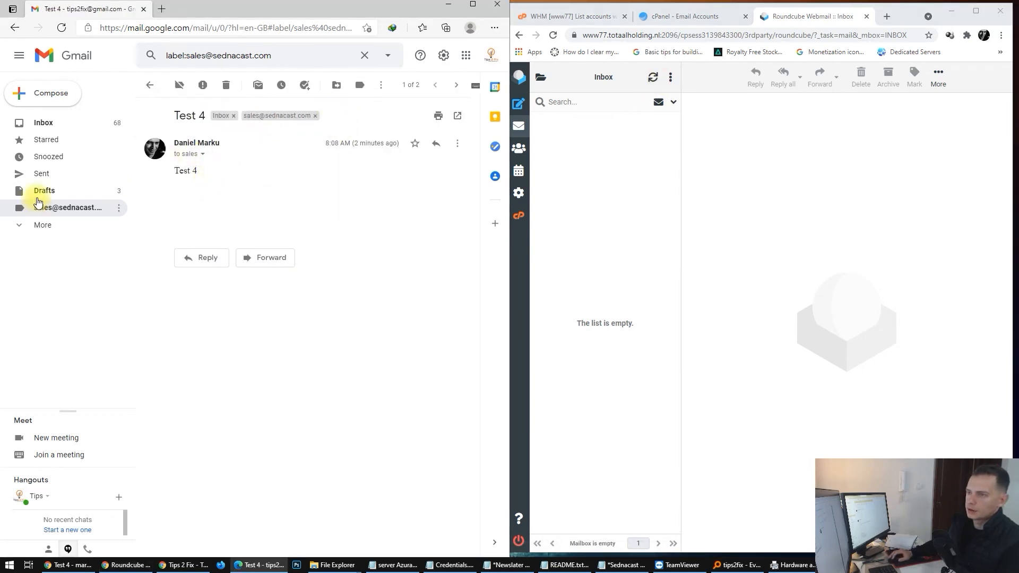
{"action": "left_click", "coordinate": [43, 122]}
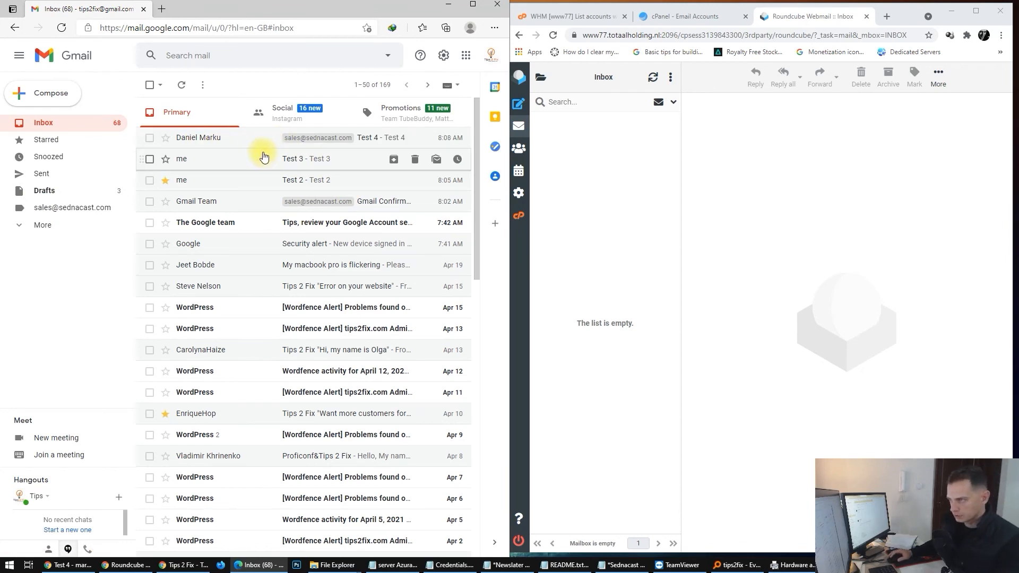
{"action": "mouse_move", "coordinate": [277, 148]}
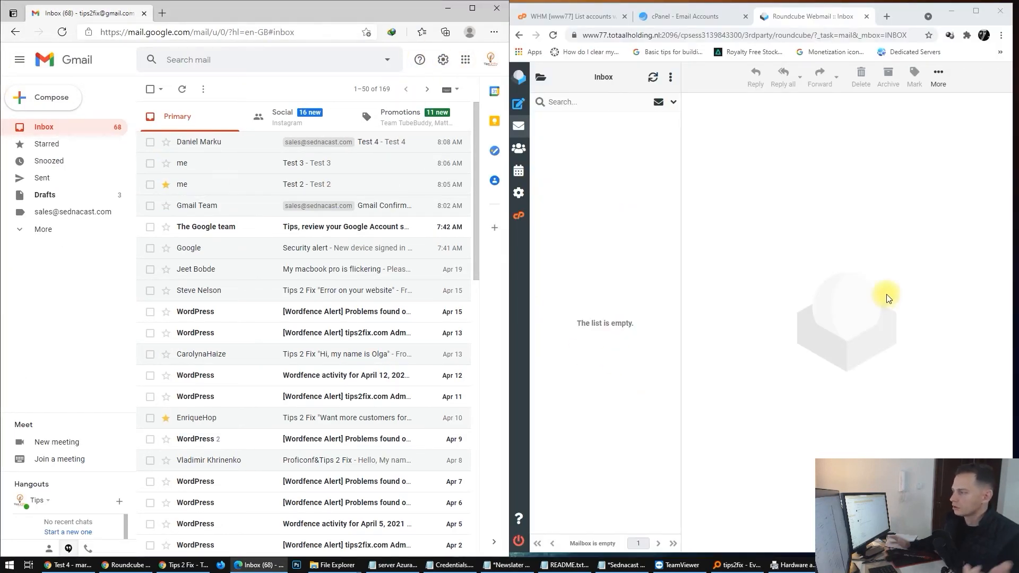
{"action": "left_click", "coordinate": [652, 77]}
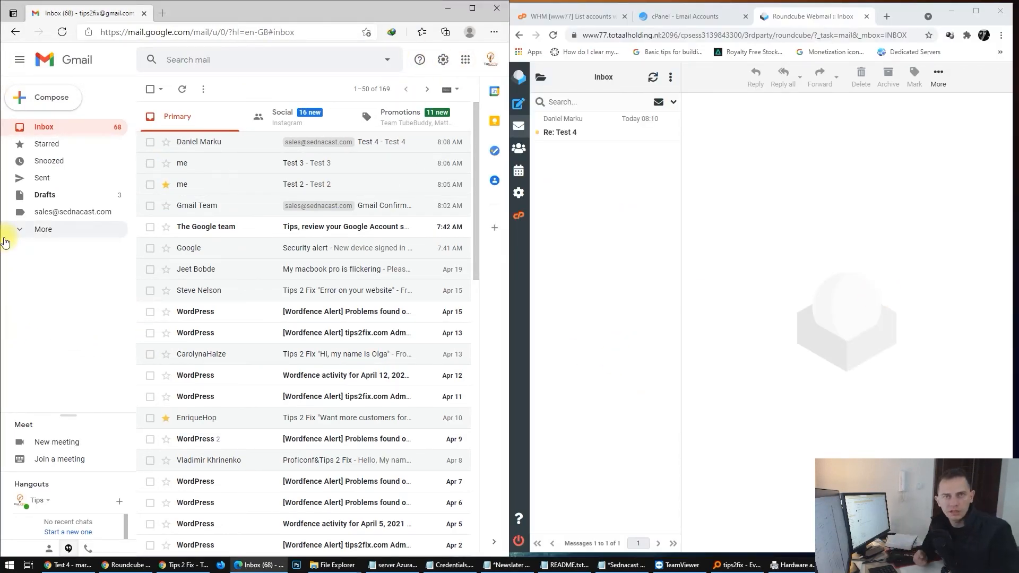